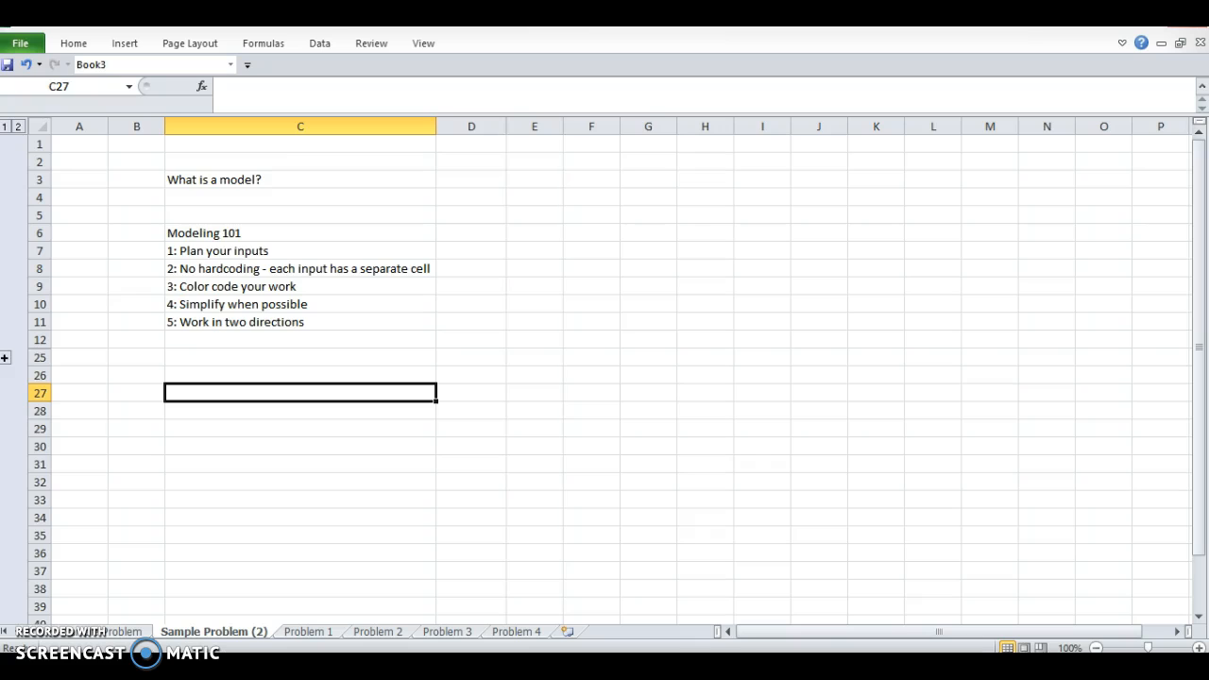
Type the shoe-model labels: How many feet do I have, Am I going outside, Outputs, Number of shoes.
{"action": "type", "text": "h"}
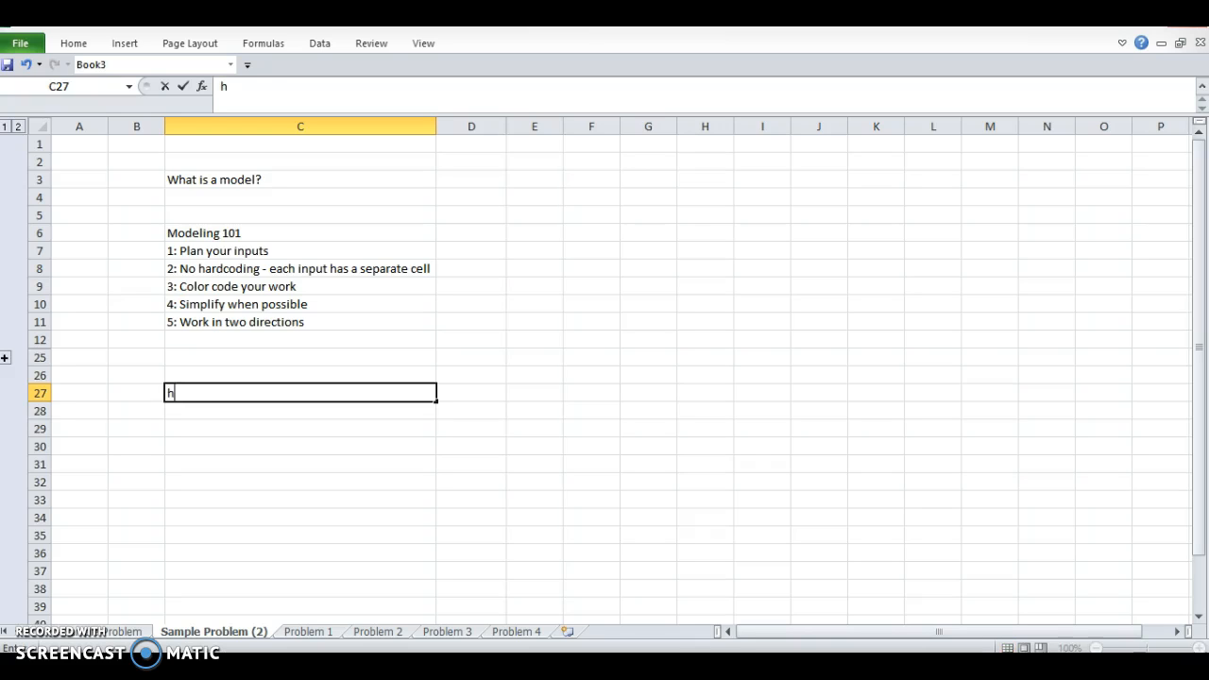
{"action": "type", "text": "ow many feet do I"}
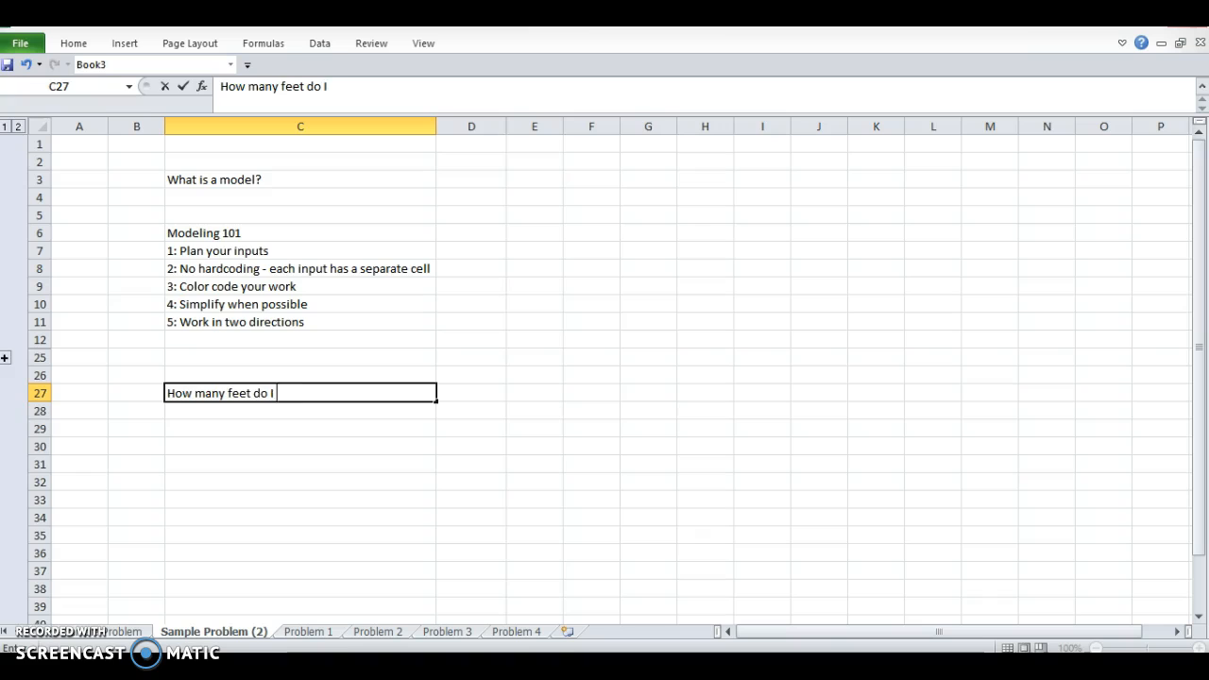
{"action": "type", "text": "Am I going outside?"}
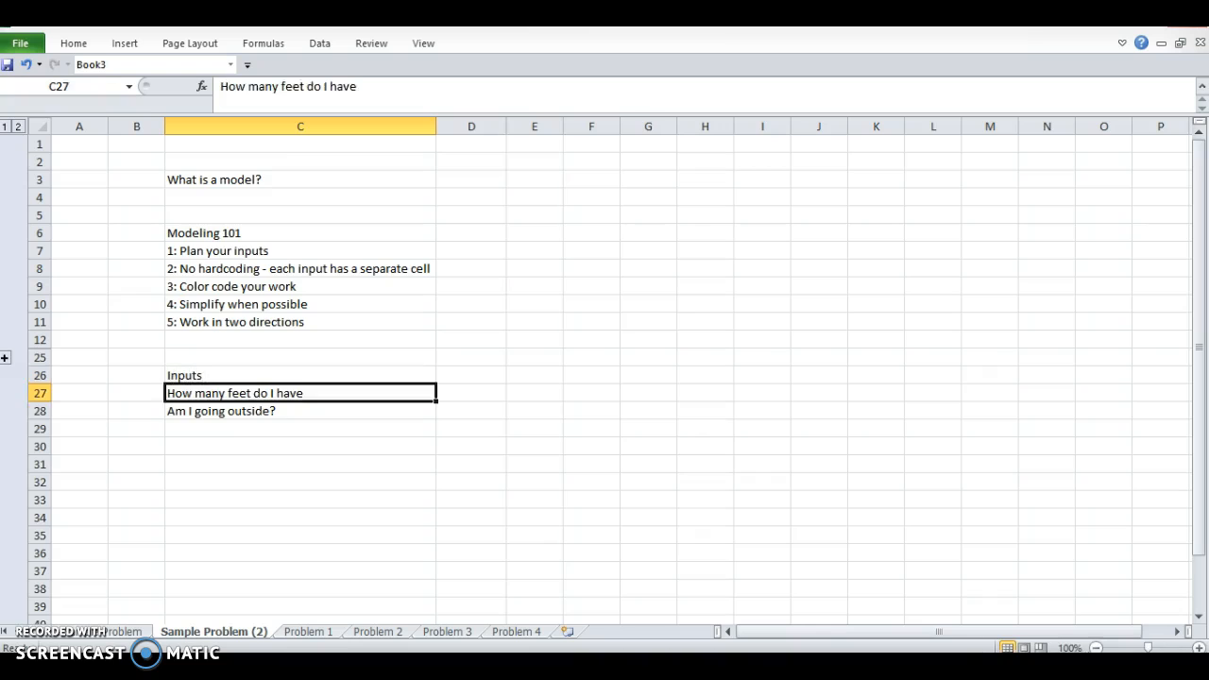
{"action": "type", "text": "Outputs"}
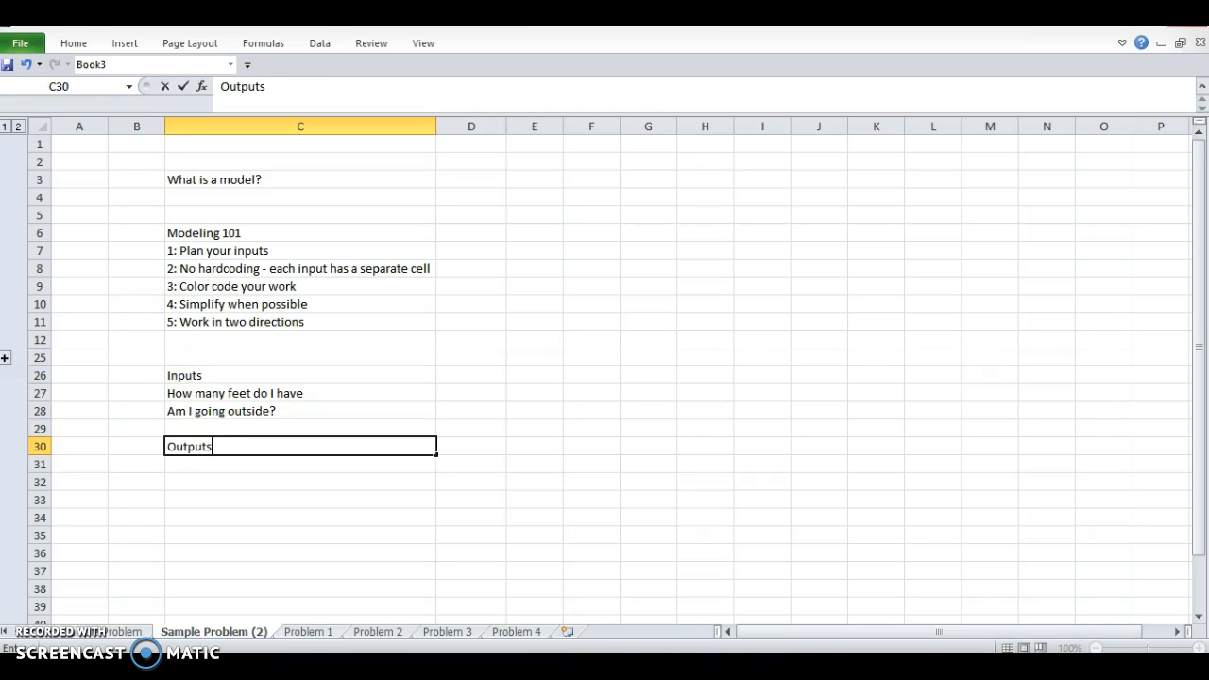
{"action": "type", "text": "Number of shoes"}
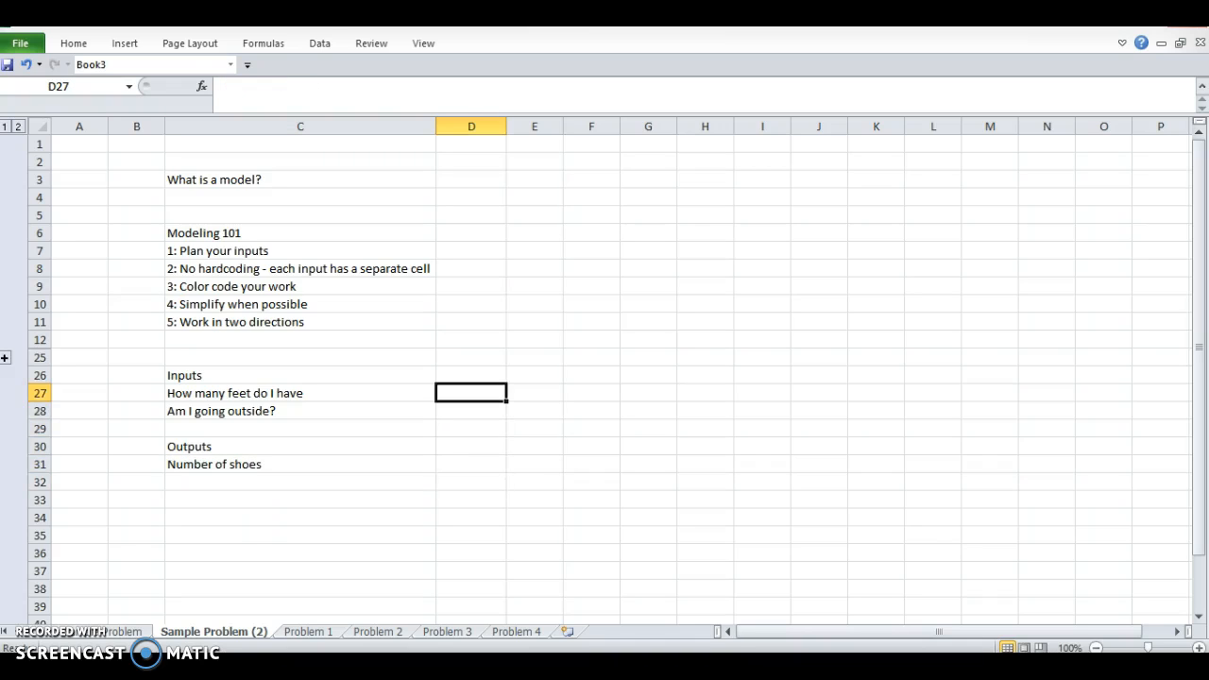
Enter inputs 2 and TRUE in D27:D28 and the formula =+D28*D27 in D31.
{"action": "type", "text": "2"}
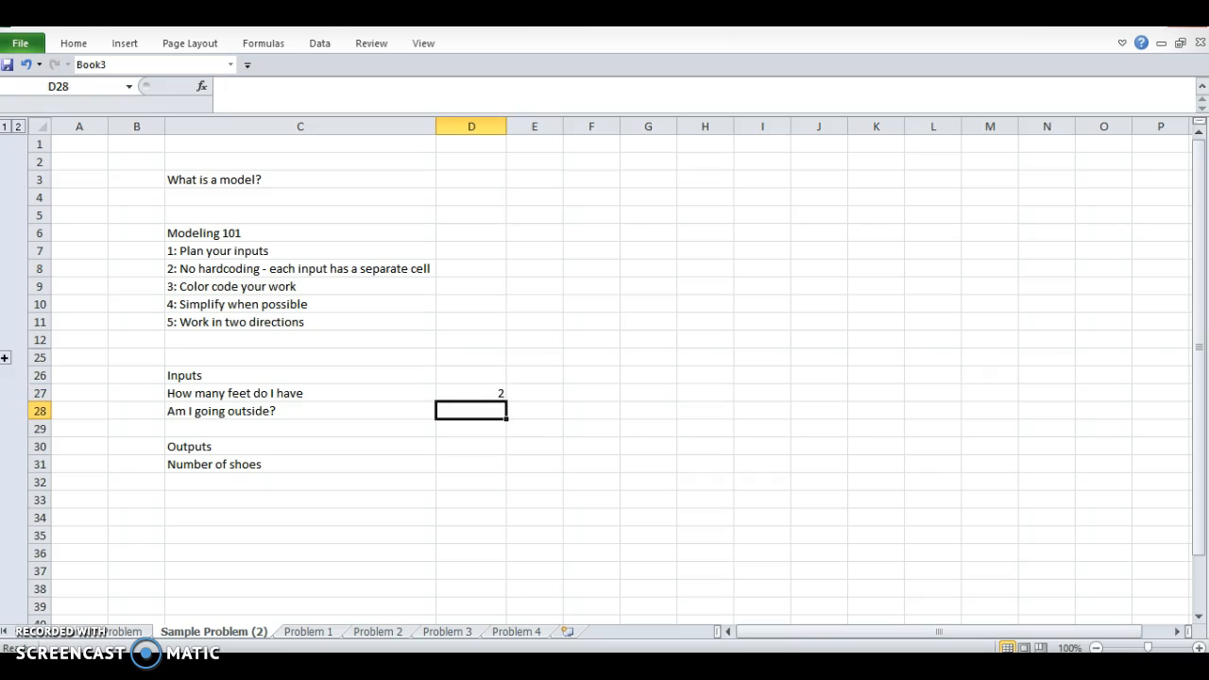
{"action": "type", "text": "TRUE"}
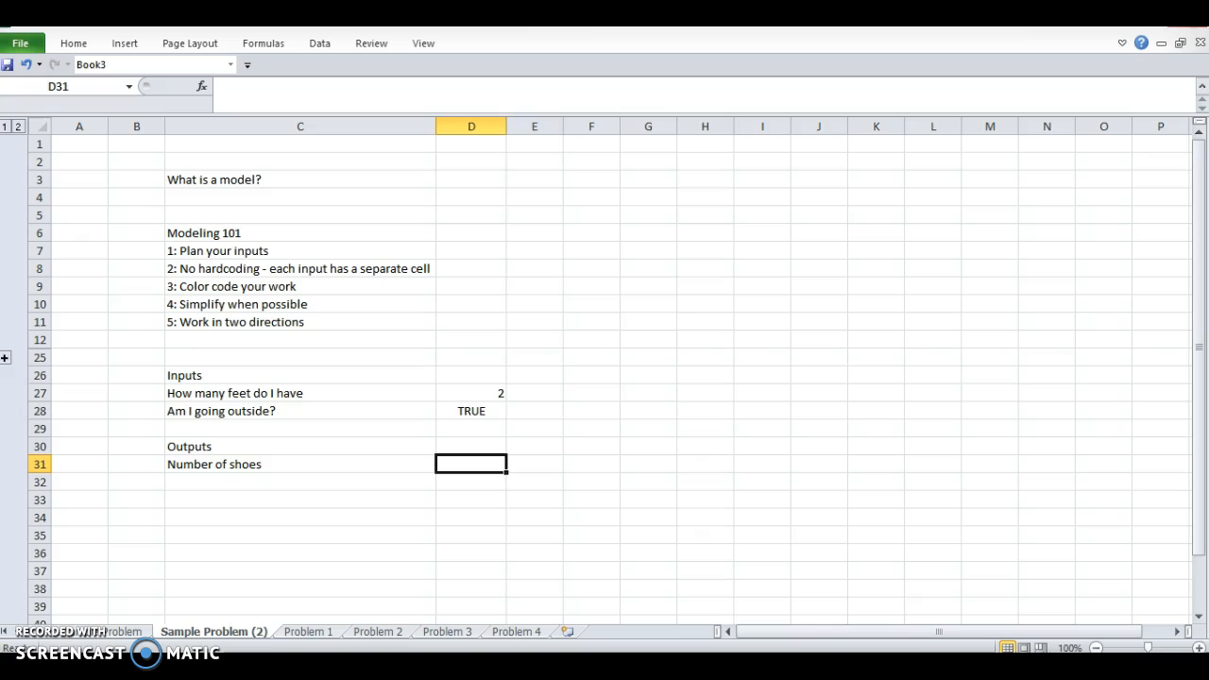
{"action": "type", "text": "+D28"}
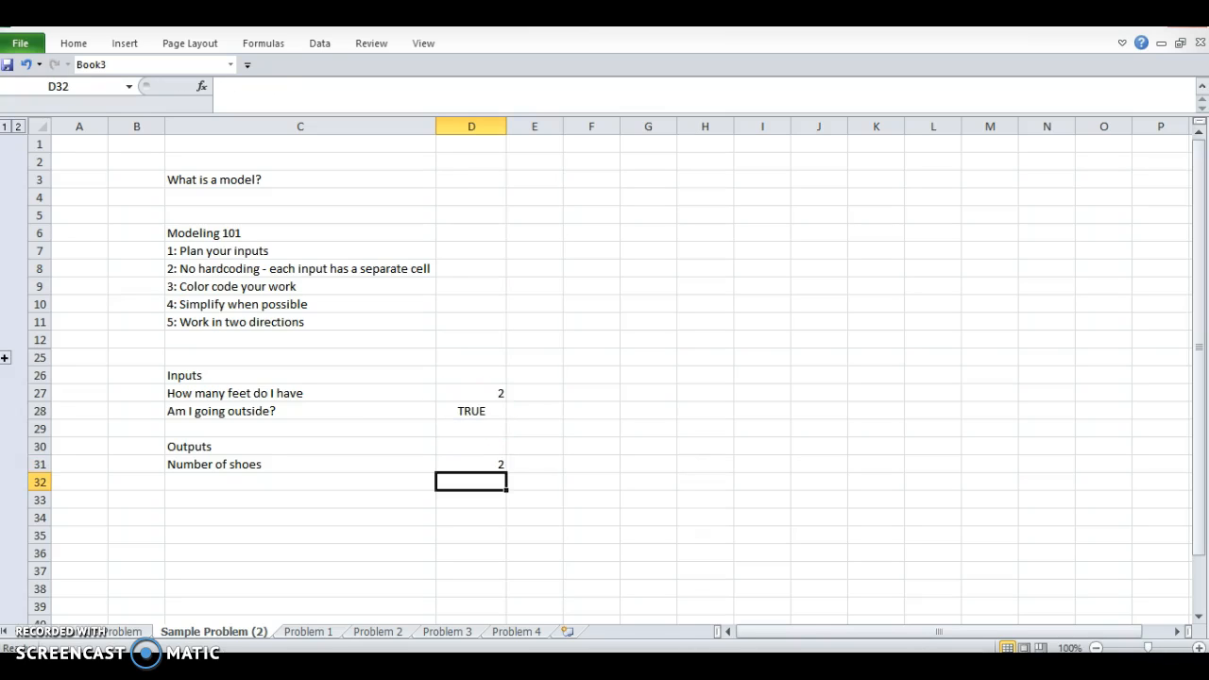
{"action": "left_click", "coordinate": [471, 464]}
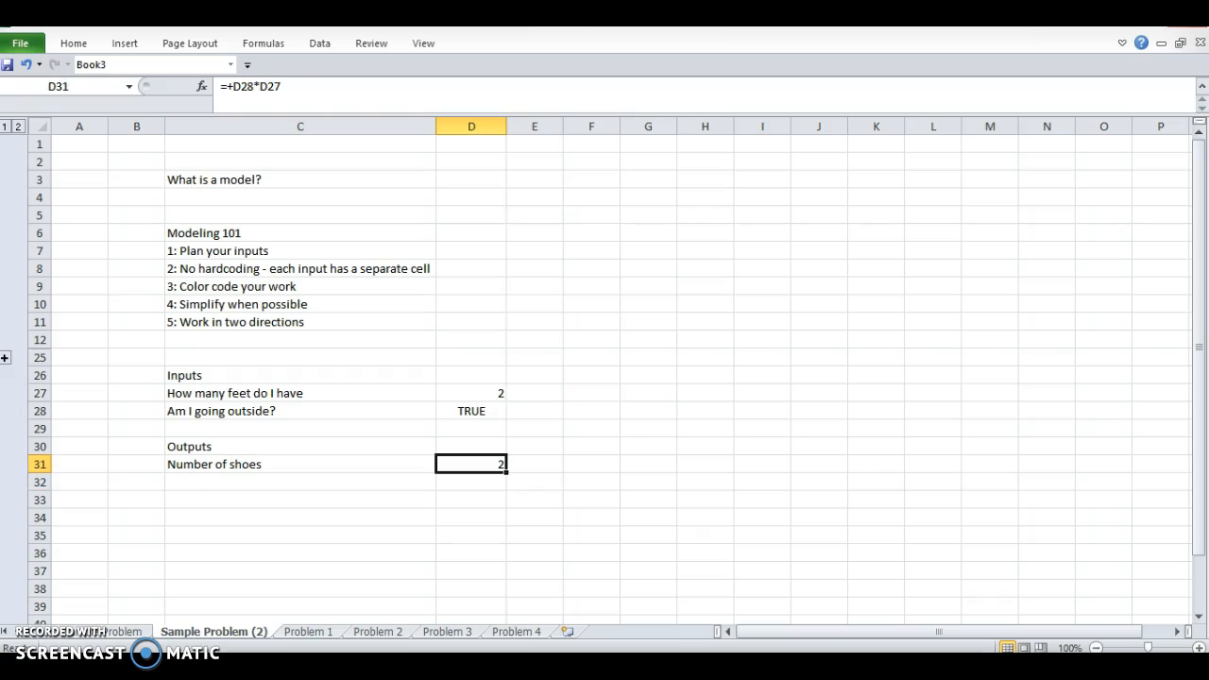
Change the going-outside input to FALSE so Number of shoes shows 0.
{"action": "left_click", "coordinate": [470, 410]}
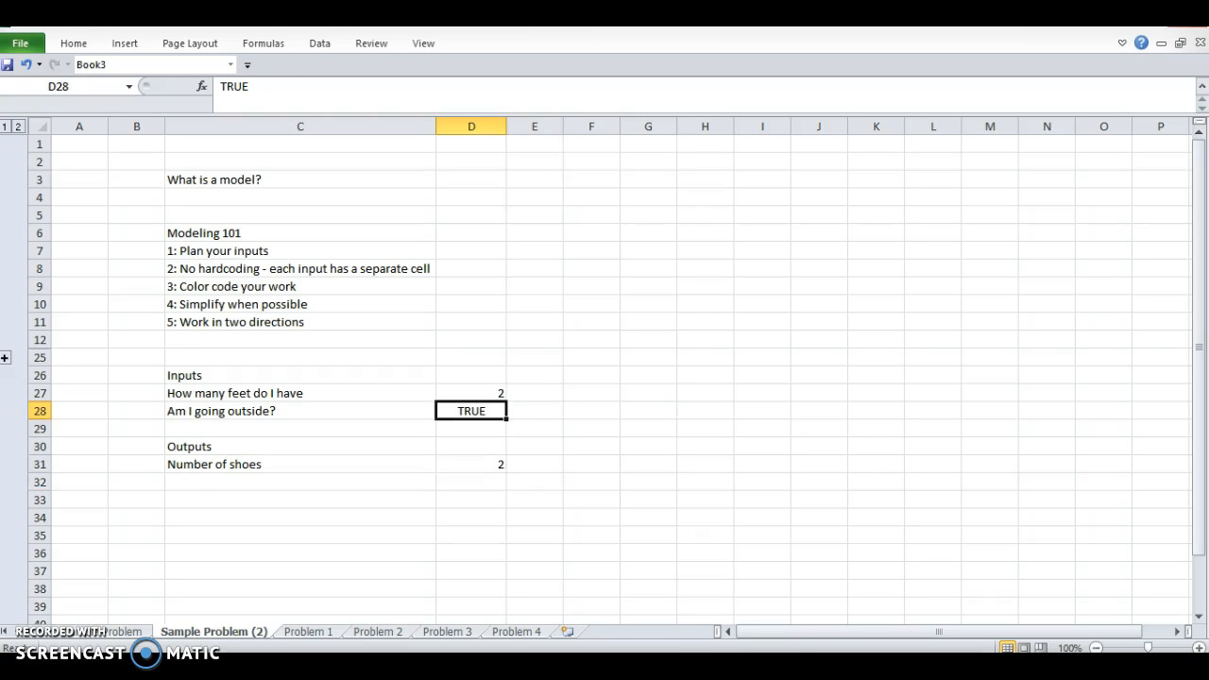
{"action": "type", "text": "F"}
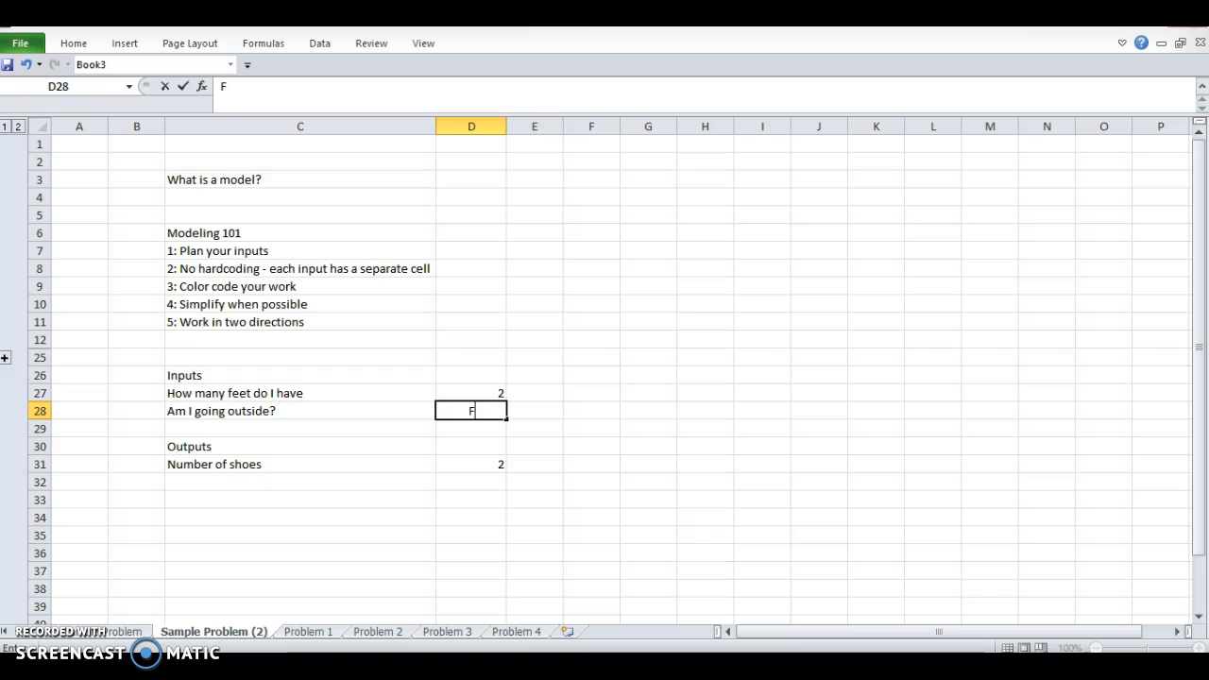
{"action": "key", "text": "enter"}
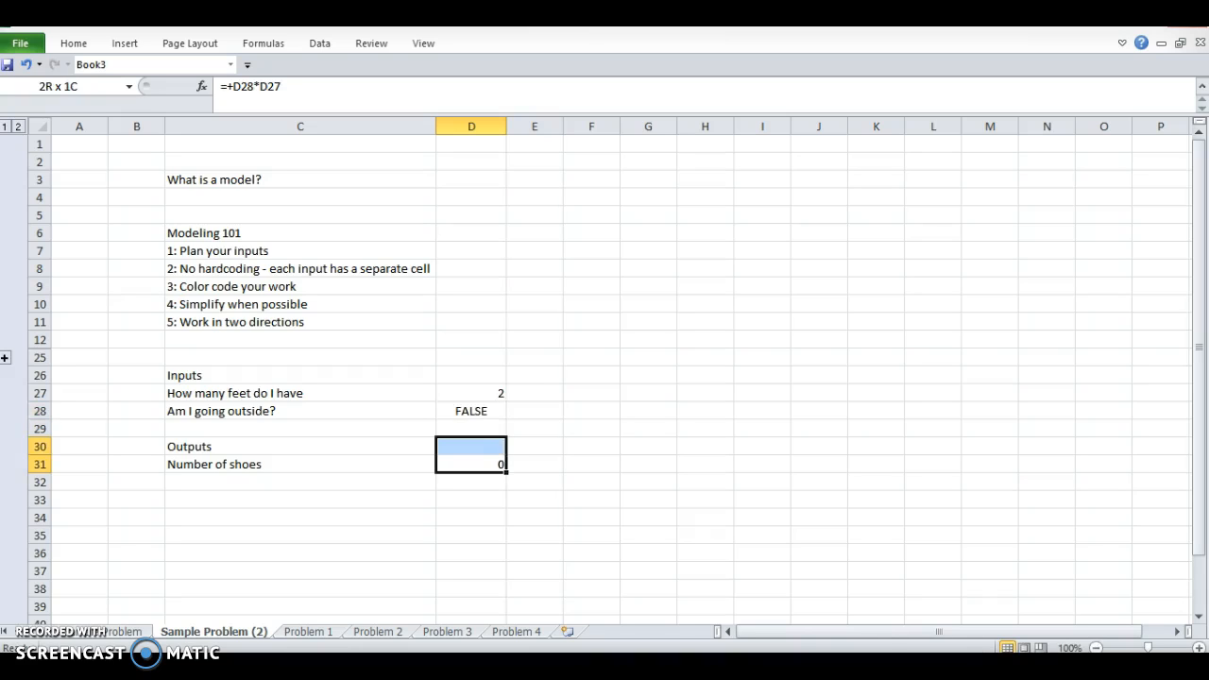
Copy the shoe model into columns E–G with Monday/Tuesday headers, then clear rows 26–31.
{"action": "left_click_drag", "start_coordinate": [471, 454], "coordinate": [648, 464]}
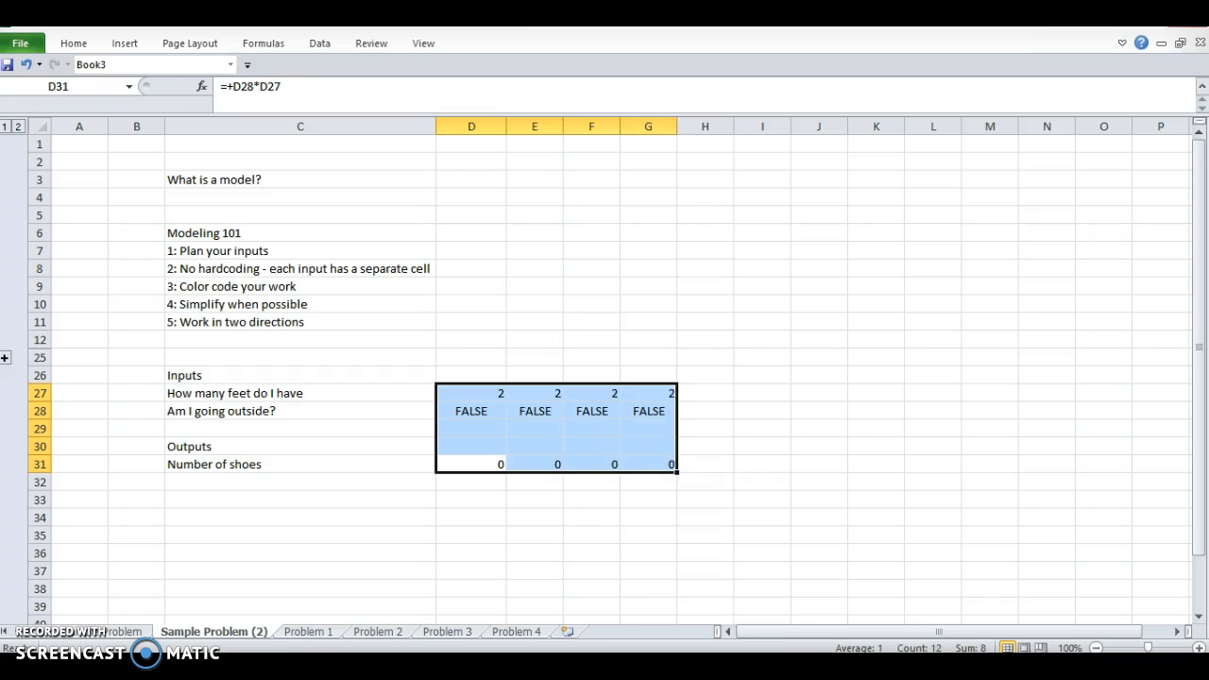
{"action": "type", "text": "Monday"}
{"action": "left_click", "coordinate": [534, 375]}
{"action": "type", "text": "Tuesday"}
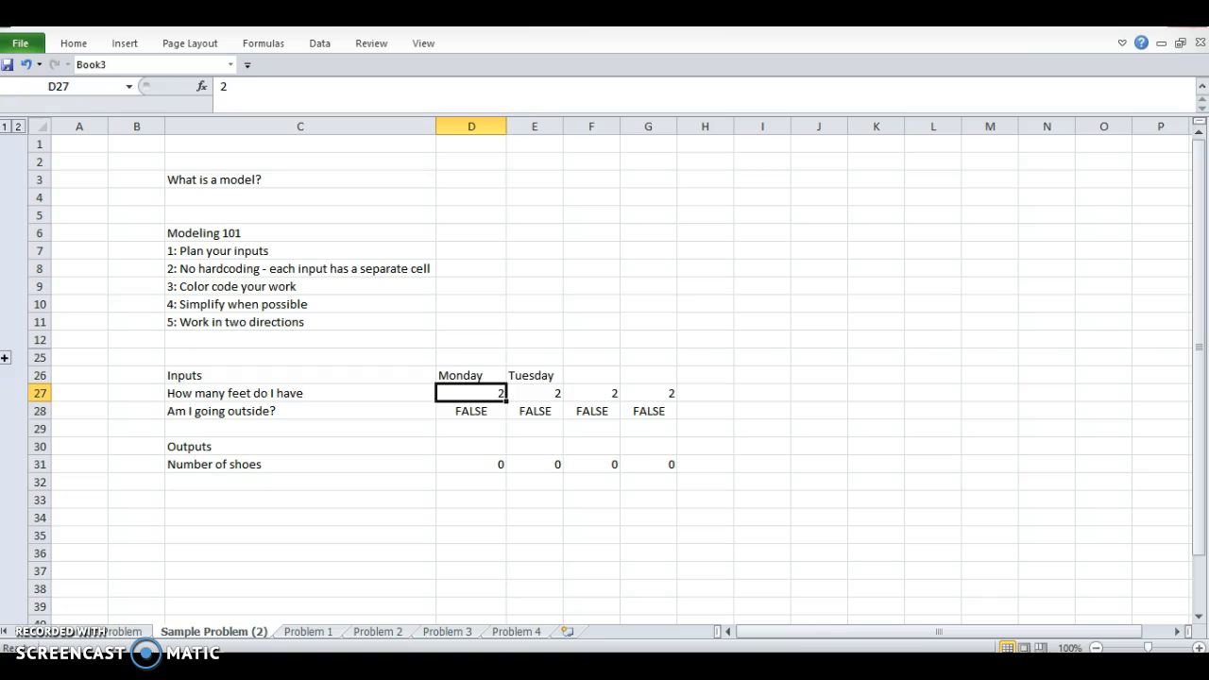
{"action": "left_click", "coordinate": [534, 410]}
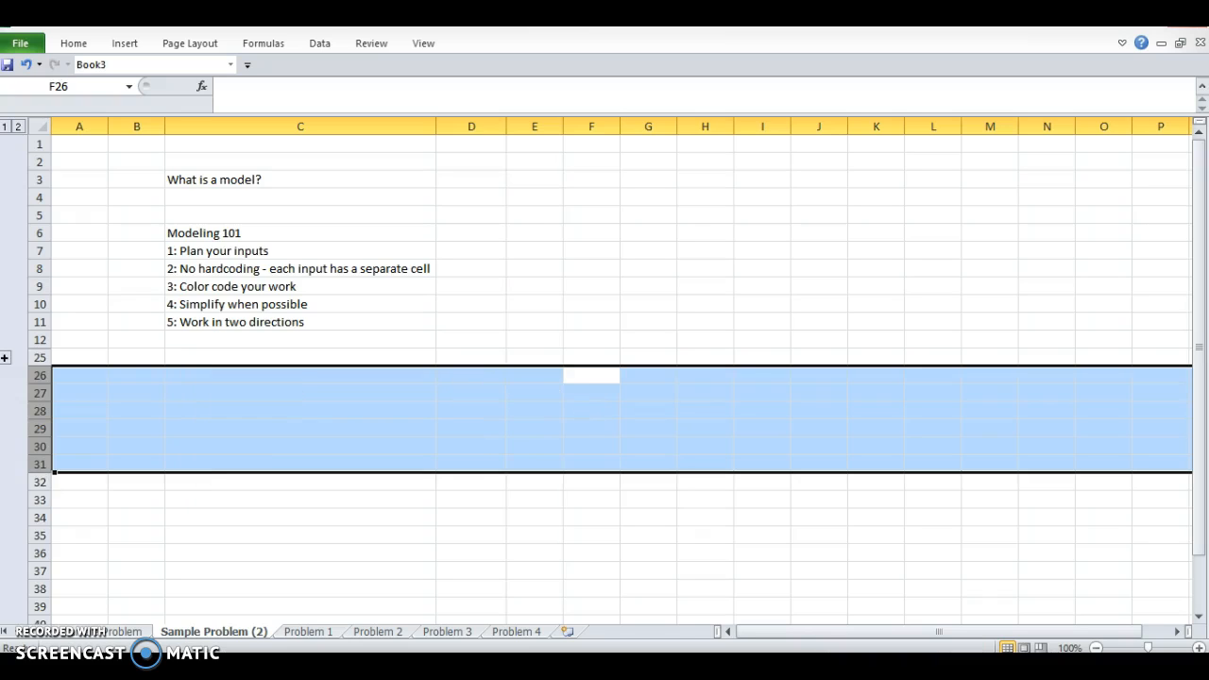
{"action": "left_click", "coordinate": [470, 392]}
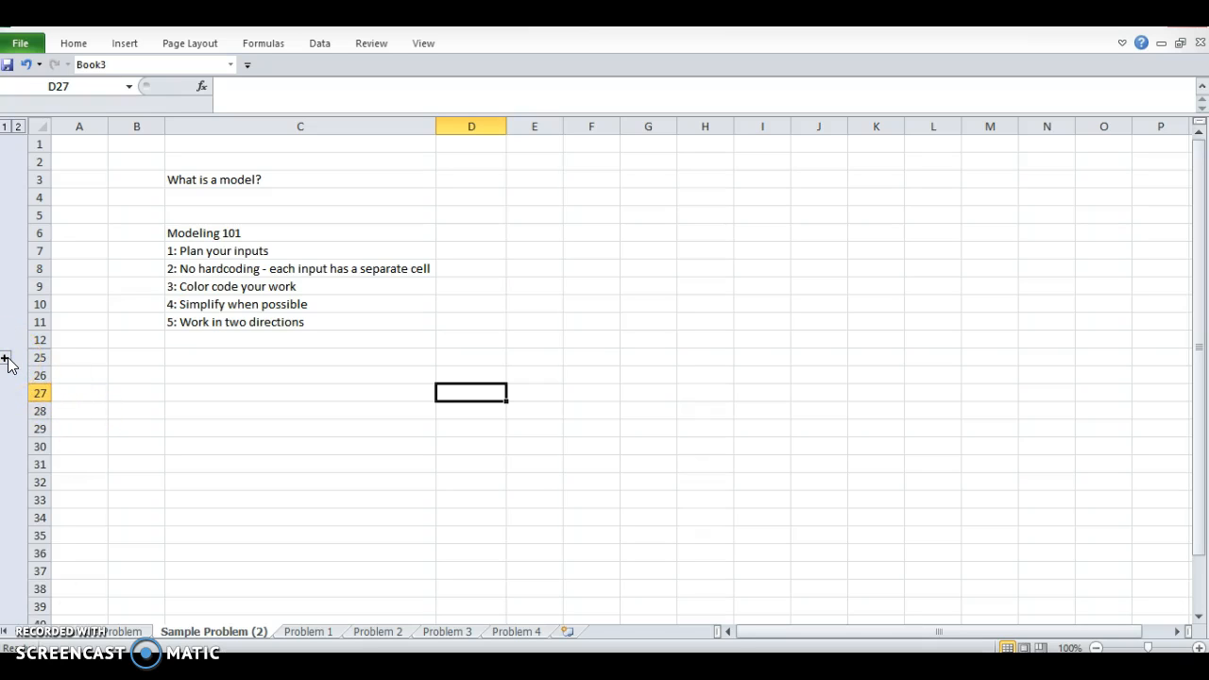
Expand grouped rows 13–24 and review the Floors, Nights each bottle lasts and bottles-per-night labels.
{"action": "left_click", "coordinate": [319, 42]}
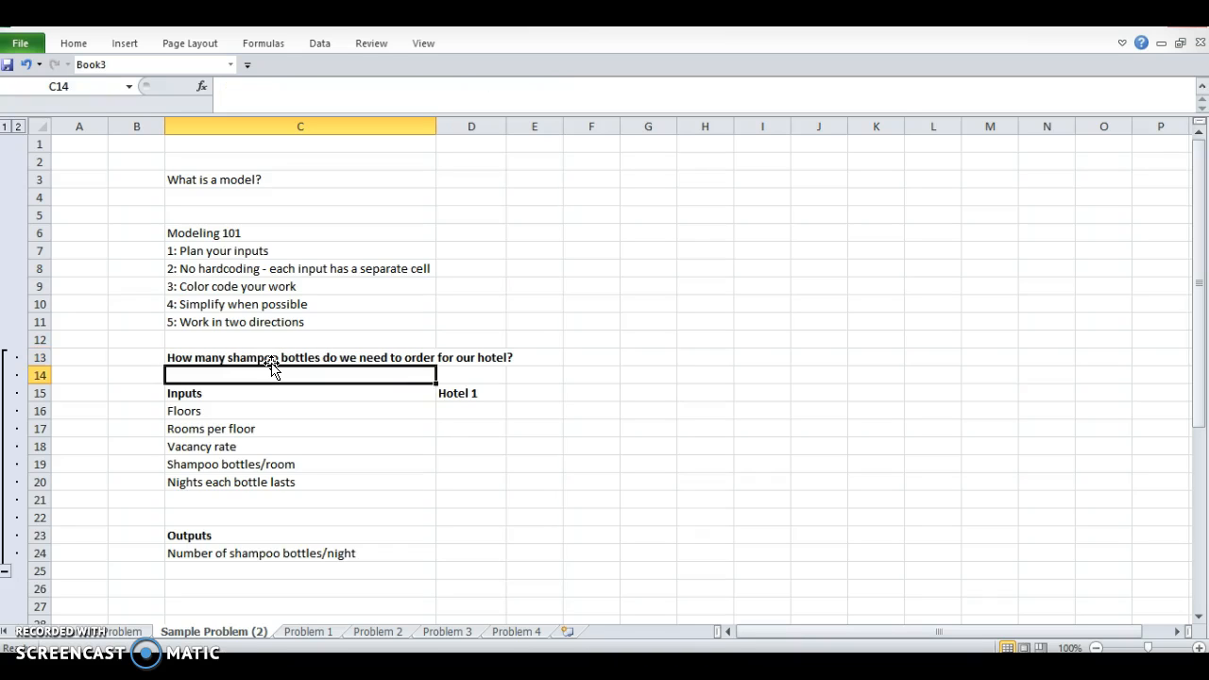
{"action": "left_click", "coordinate": [300, 410]}
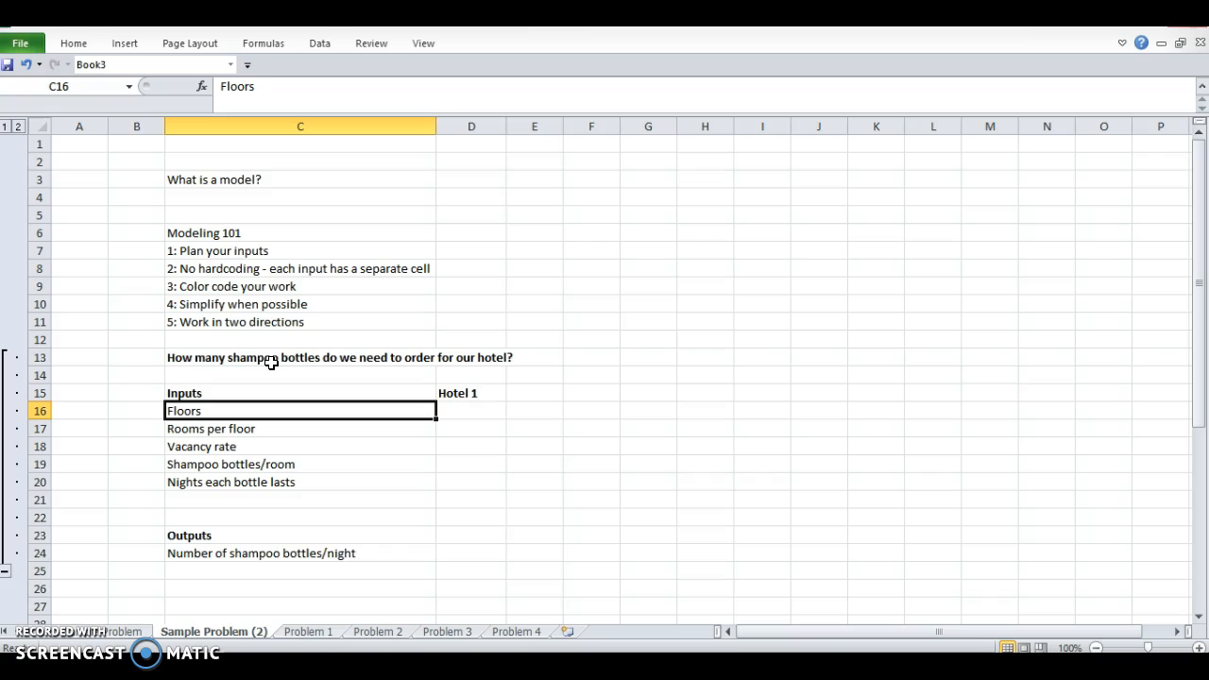
{"action": "left_click", "coordinate": [300, 427]}
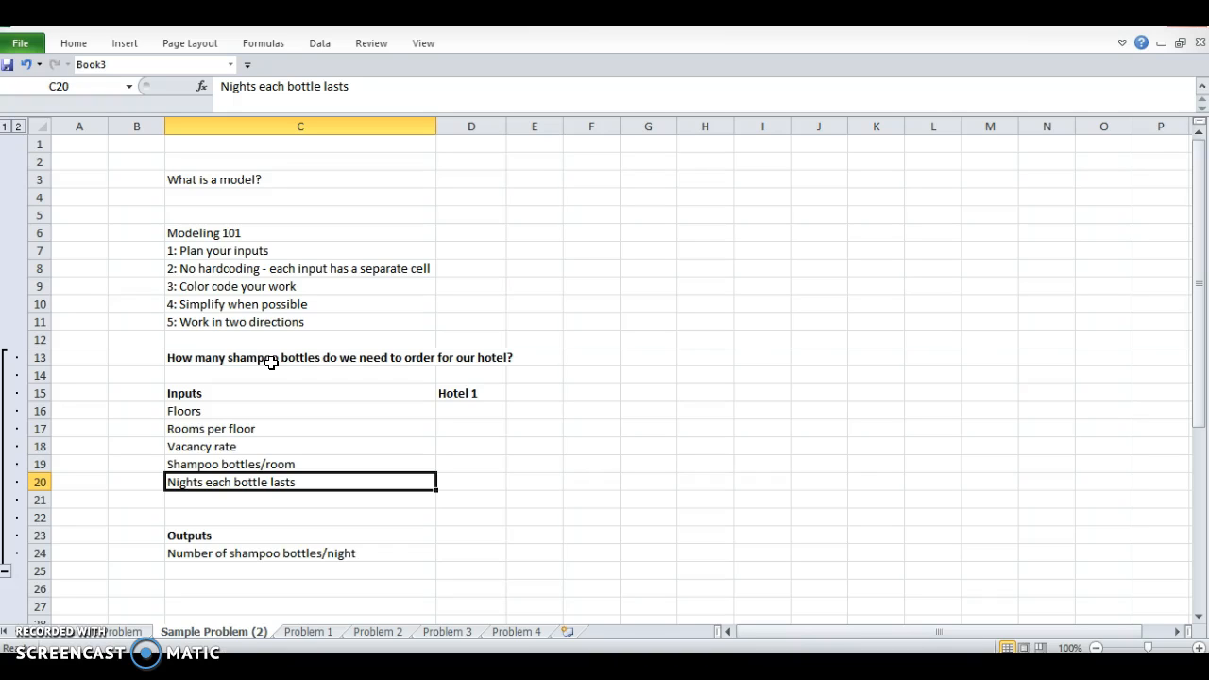
{"action": "left_click", "coordinate": [336, 552]}
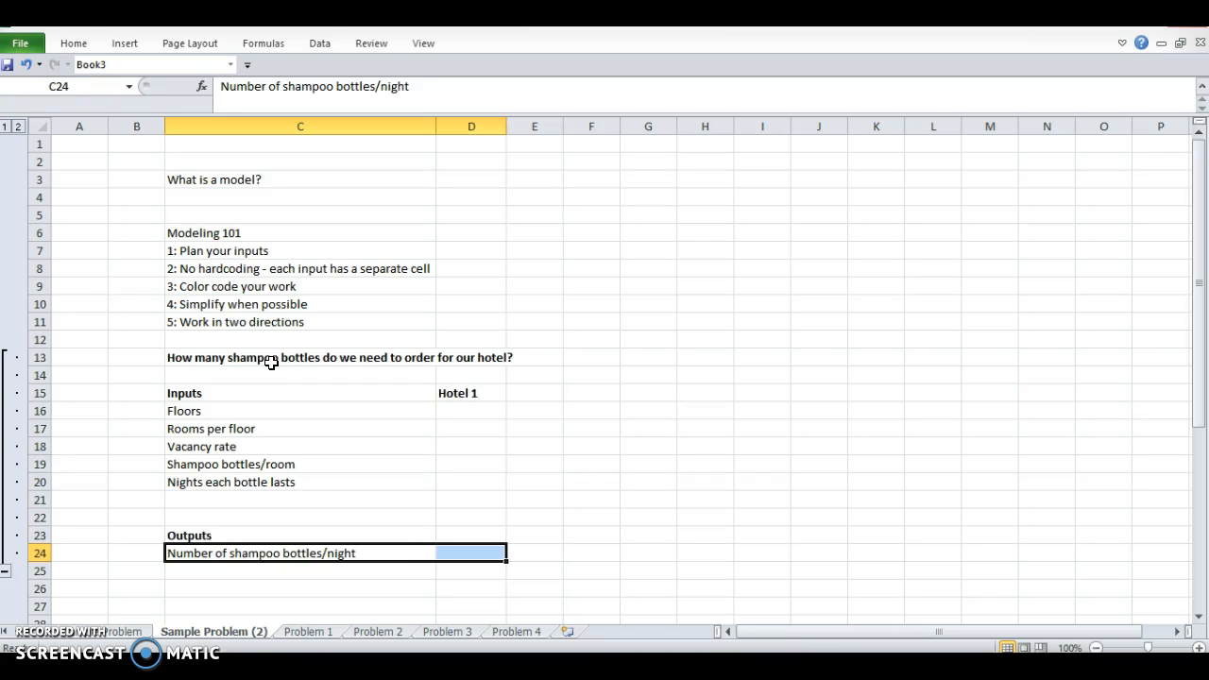
{"action": "left_click", "coordinate": [136, 553]}
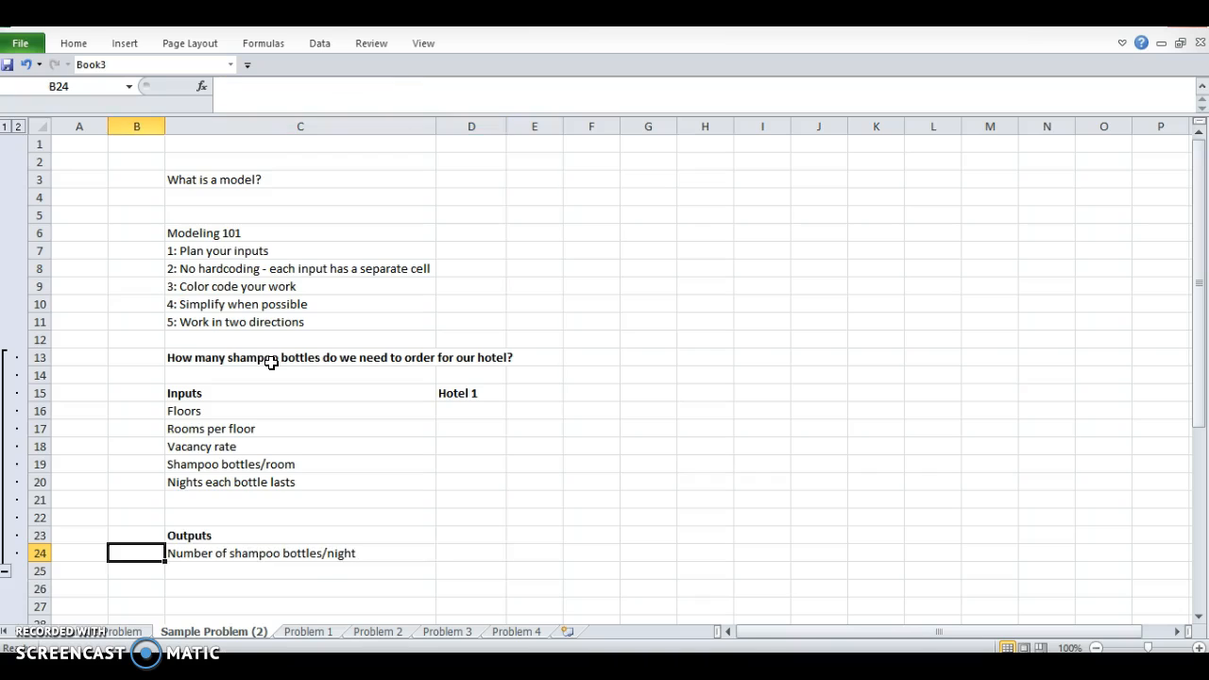
{"action": "left_click", "coordinate": [300, 428]}
{"action": "type", "text": "+"}
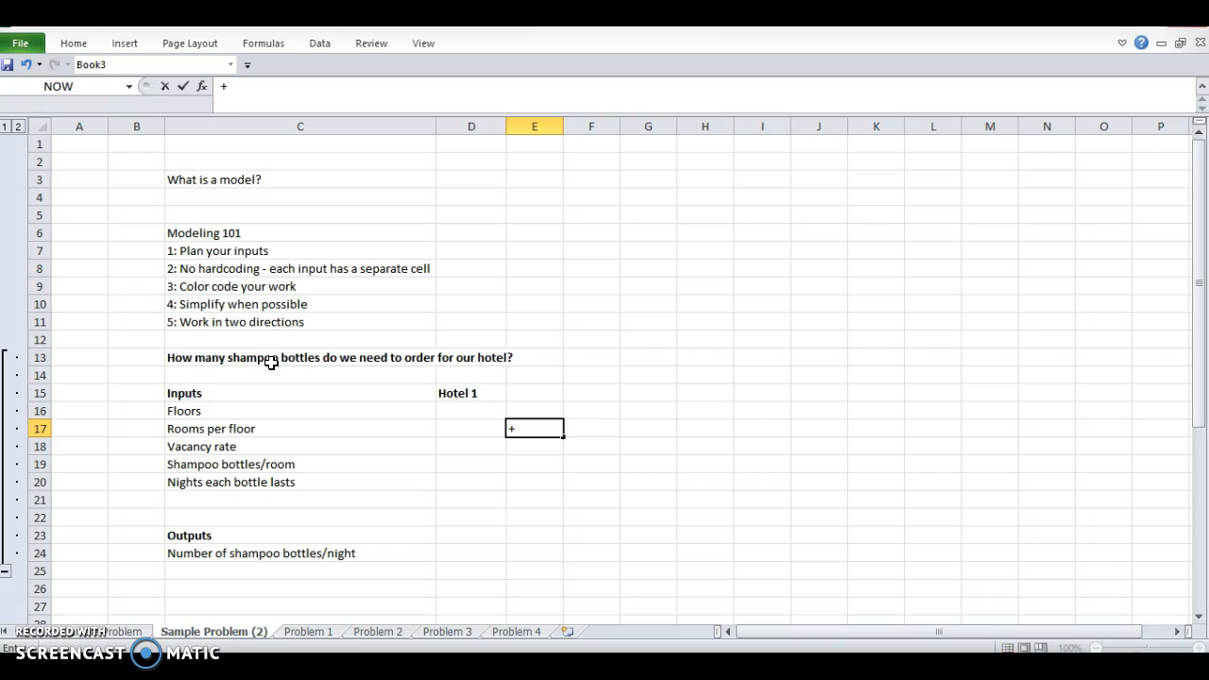
Enter the hardcoded formula =10*6*80%*2*1 beside Rooms per floor, giving 96.
{"action": "type", "text": "10+"}
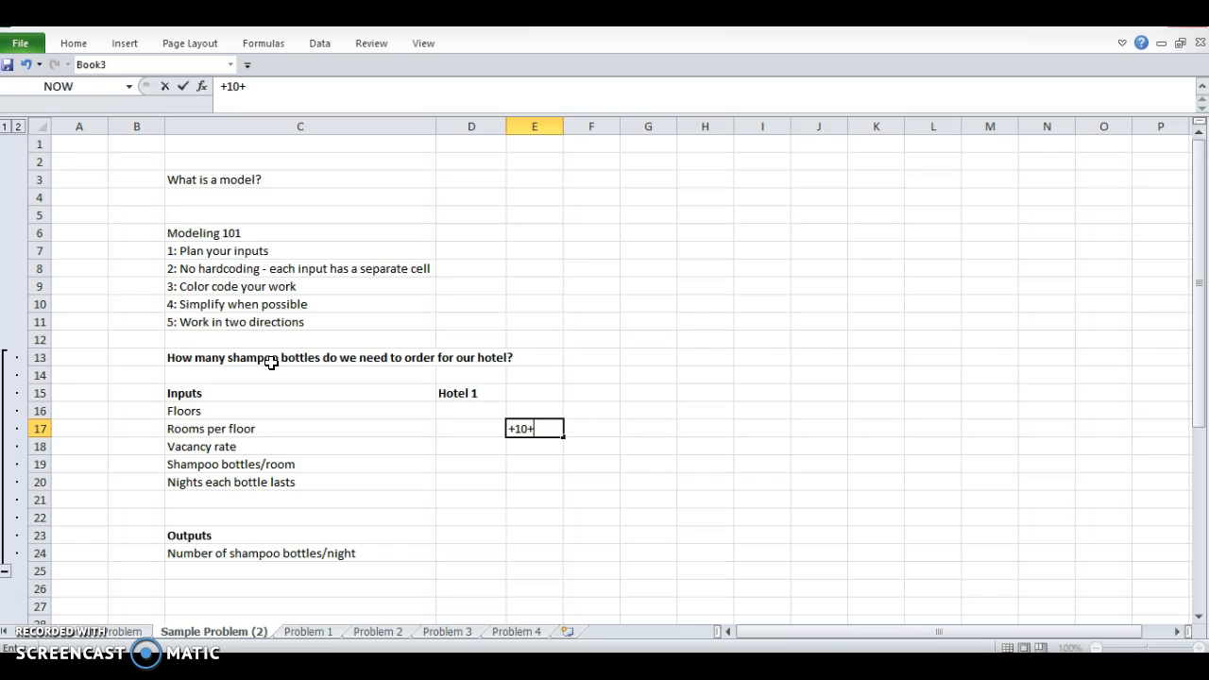
{"action": "type", "text": "6"}
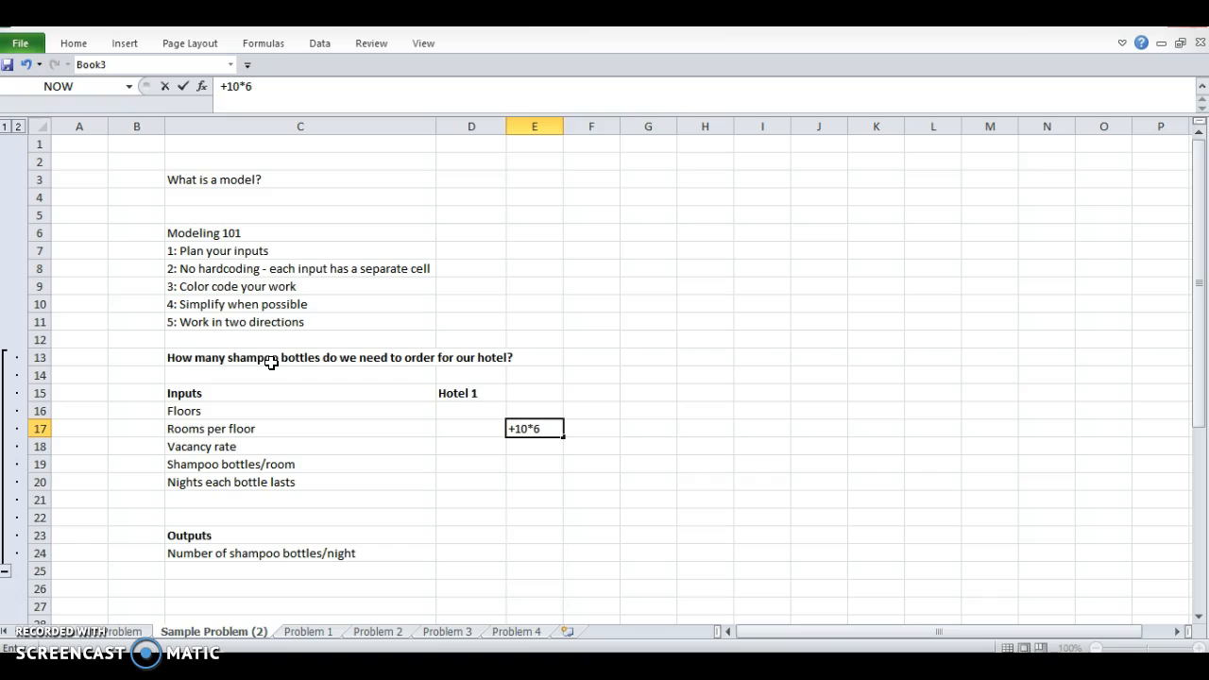
{"action": "type", "text": "*80%"}
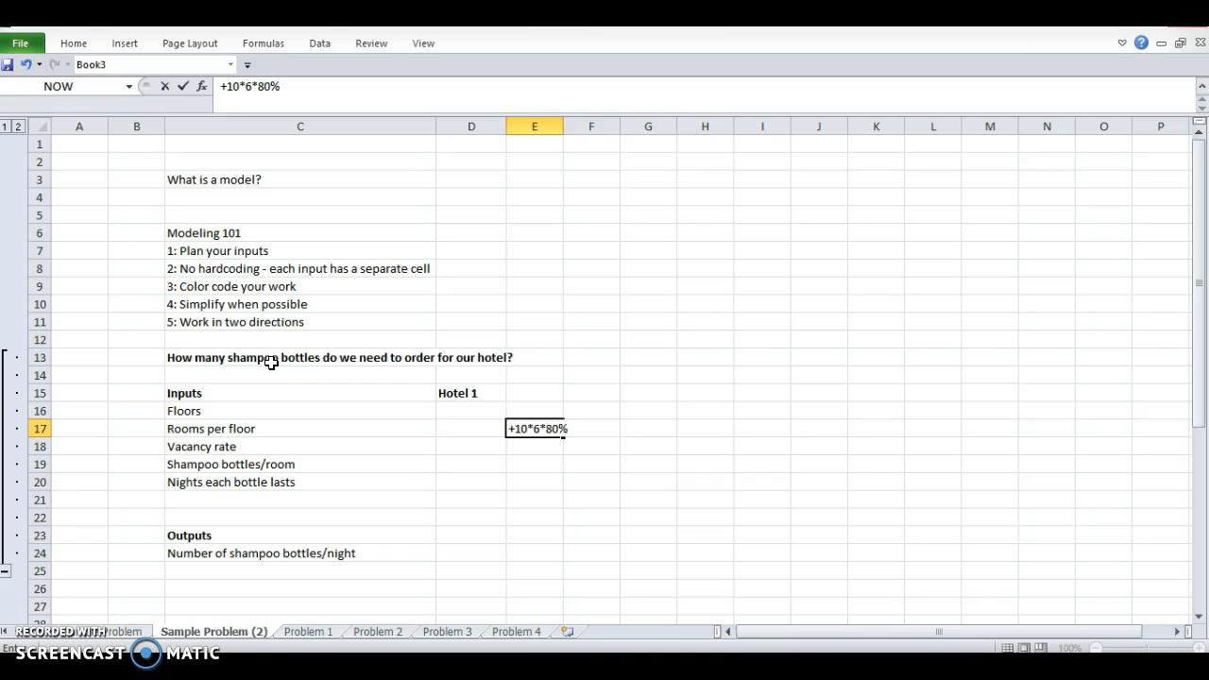
{"action": "type", "text": "*"}
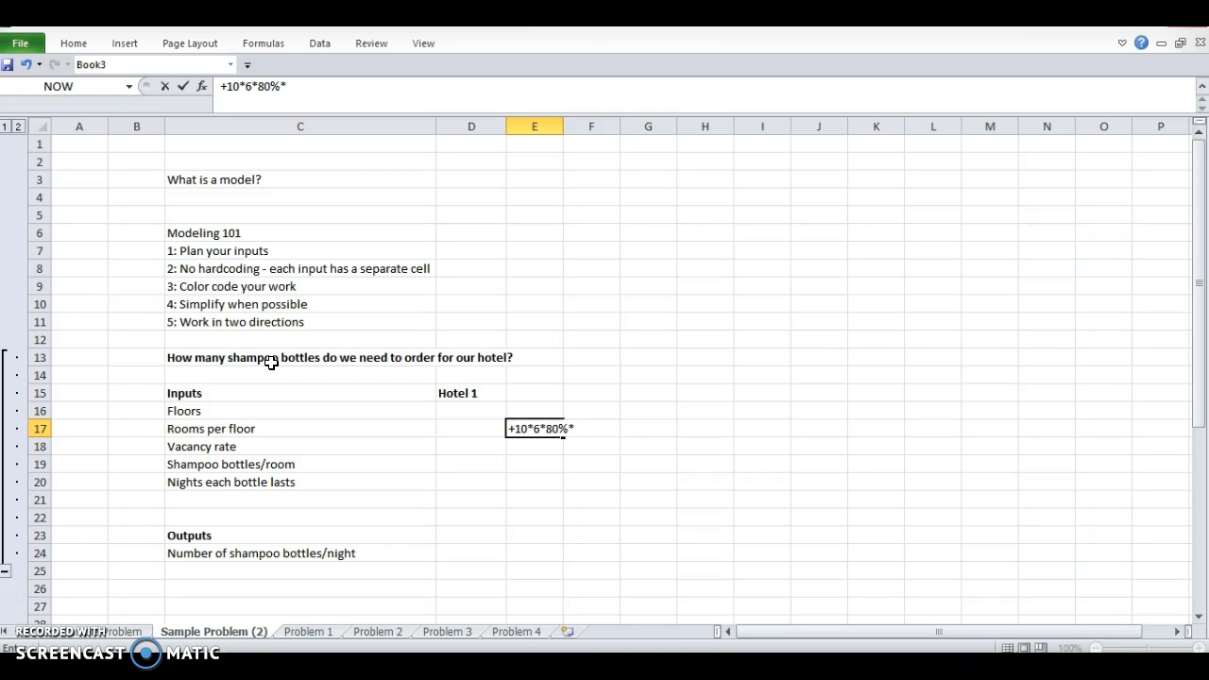
{"action": "type", "text": "2"}
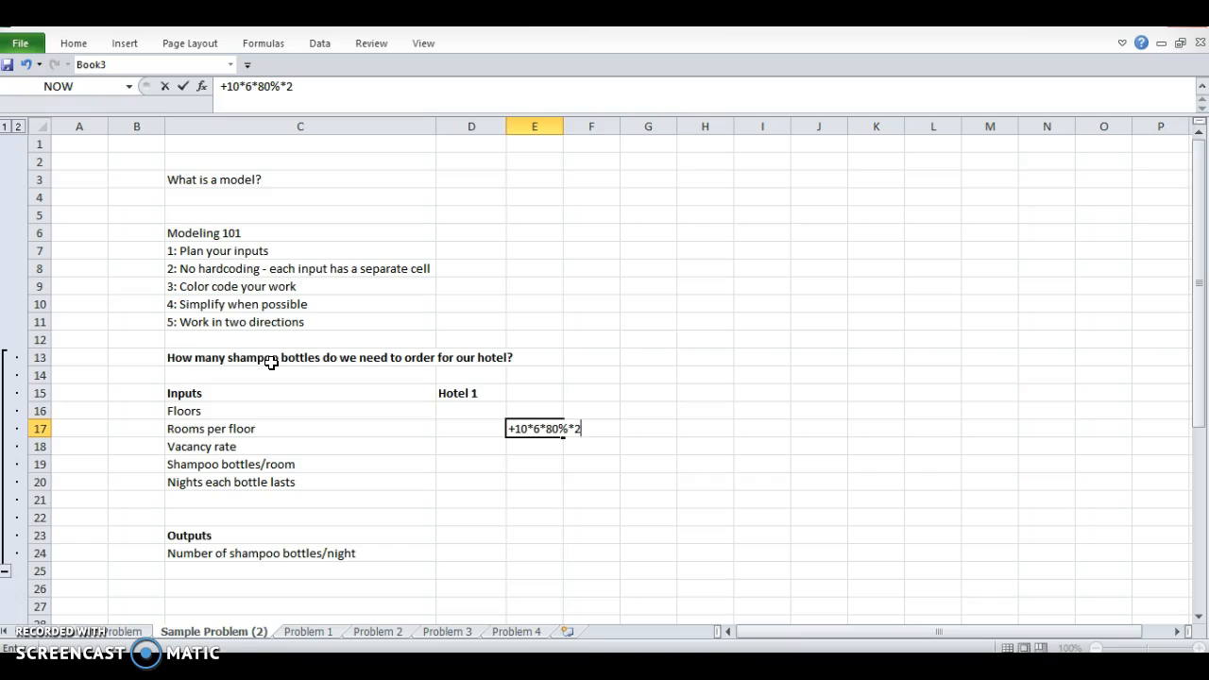
{"action": "type", "text": "*1"}
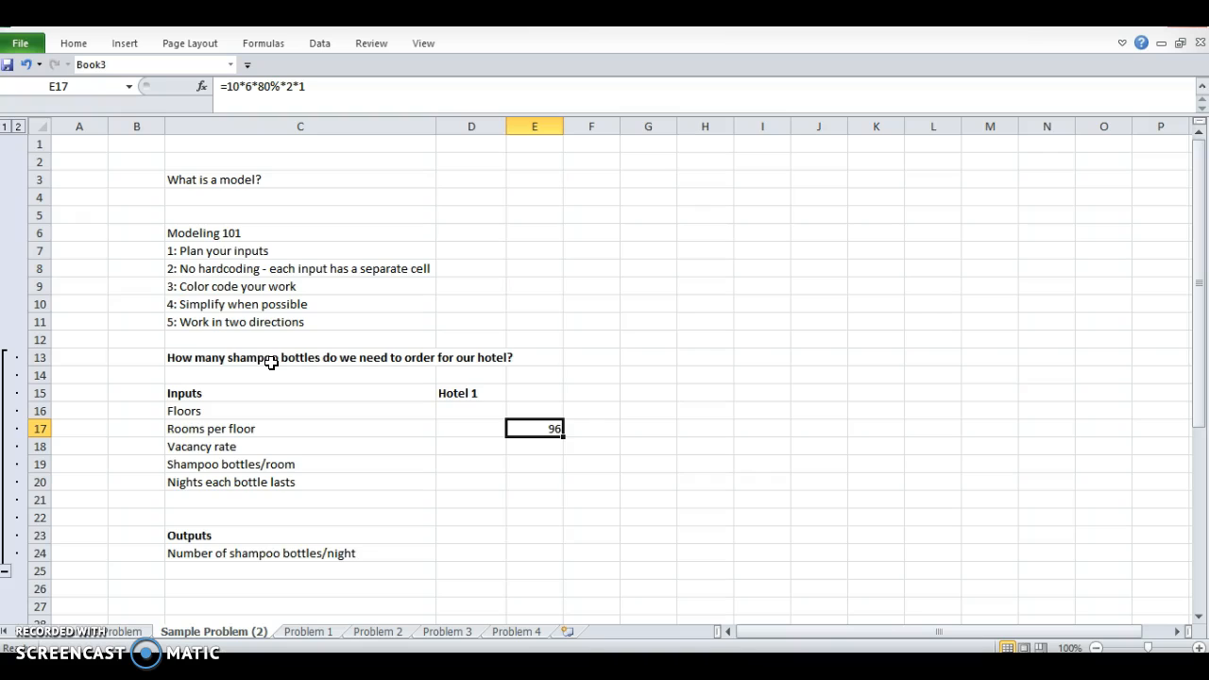
{"action": "left_click", "coordinate": [300, 410]}
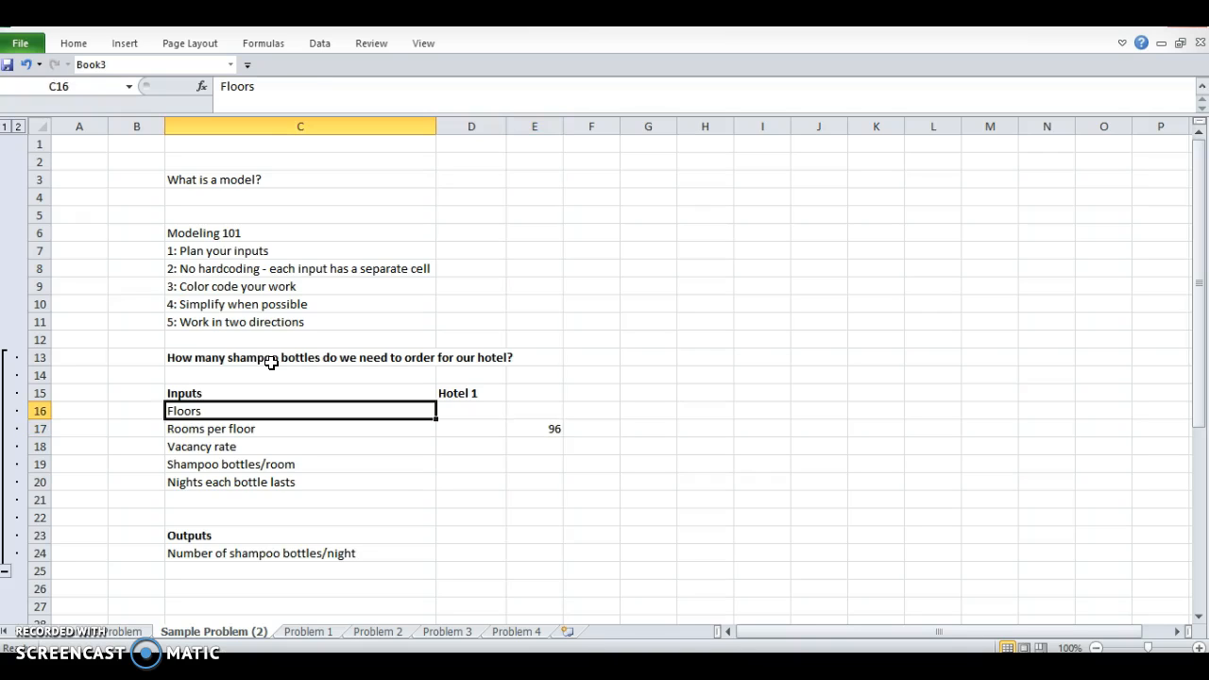
Enter Hotel 1 inputs in D16:D20: 10 floors, 6 rooms, 80% vacancy, 2 bottles, 1 night.
{"action": "type", "text": "=10*6*80%*2*1"}
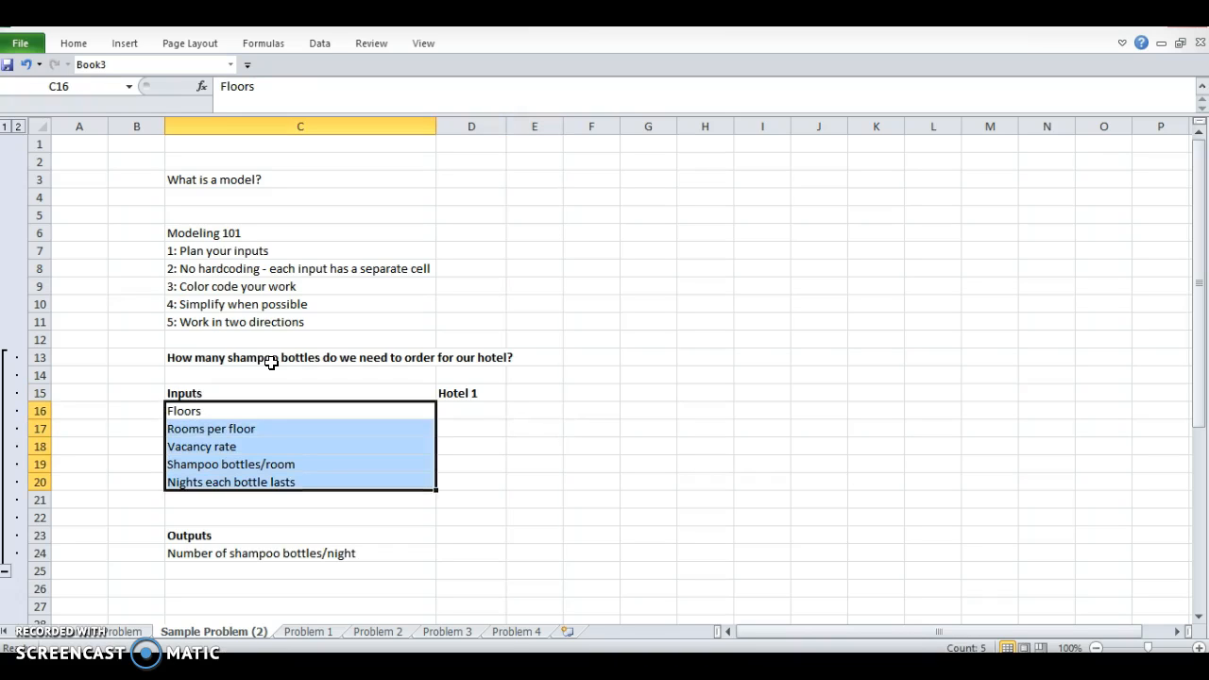
{"action": "type", "text": "10"}
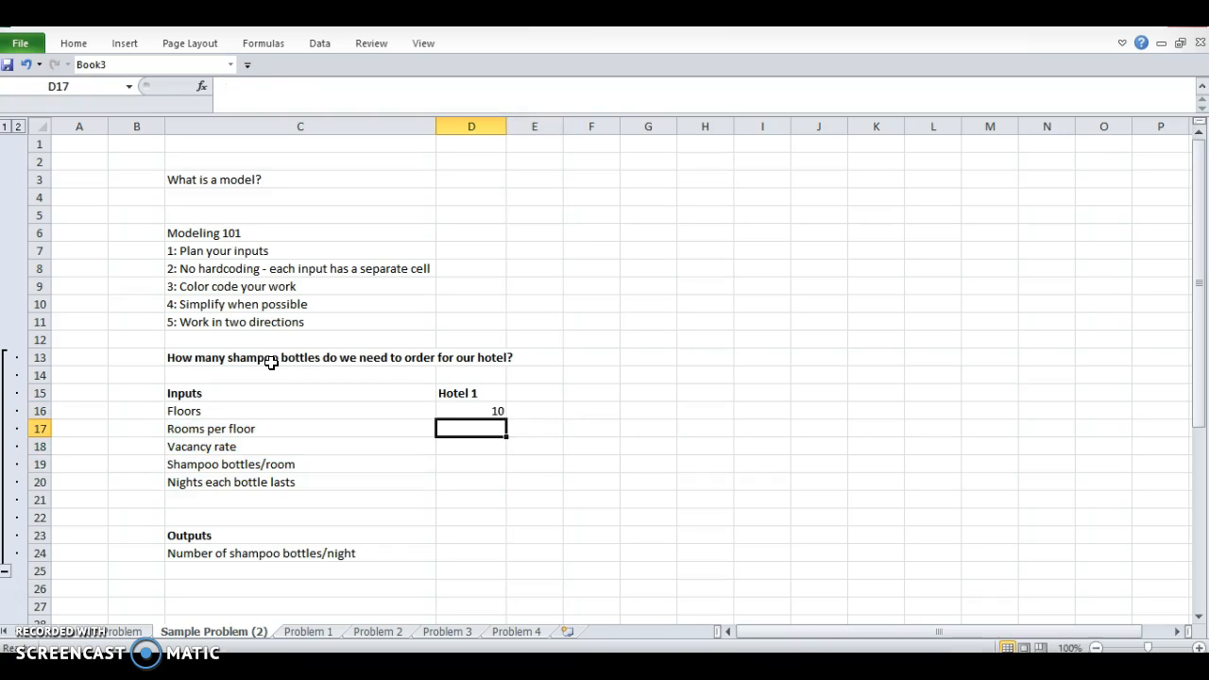
{"action": "type", "text": "80%"}
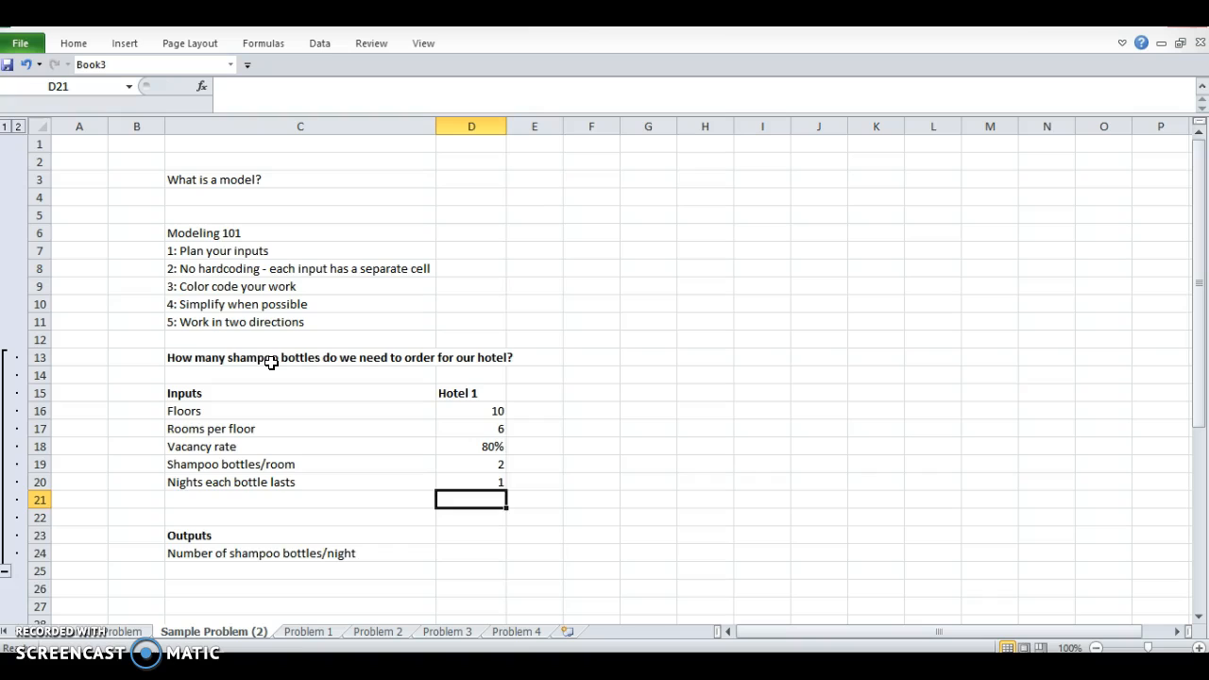
{"action": "left_click", "coordinate": [471, 481]}
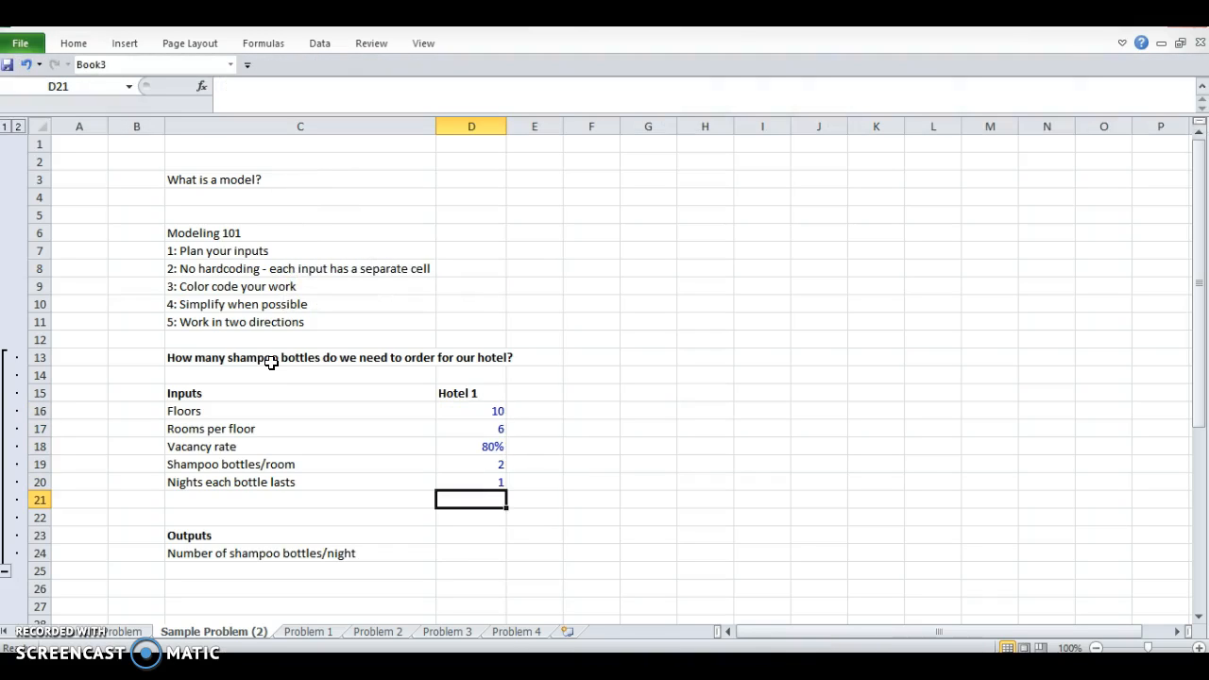
Select input cells D16:D20 and make their font blue.
{"action": "left_click_drag", "start_coordinate": [471, 464], "coordinate": [471, 482]}
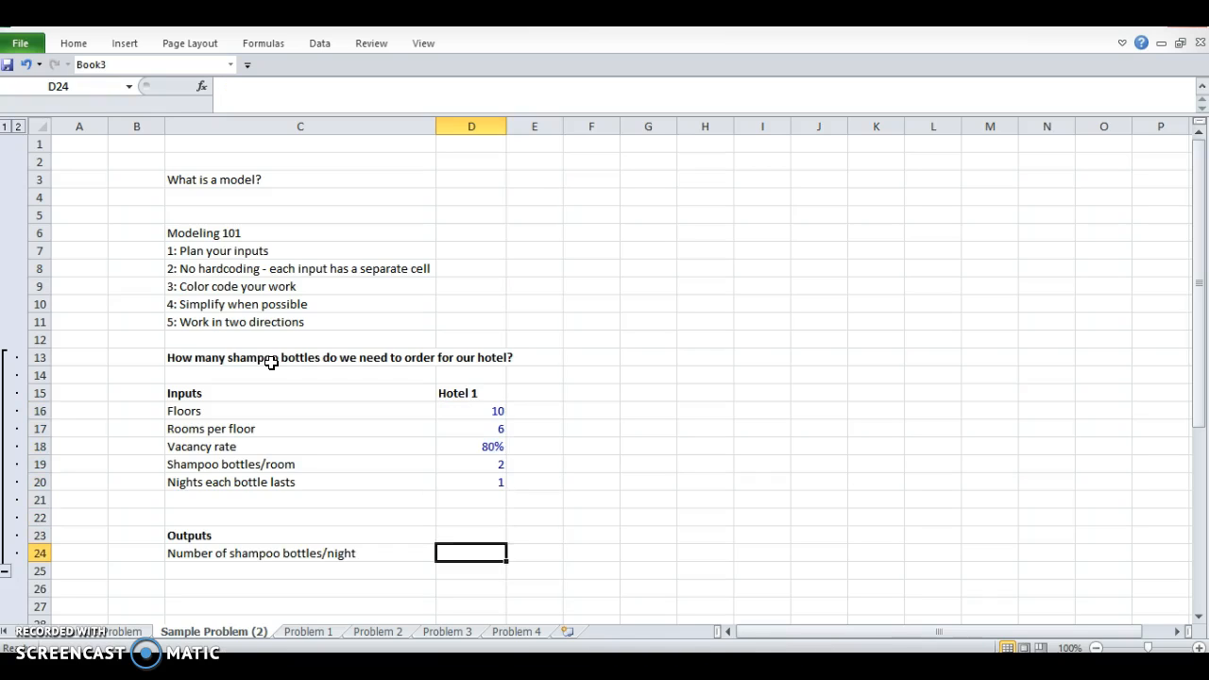
Enter =+D20*D19*D18*D17*D16 in D24 for 96 bottles per night, test 8 rooms, then restore 6.
{"action": "type", "text": "+D21"}
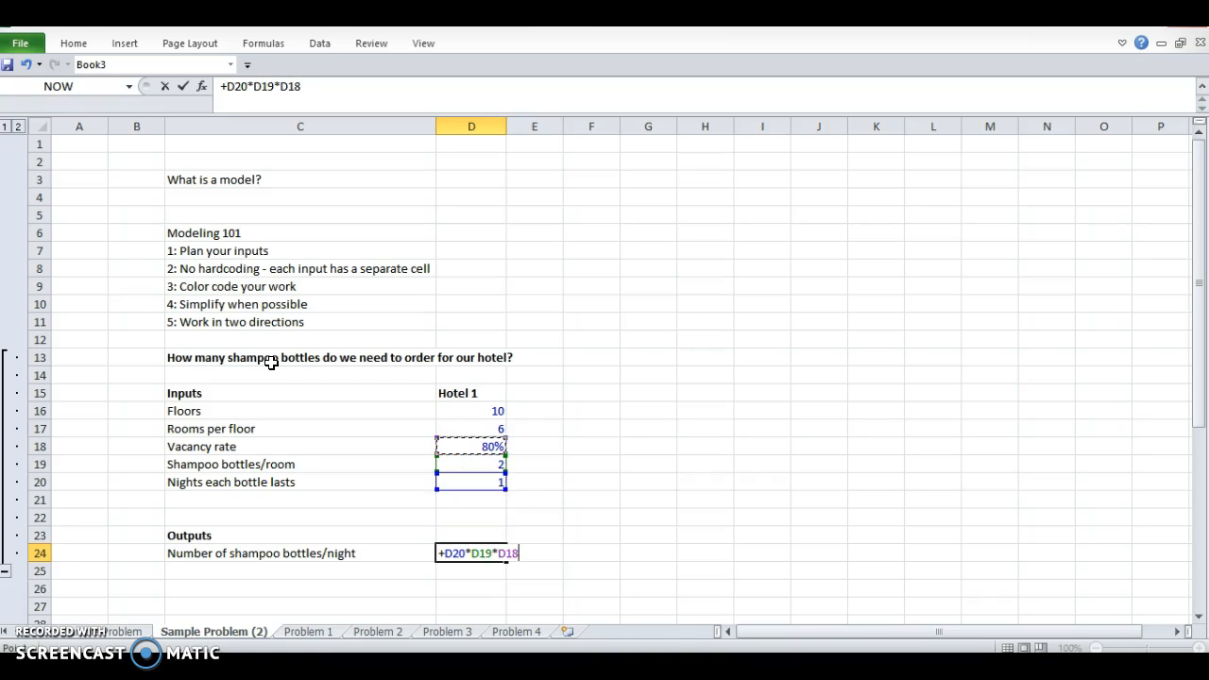
{"action": "left_click", "coordinate": [472, 428]}
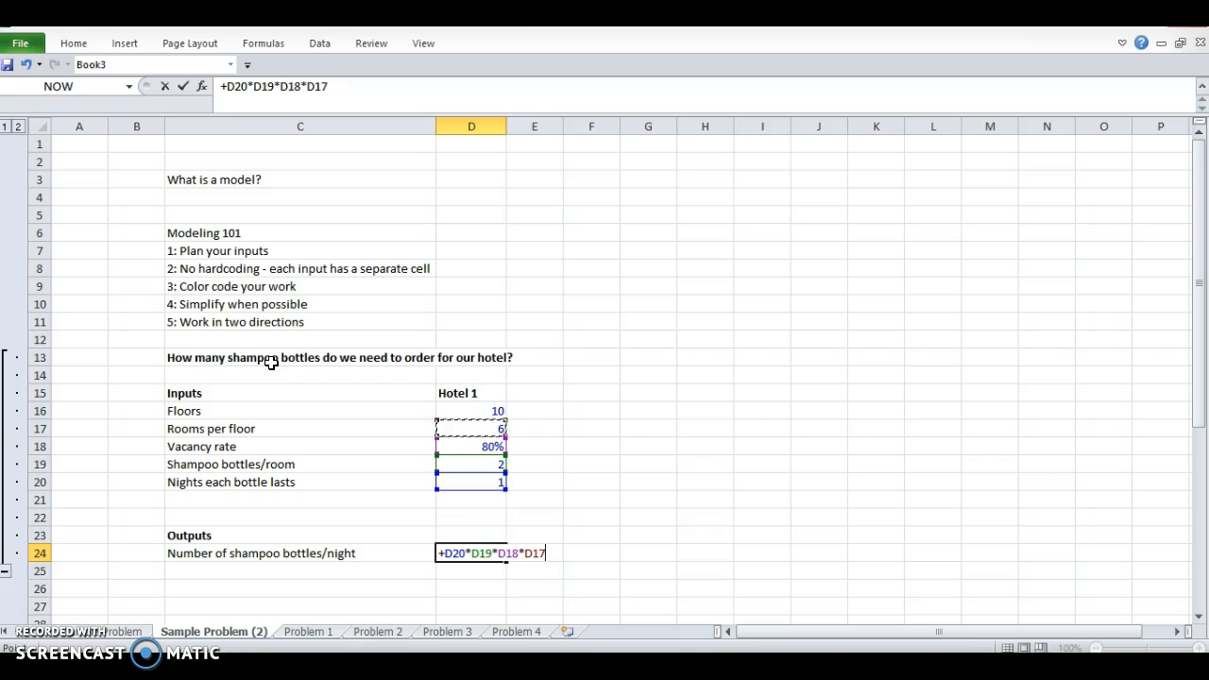
{"action": "left_click", "coordinate": [471, 410]}
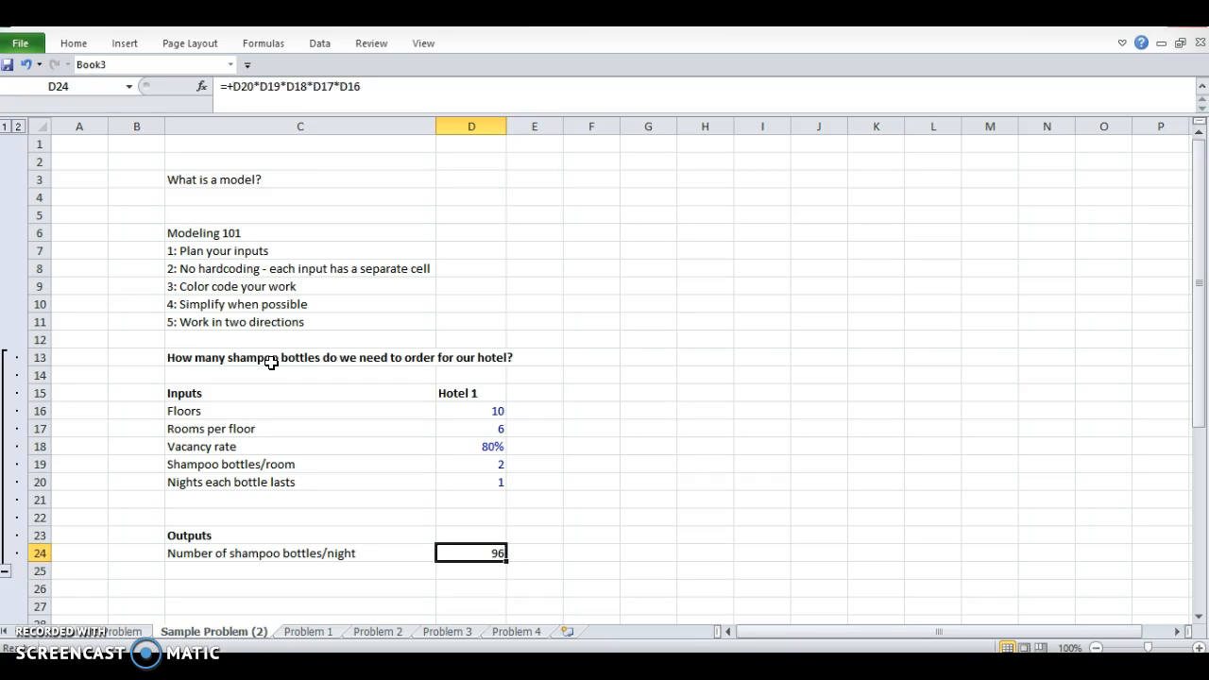
{"action": "left_click", "coordinate": [471, 428]}
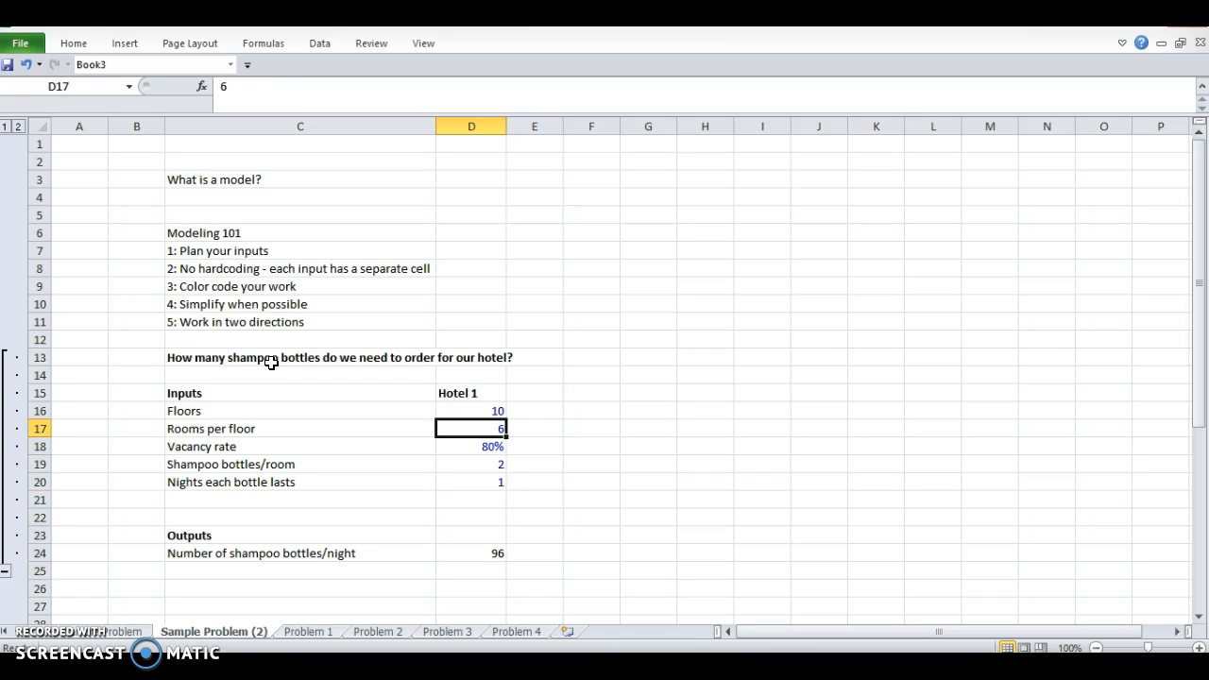
{"action": "left_click", "coordinate": [301, 428]}
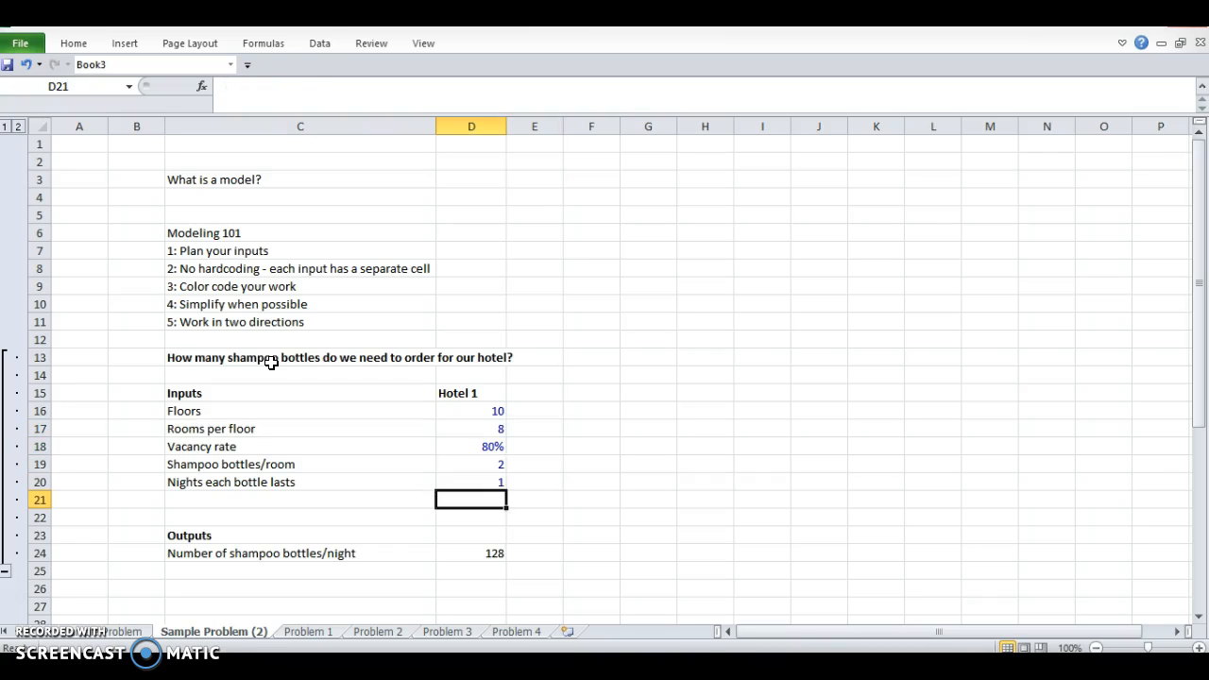
{"action": "left_click", "coordinate": [471, 552]}
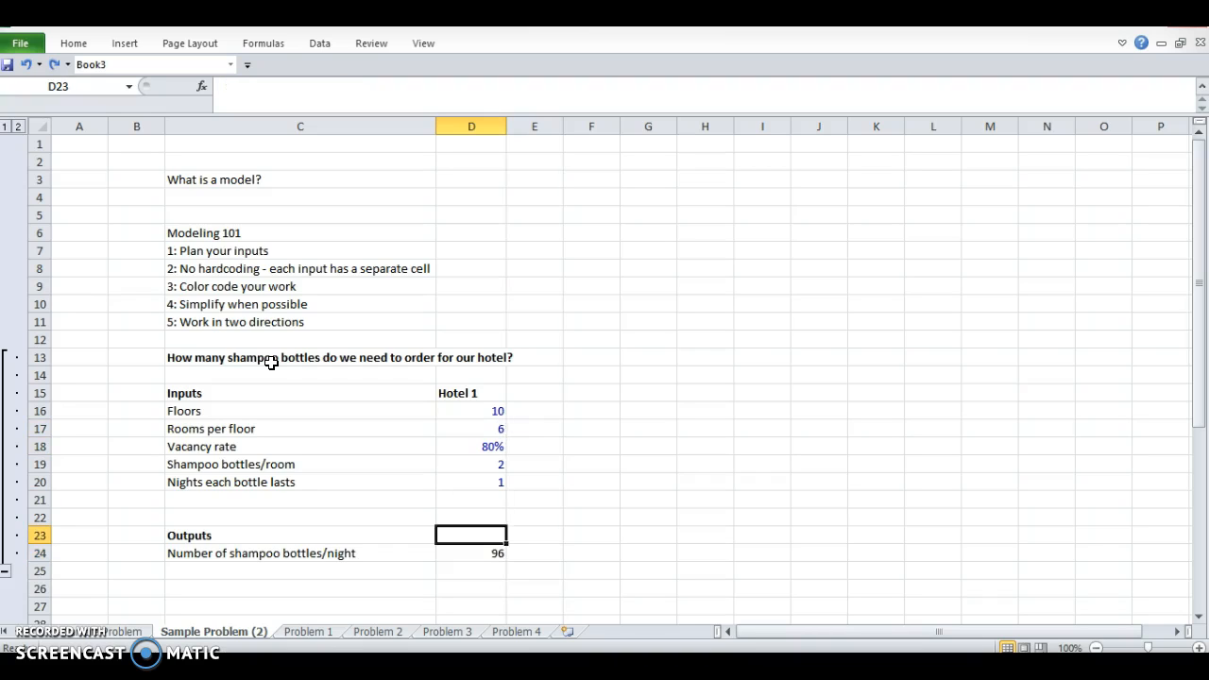
{"action": "left_click", "coordinate": [299, 570]}
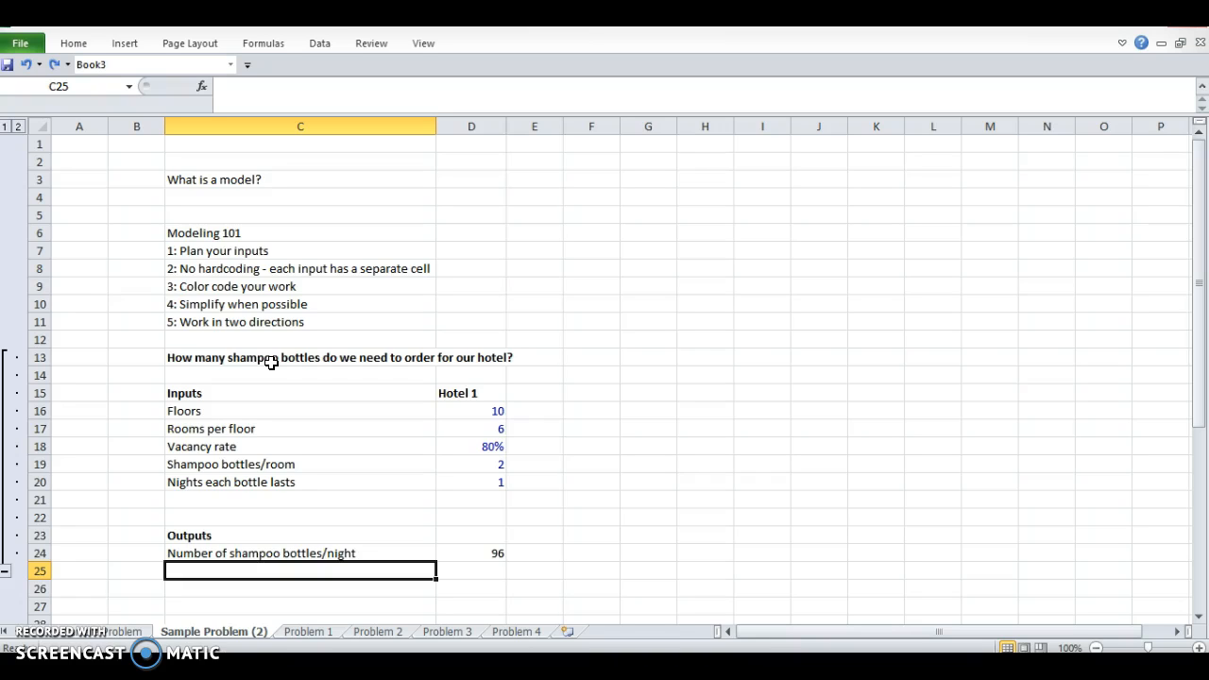
Add a Rooms Occupied output in C25 with formula =+D16*D17*D18, showing 48.
{"action": "type", "text": "Rooms Oc"}
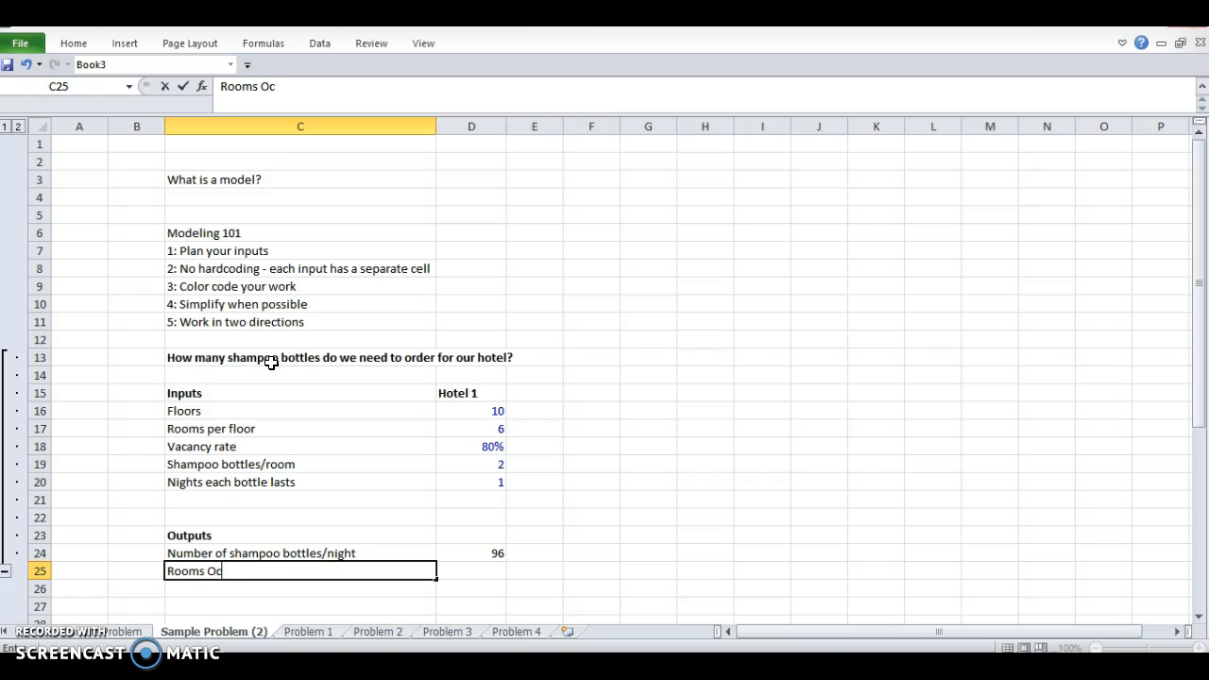
{"action": "type", "text": "cupied"}
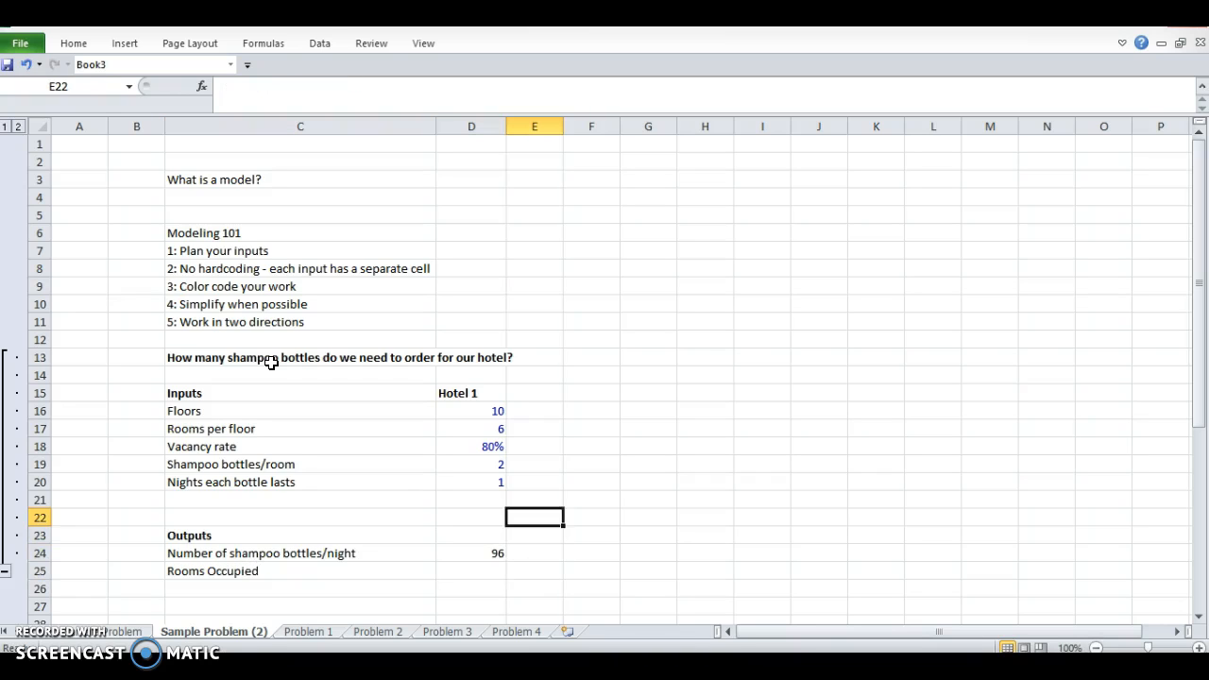
{"action": "left_click", "coordinate": [471, 571]}
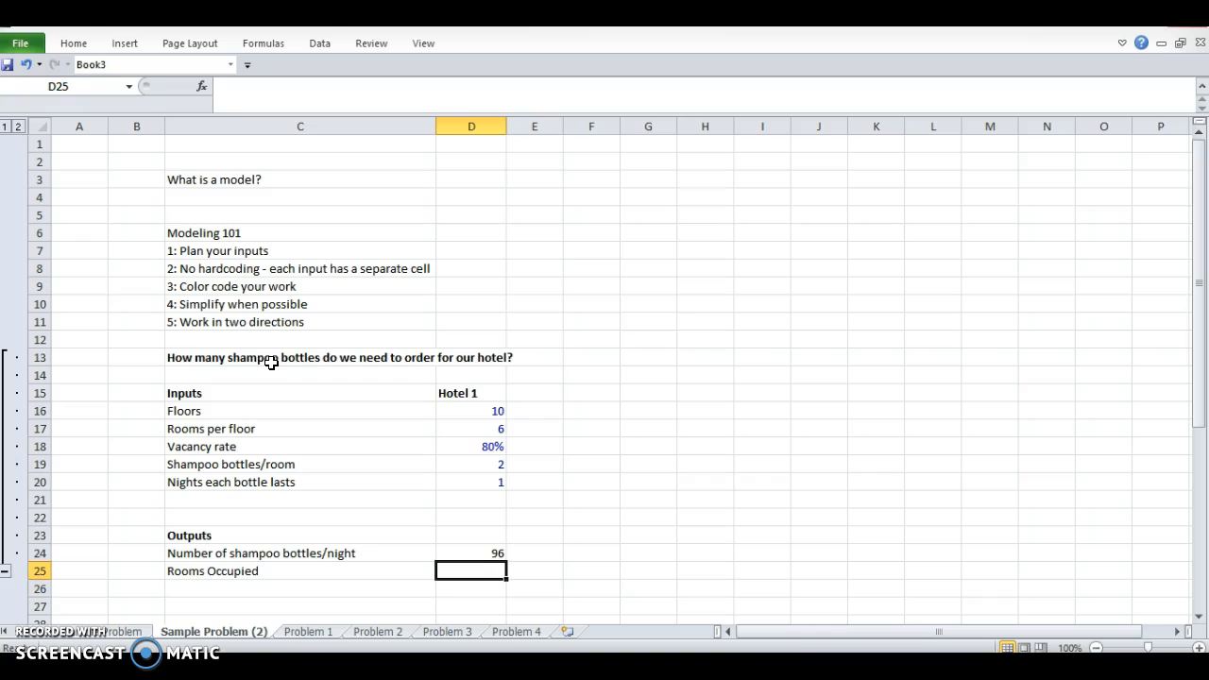
{"action": "type", "text": "+D16"}
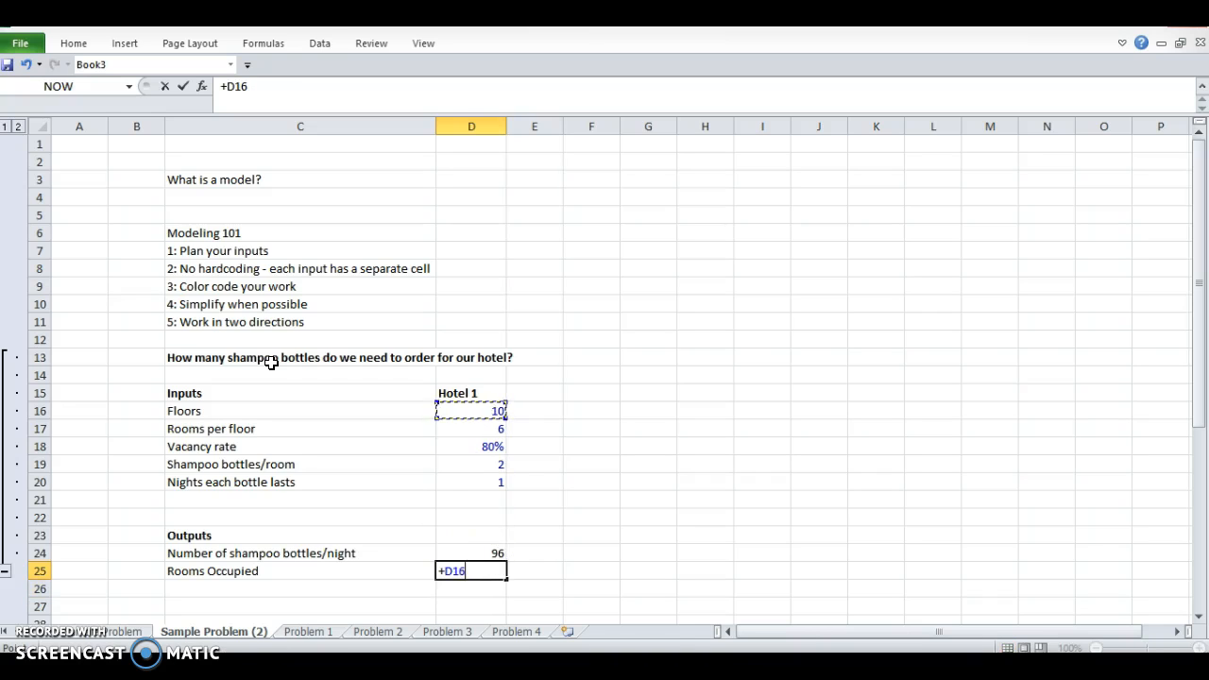
{"action": "left_click", "coordinate": [471, 428]}
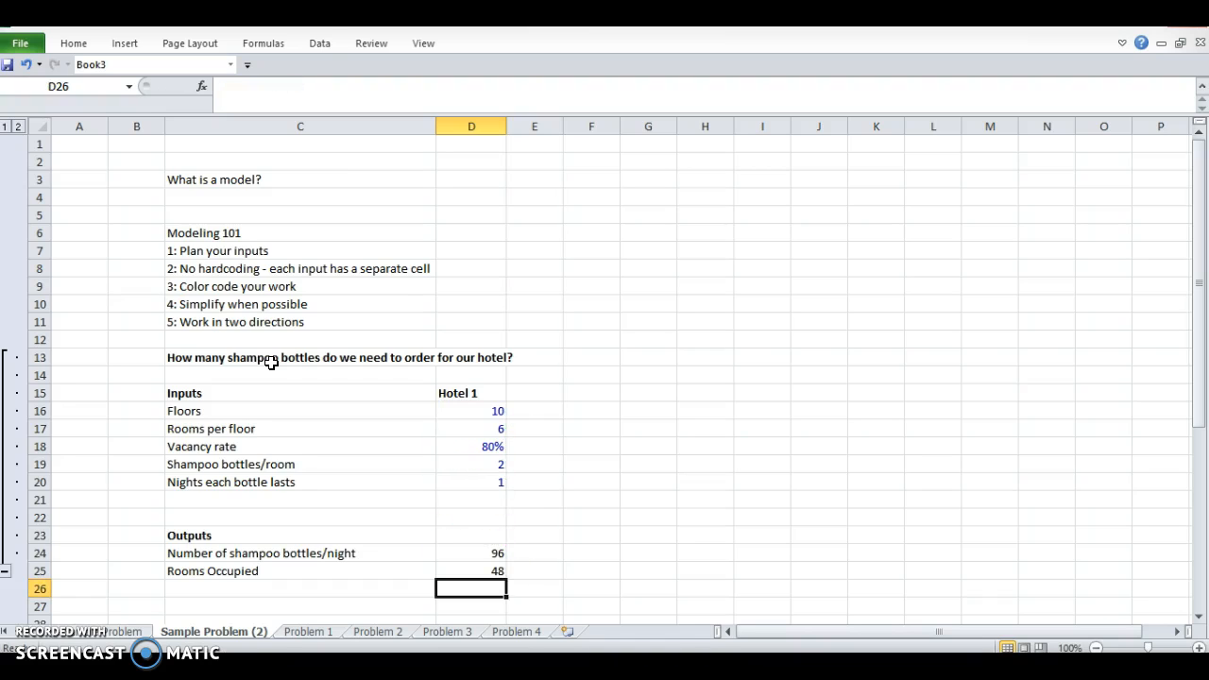
Review the Rooms Occupied and bottles-per-night formulas.
{"action": "left_click", "coordinate": [471, 571]}
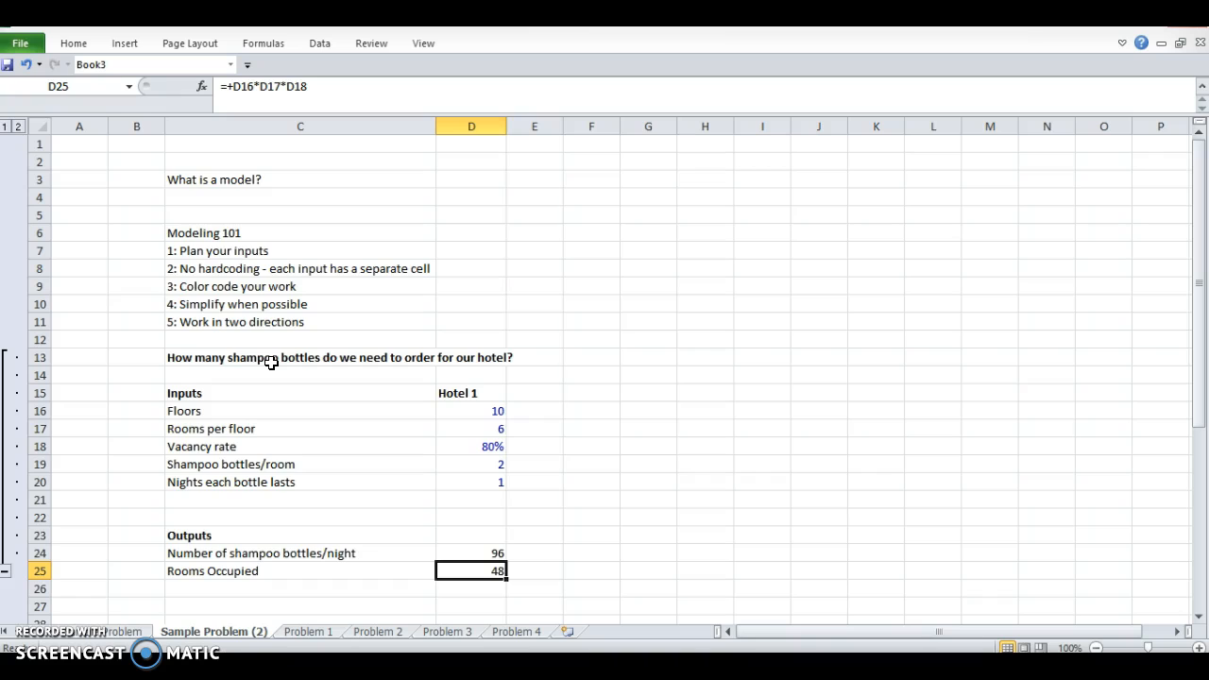
{"action": "left_click", "coordinate": [472, 552]}
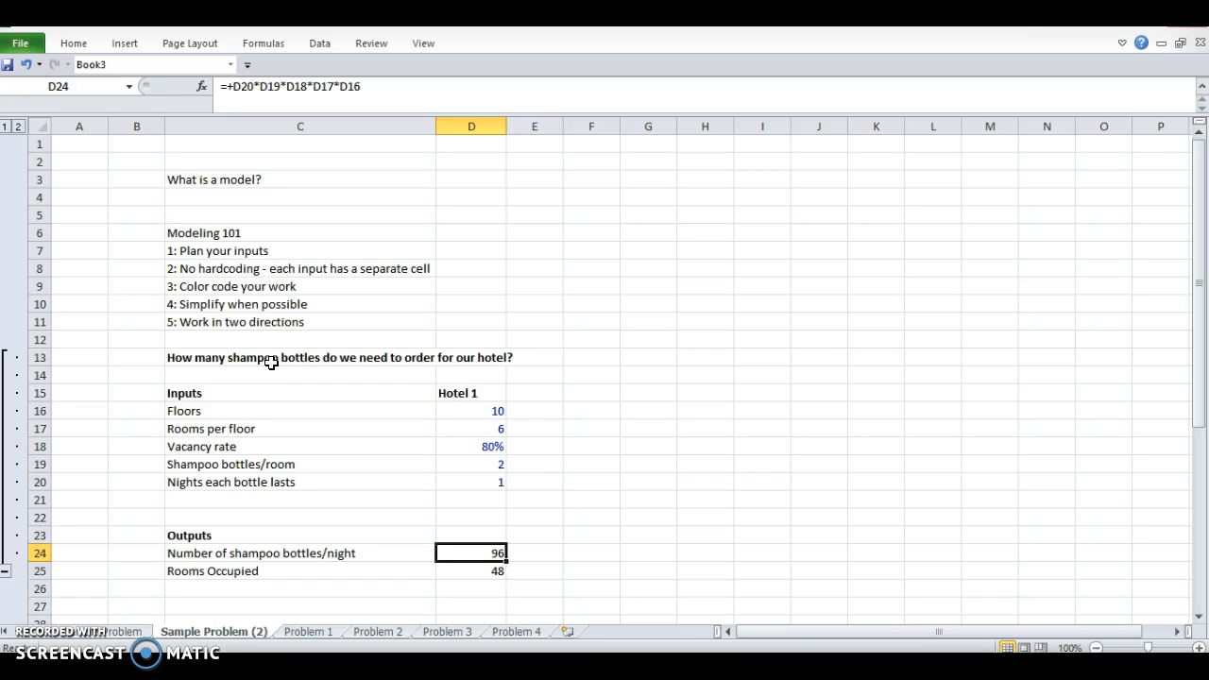
{"action": "left_click", "coordinate": [470, 535]}
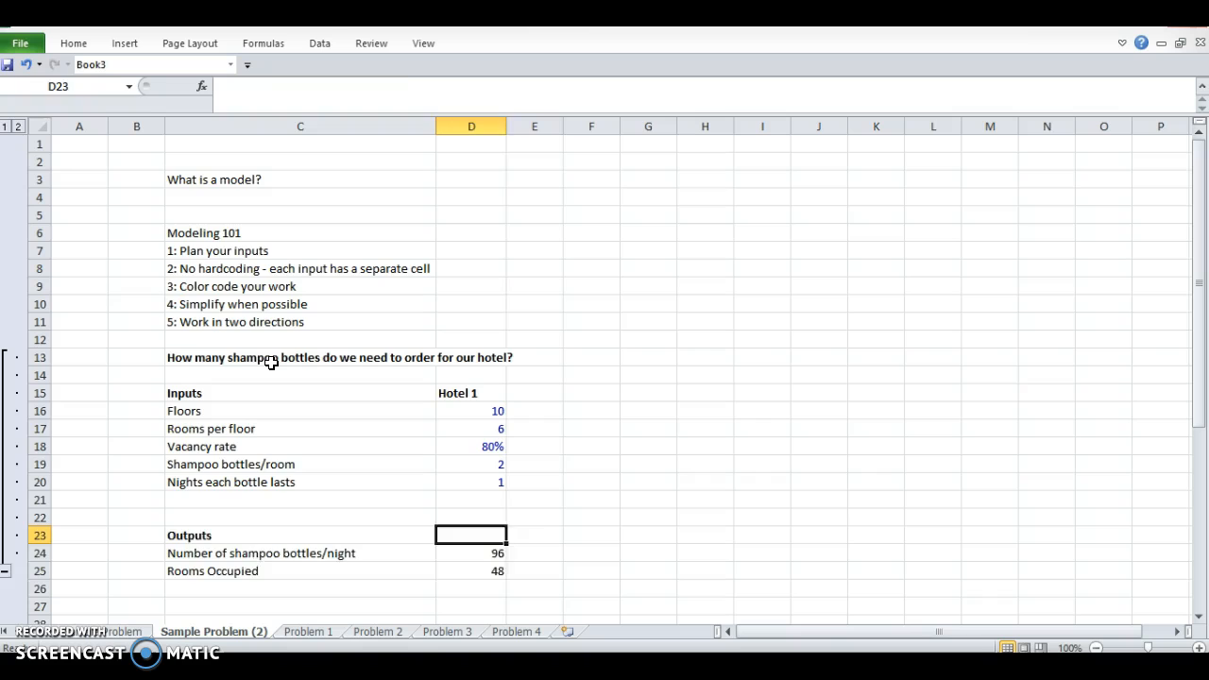
{"action": "left_click", "coordinate": [300, 589]}
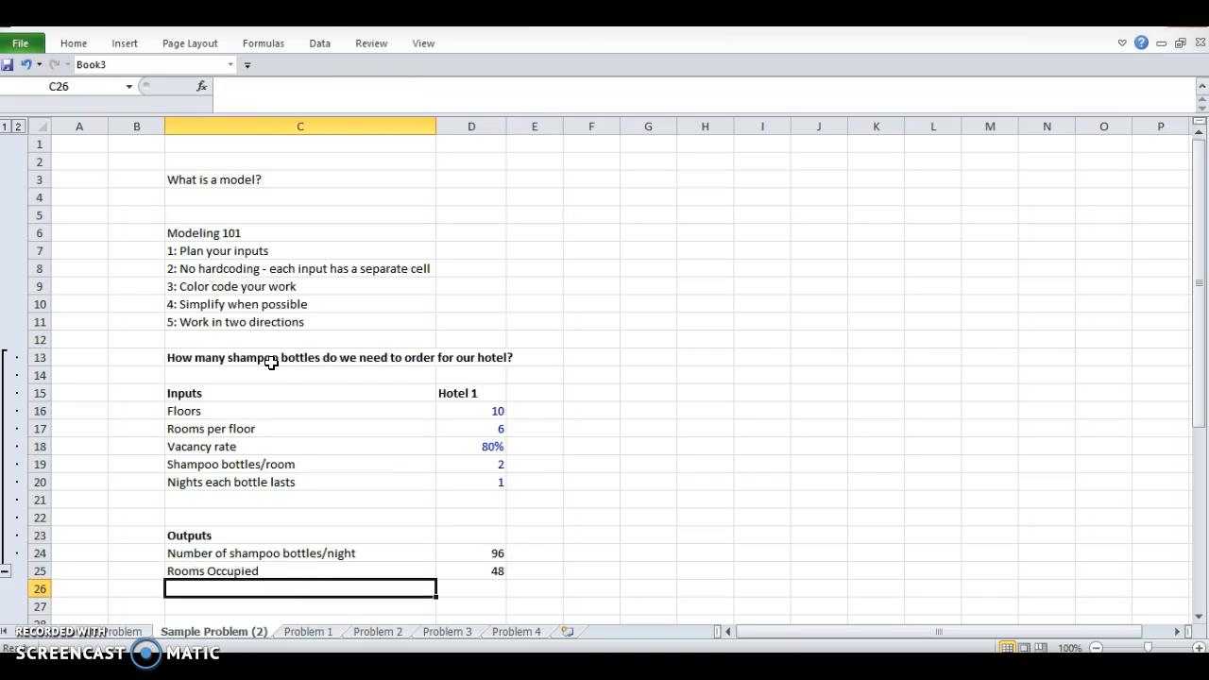
Label C26 Bottles/week and enter =+7*D24 in D26, giving 672.
{"action": "type", "text": "Shampo"}
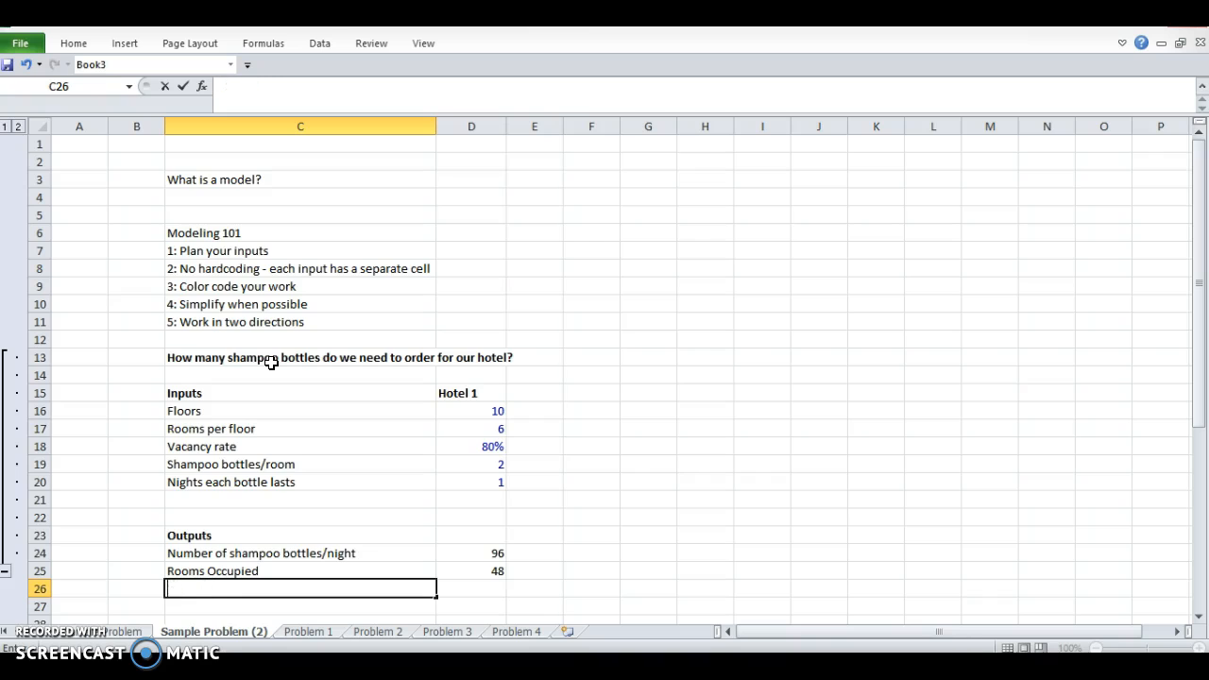
{"action": "type", "text": "Bottles/week"}
{"action": "left_click", "coordinate": [471, 588]}
{"action": "type", "text": "+"}
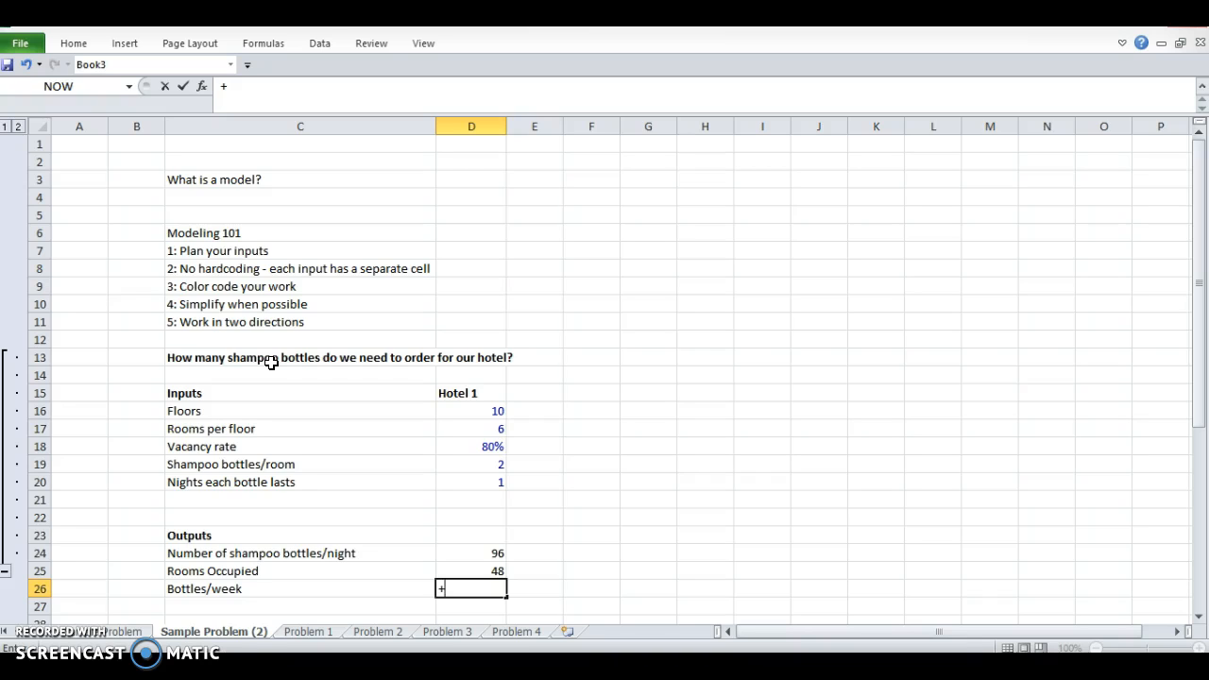
{"action": "type", "text": "7*"}
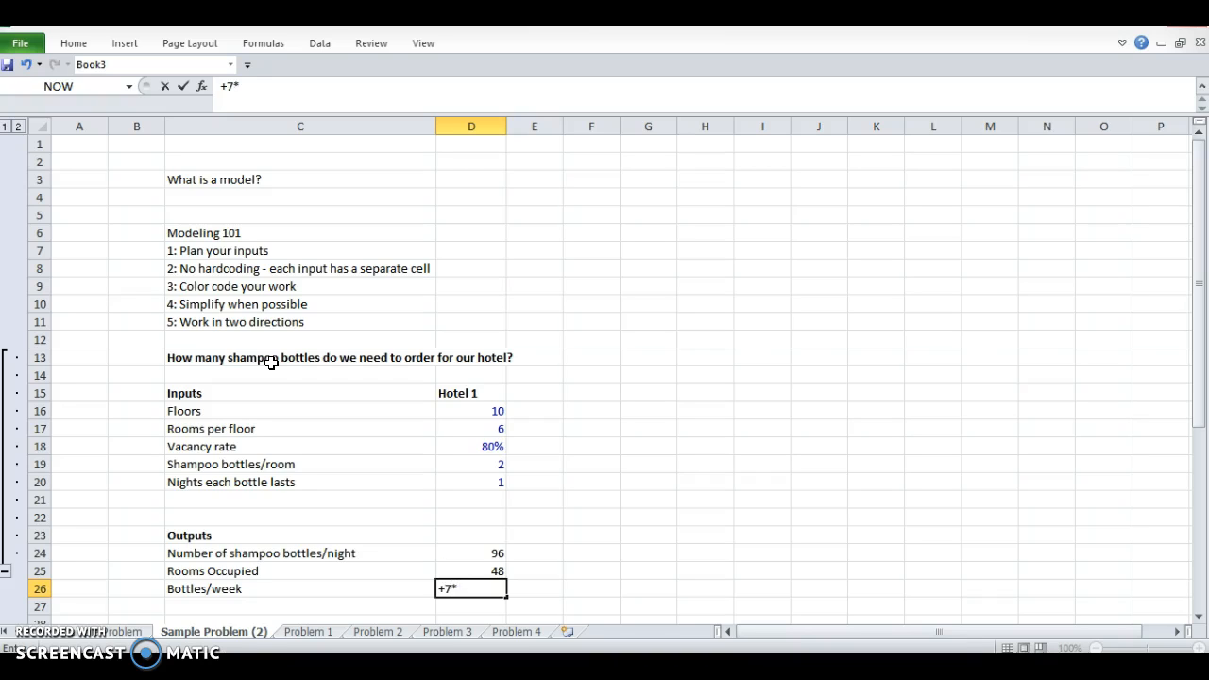
{"action": "left_click", "coordinate": [471, 464]}
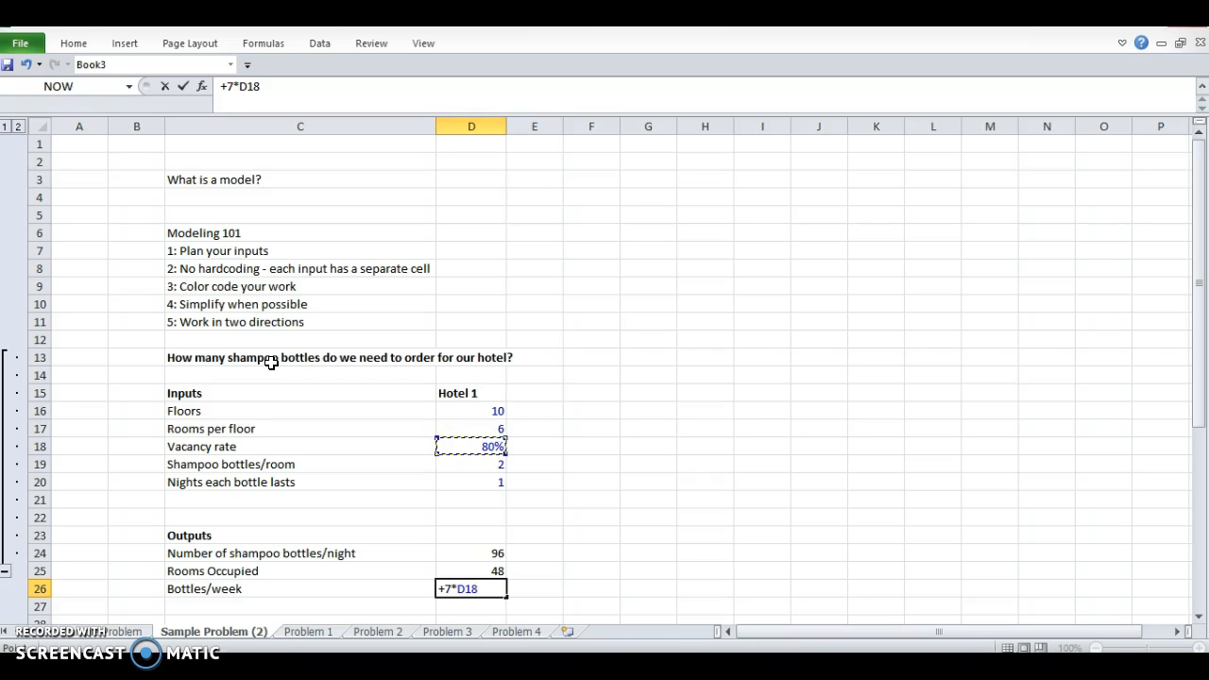
{"action": "left_click", "coordinate": [472, 553]}
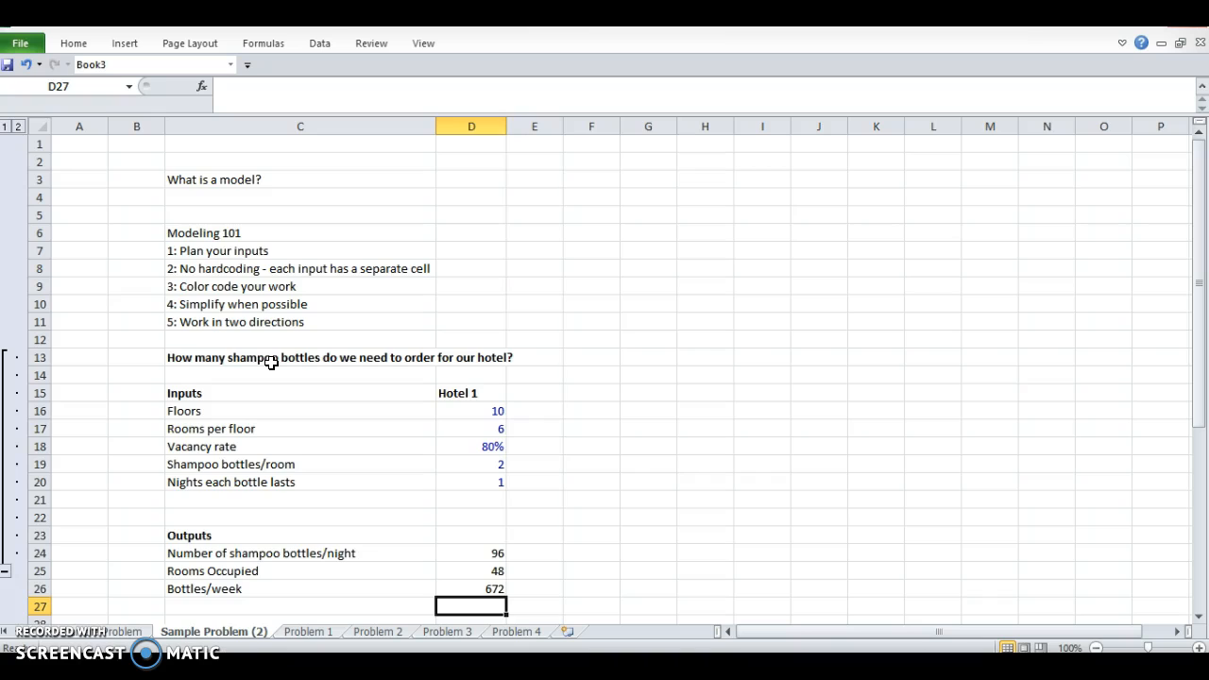
{"action": "left_click", "coordinate": [471, 446]}
{"action": "type", "text": "90"}
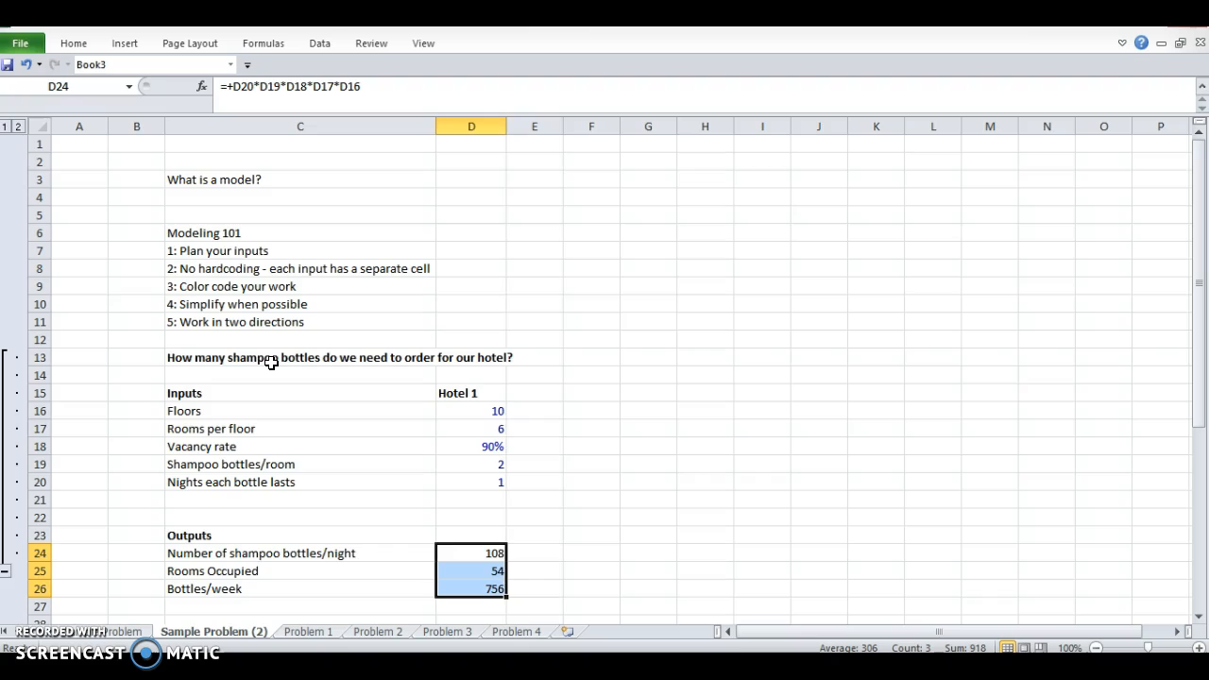
Set vacancy to 90% and review outputs of 108 bottles/night, 54 rooms, 756 bottles/week.
{"action": "left_click", "coordinate": [470, 534]}
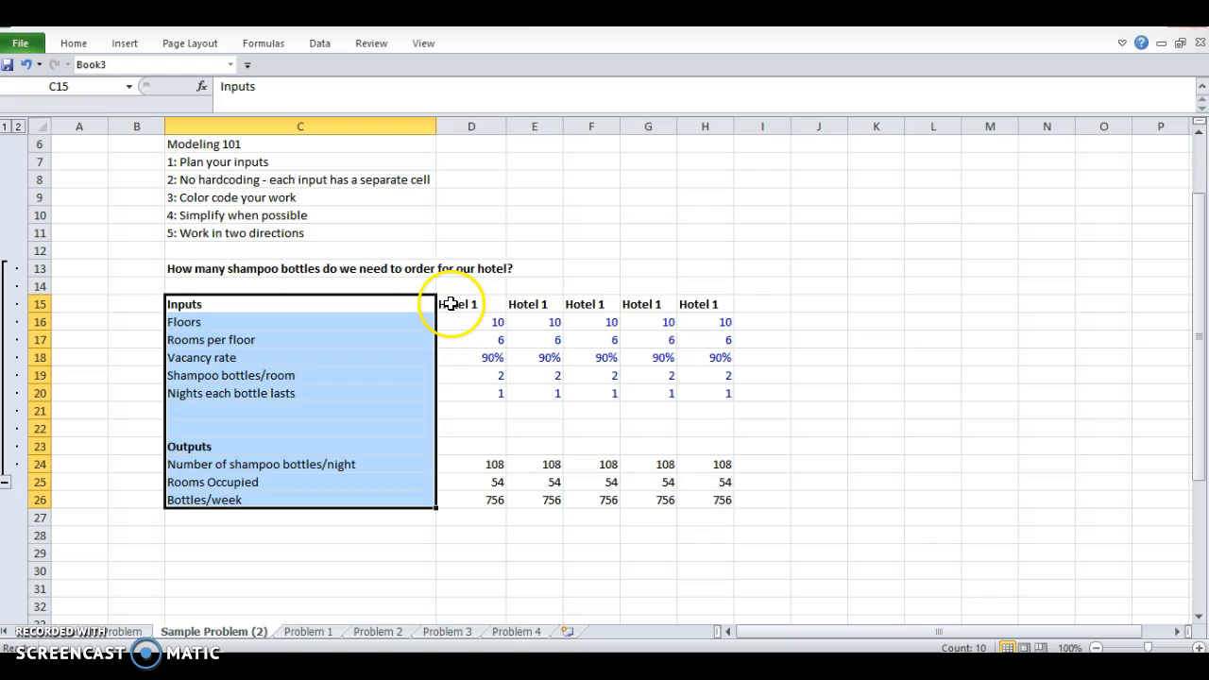
{"action": "left_click", "coordinate": [472, 304]}
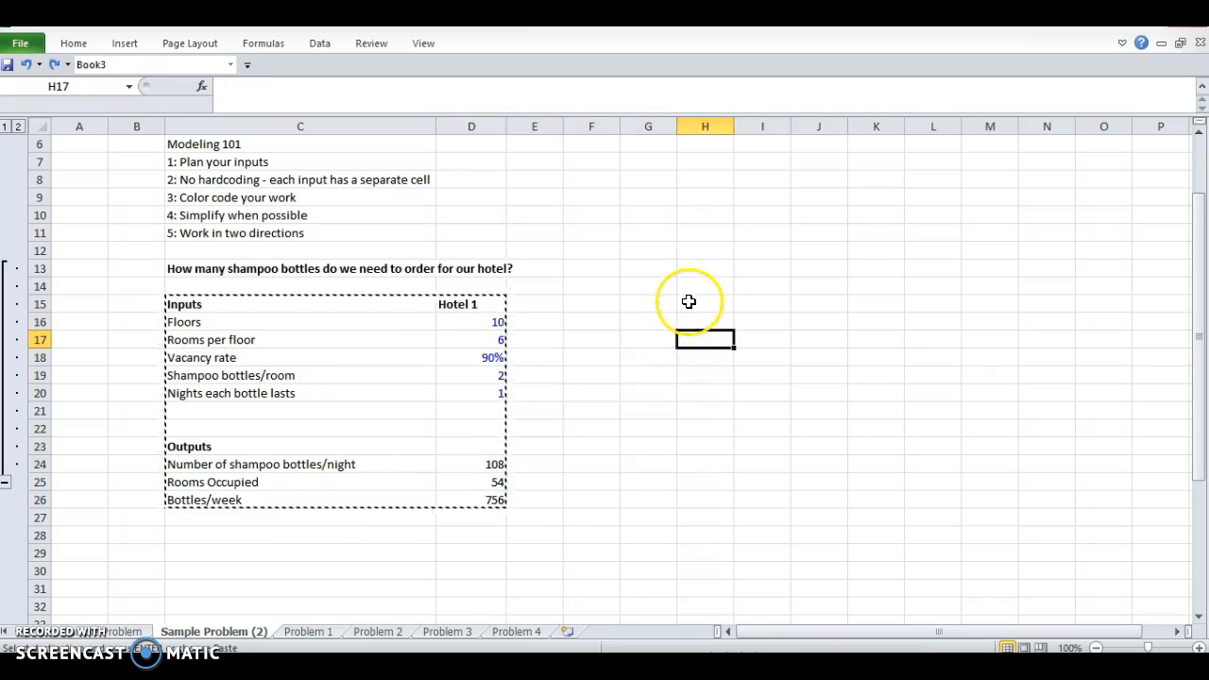
Pick the data table's starting cell and reset the vacancy rate back to 80%.
{"action": "left_click", "coordinate": [705, 303]}
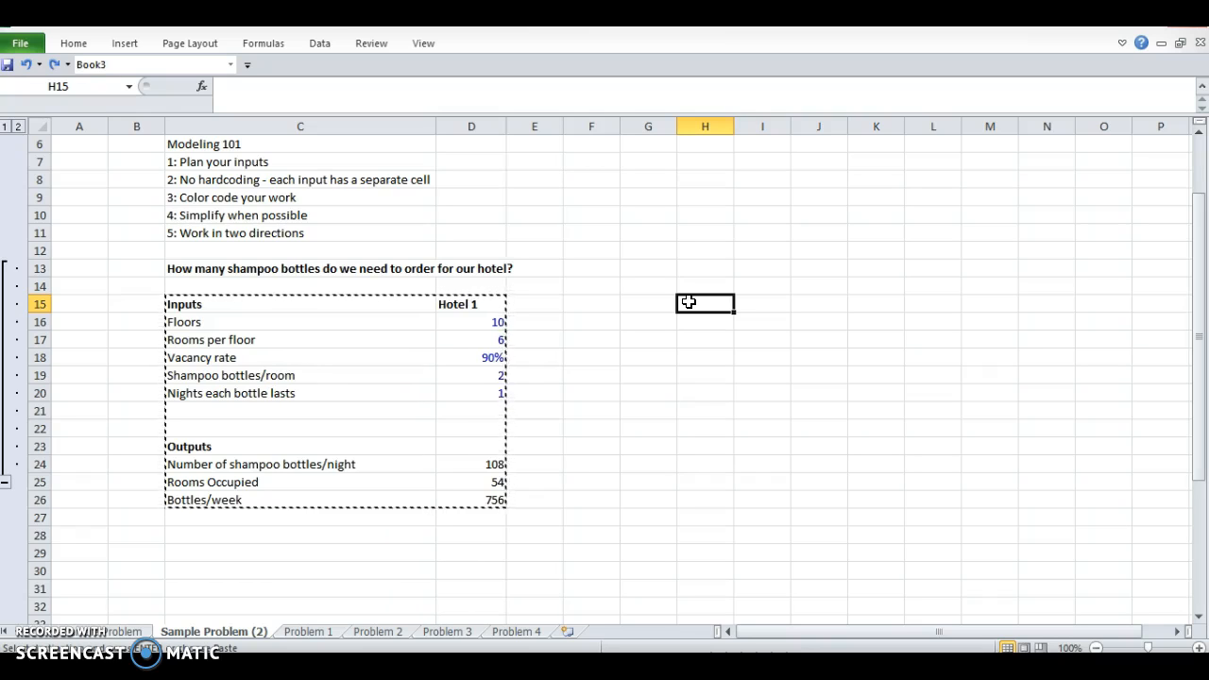
{"action": "left_click", "coordinate": [471, 357]}
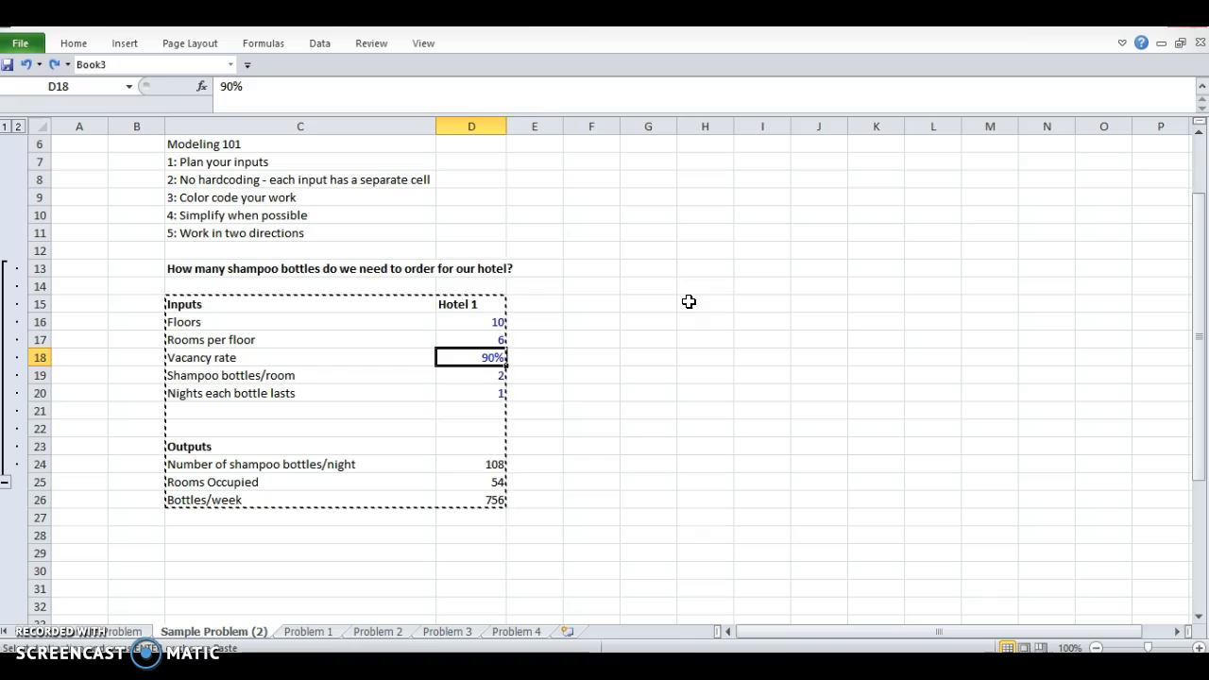
{"action": "type", "text": "80%"}
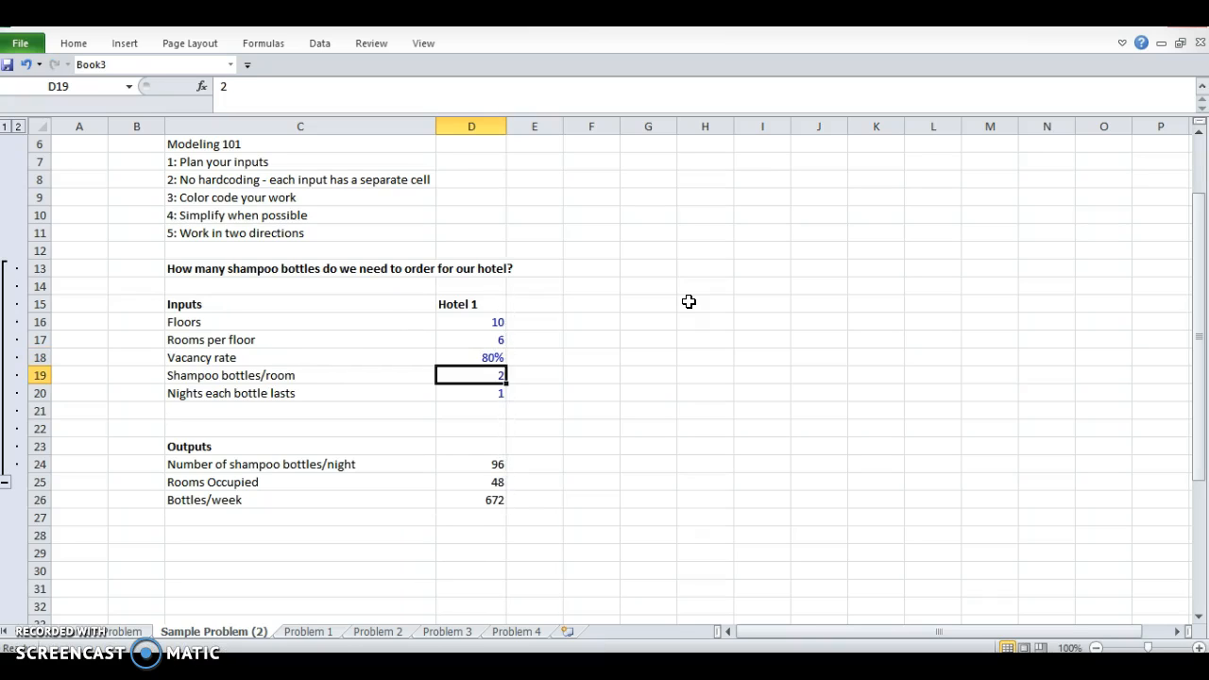
{"action": "left_click", "coordinate": [471, 357]}
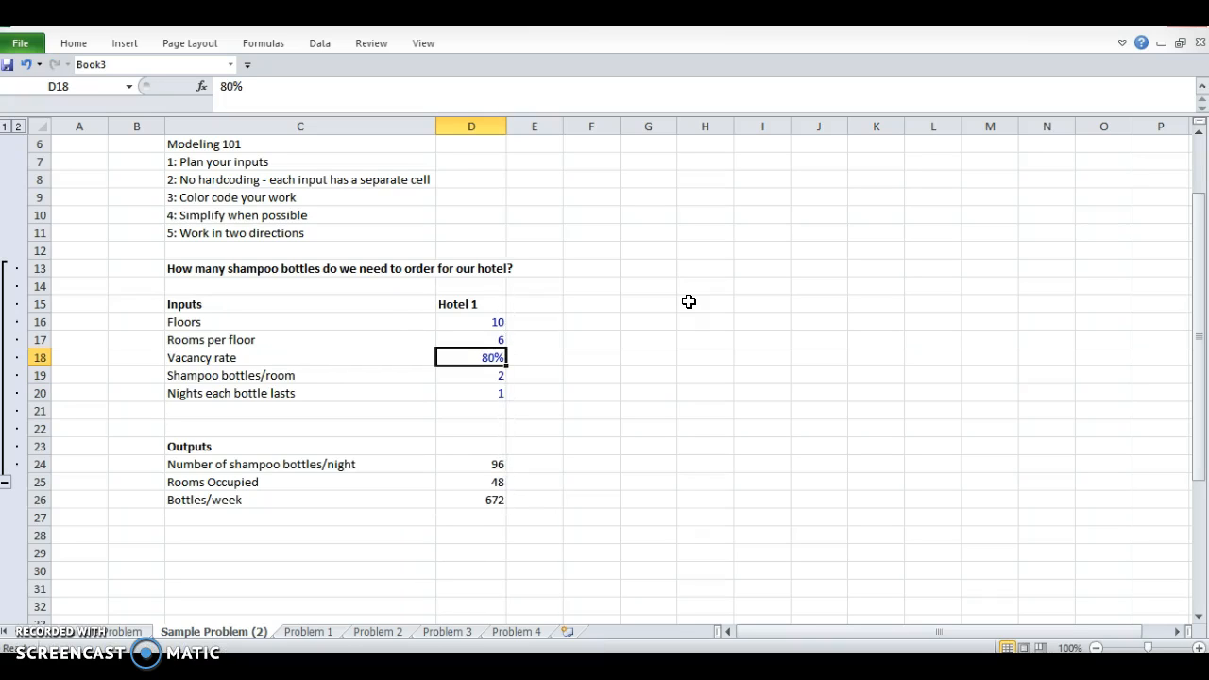
{"action": "left_click_drag", "start_coordinate": [471, 357], "coordinate": [472, 375]}
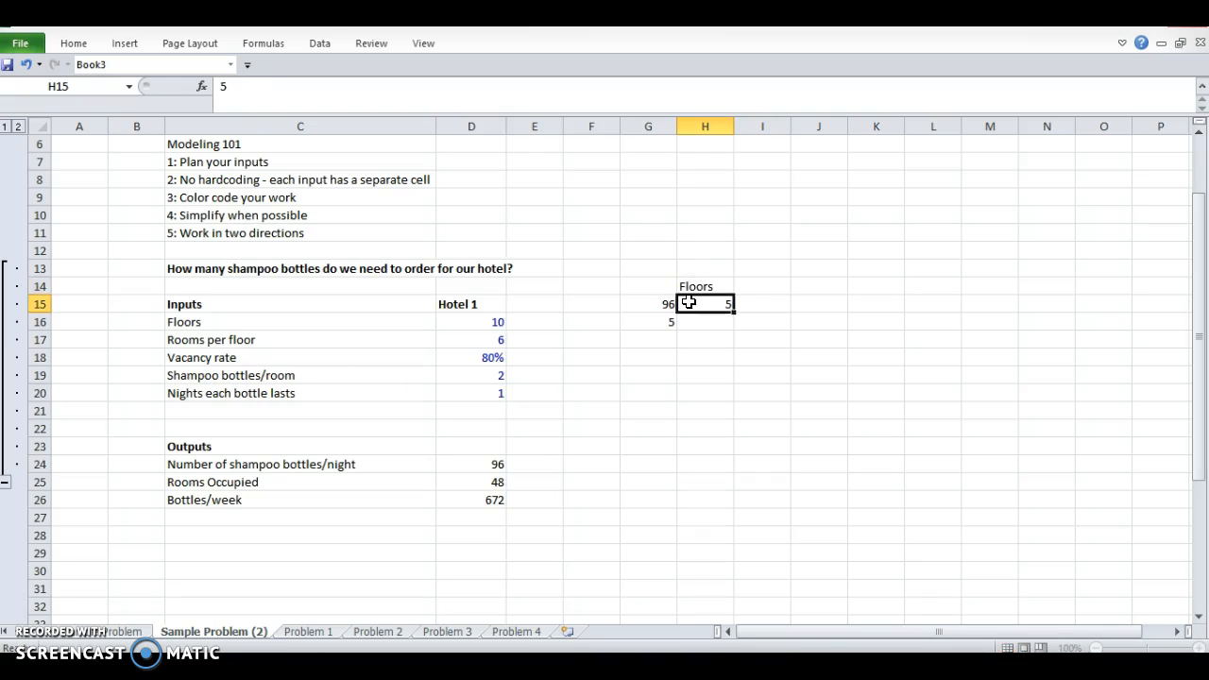
Enter the Rooms/flr label, an Increment of 1, and the =+H15+$I$12 fill formula.
{"action": "type", "text": "Rooms/flr"}
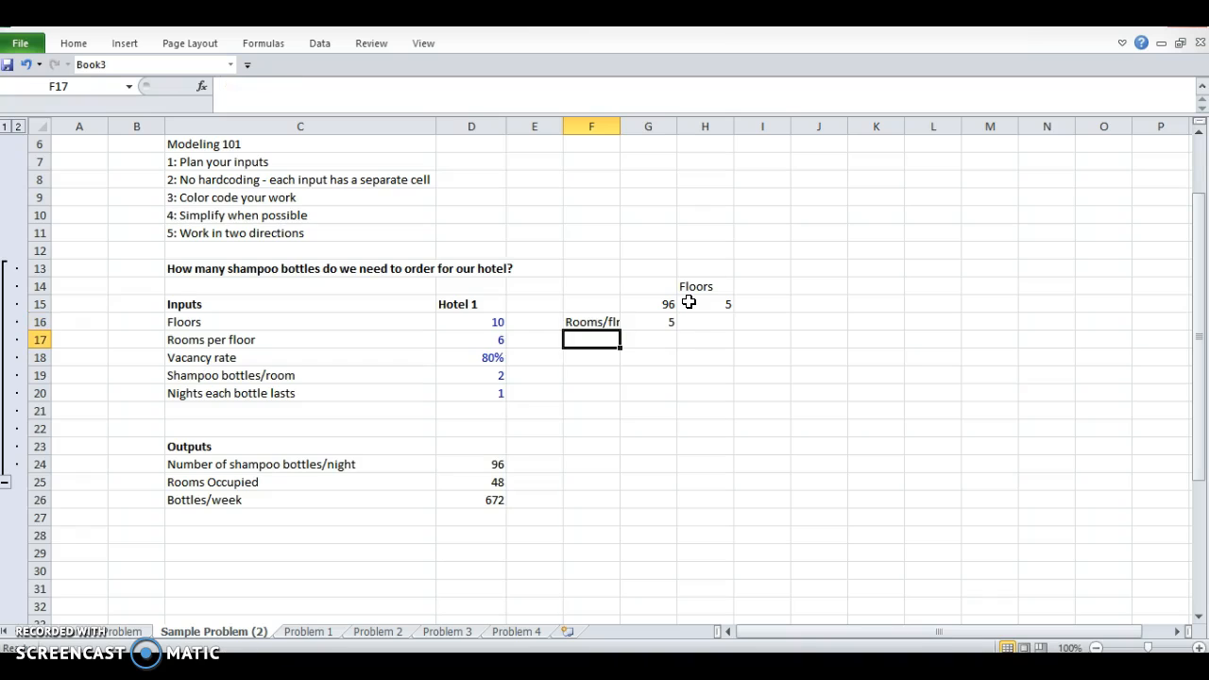
{"action": "type", "text": "Increment"}
{"action": "left_click", "coordinate": [762, 250]}
{"action": "type", "text": "1"}
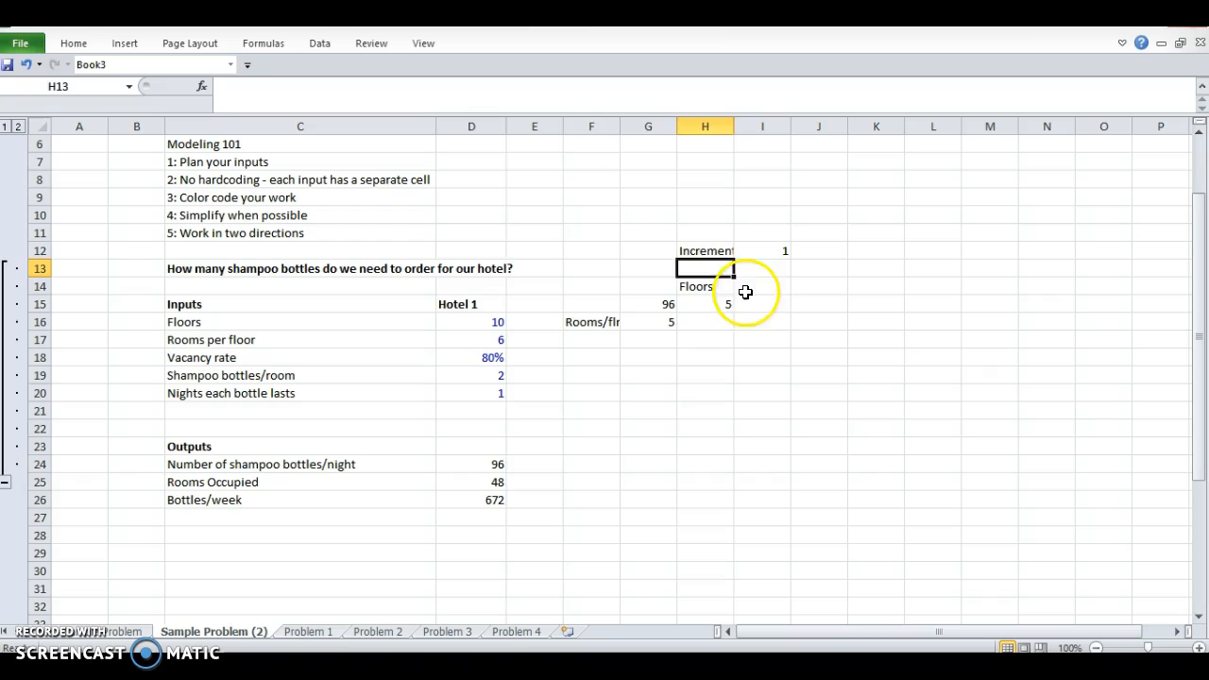
{"action": "type", "text": "+H15+"}
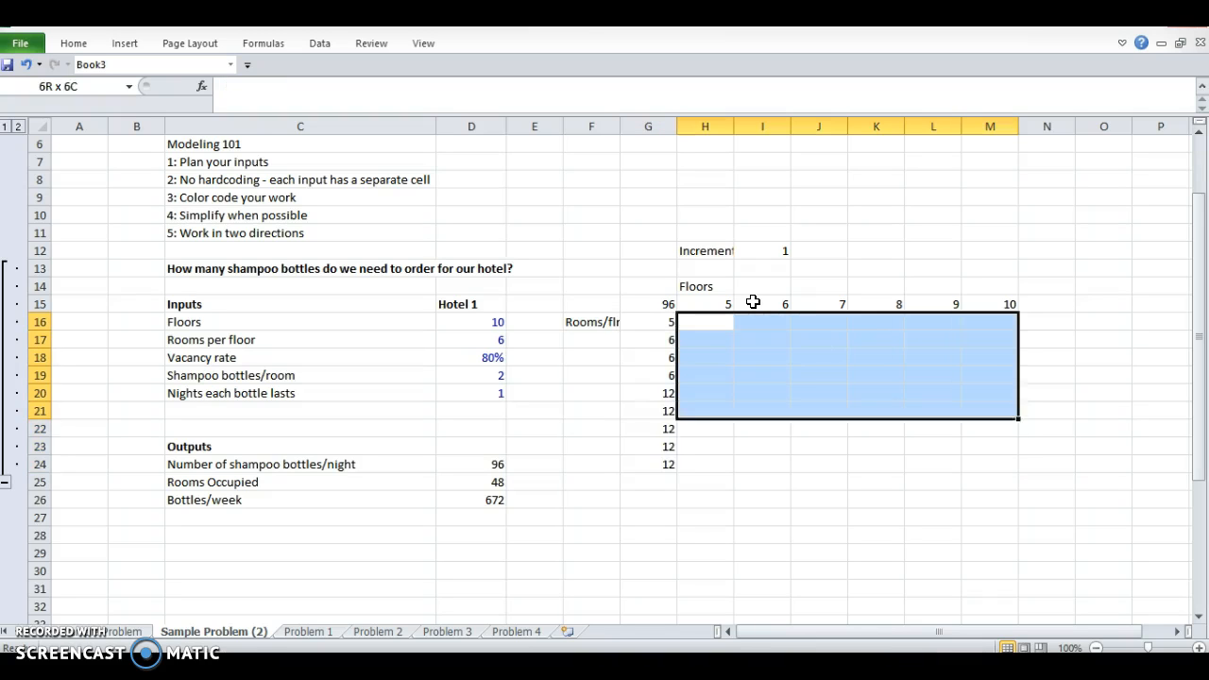
Apply All Borders to H16:M24 and check the corner cell linked to the output.
{"action": "left_click", "coordinate": [238, 98]}
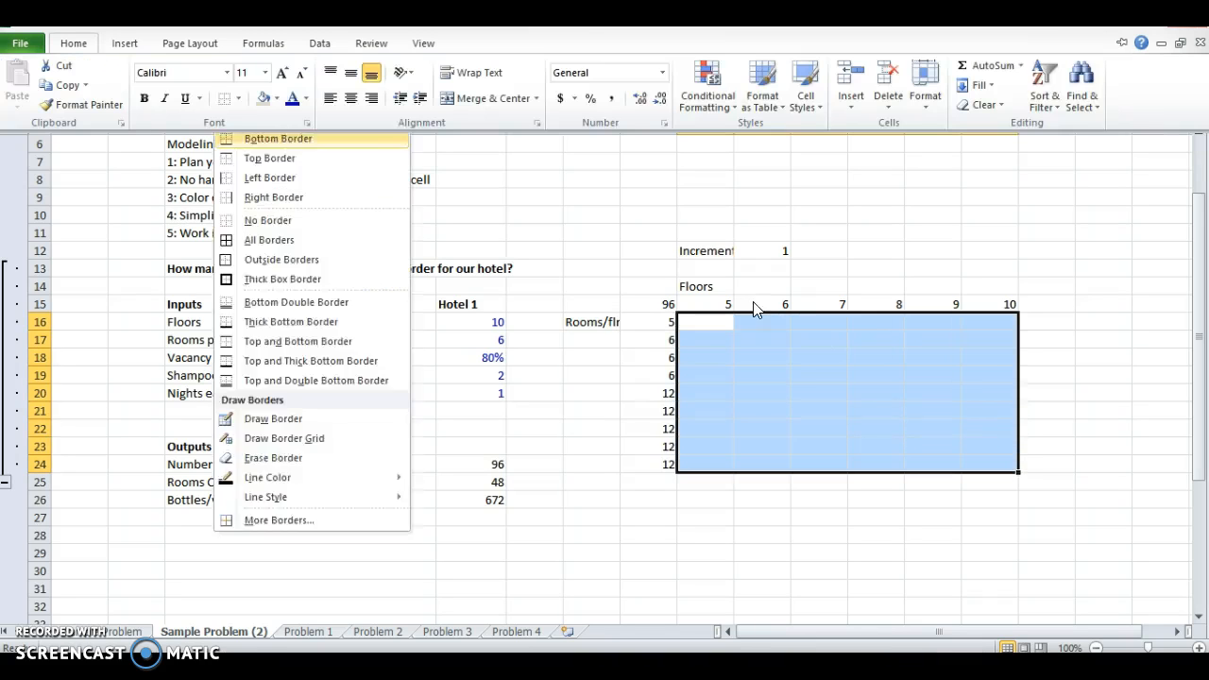
{"action": "left_click", "coordinate": [269, 240]}
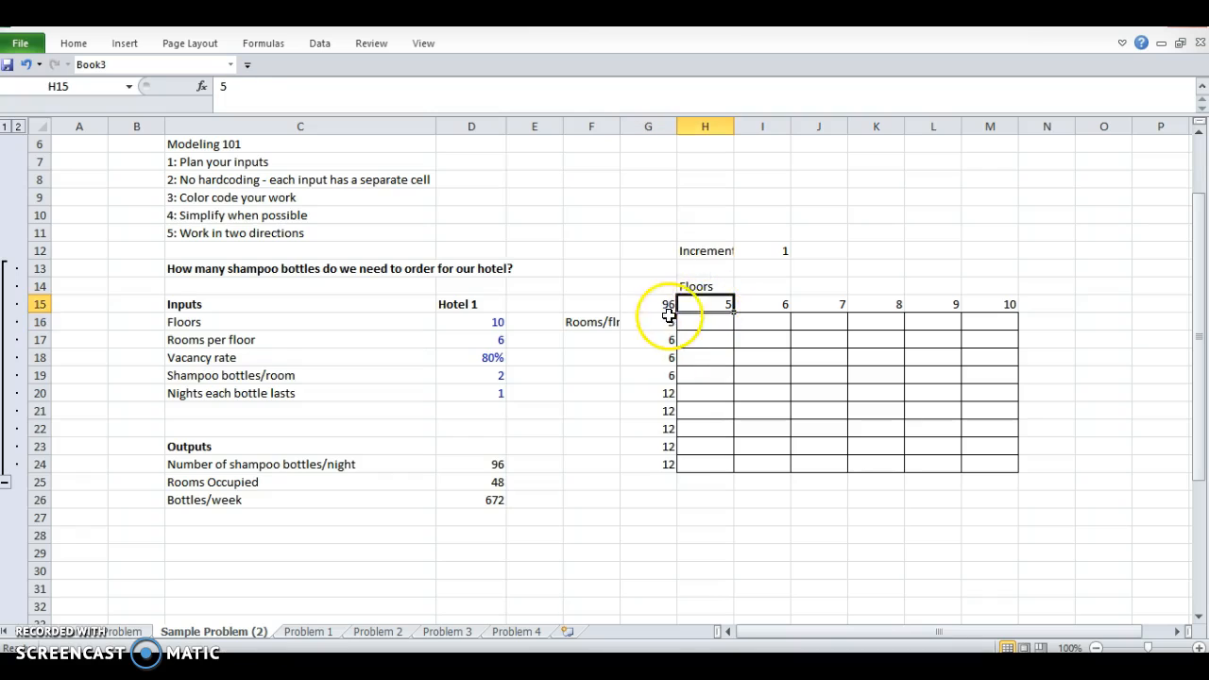
{"action": "left_click", "coordinate": [703, 321]}
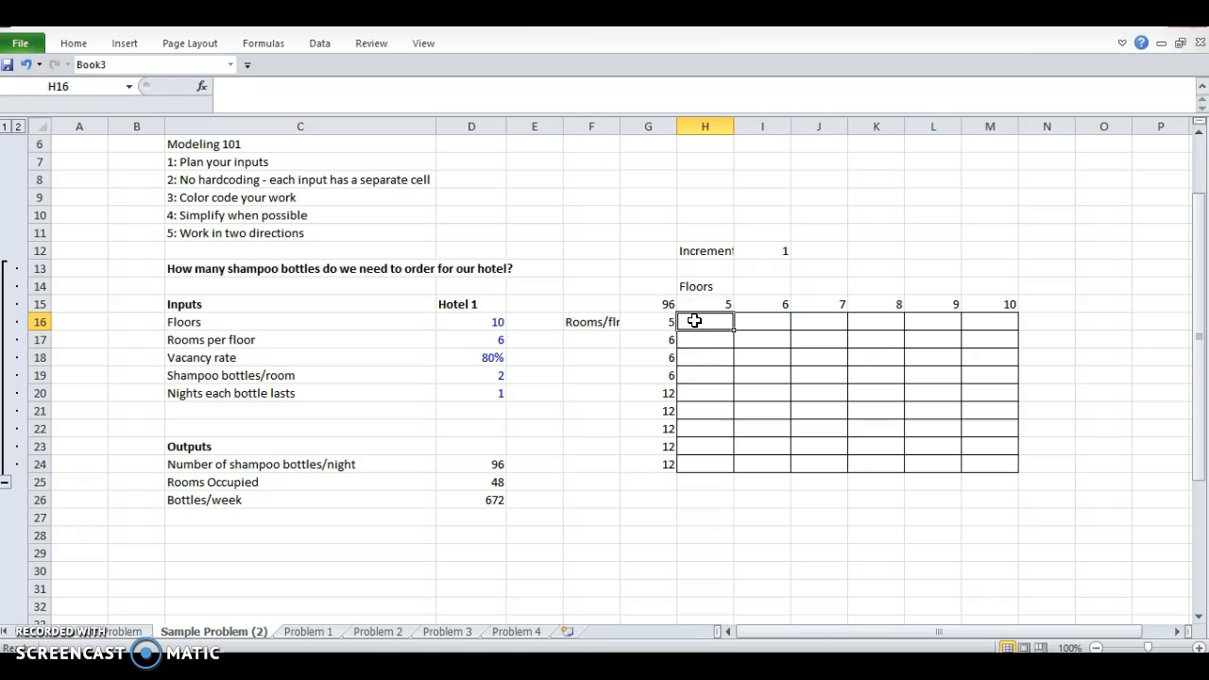
{"action": "left_click", "coordinate": [648, 303]}
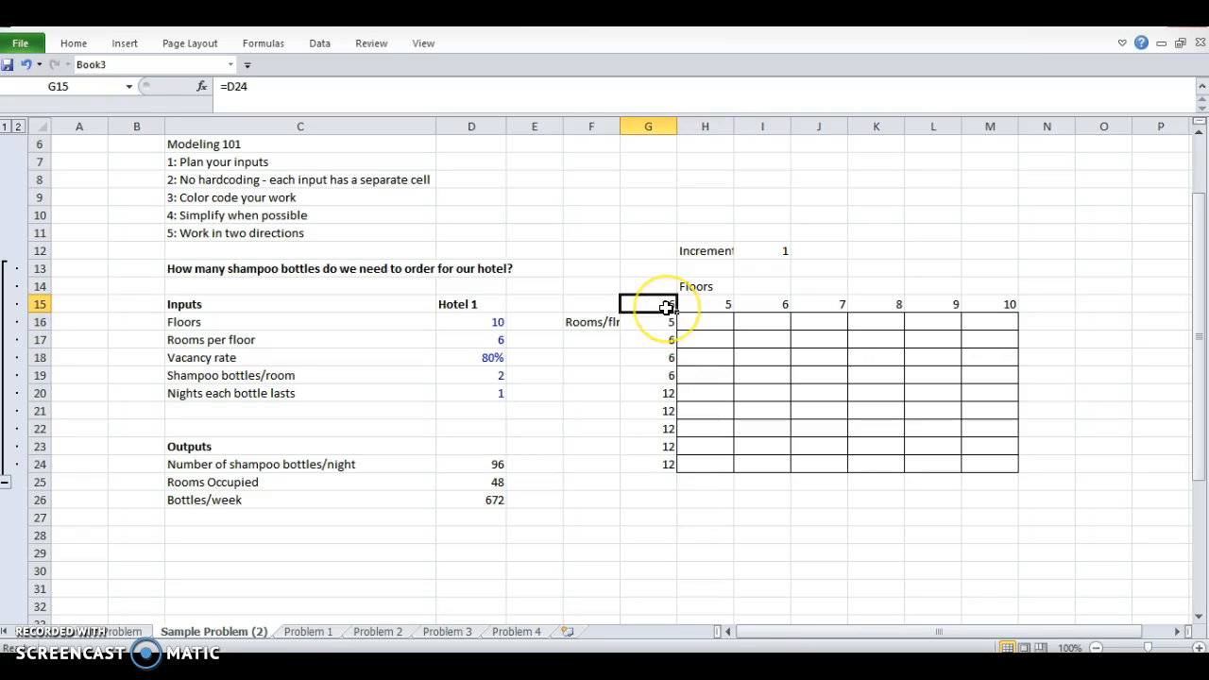
Build the Data Table on G15:M24 with row input D16 and column input D17.
{"action": "left_click_drag", "start_coordinate": [666, 304], "coordinate": [1008, 463]}
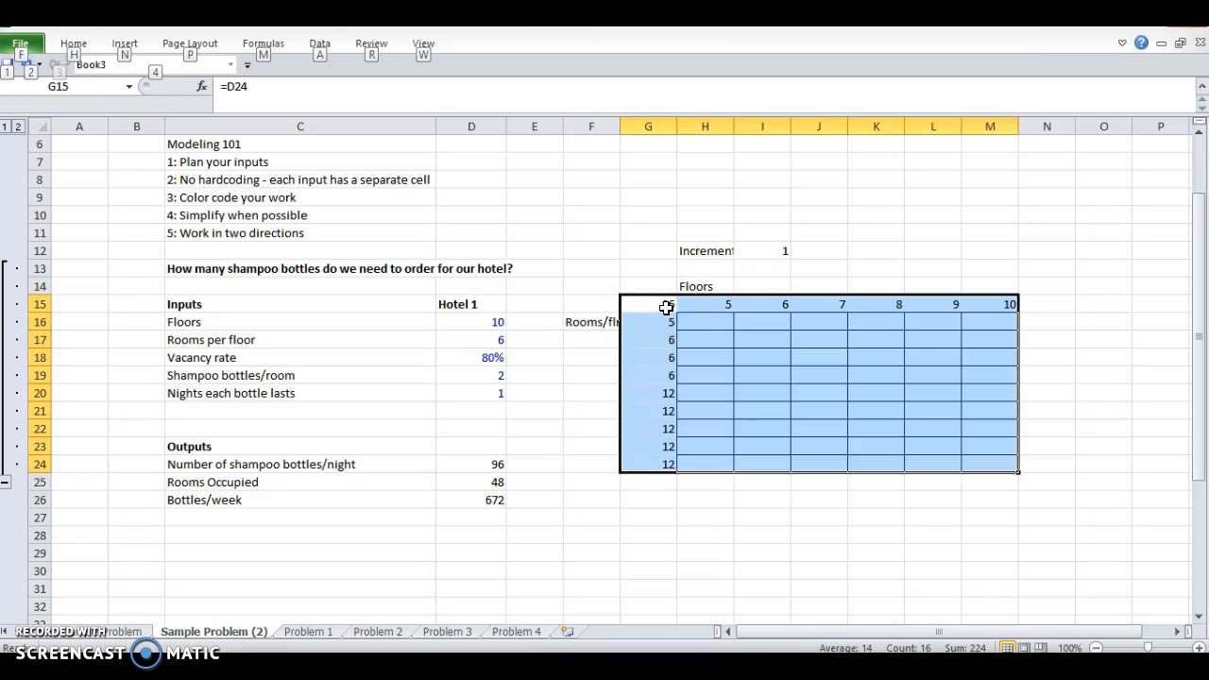
{"action": "left_click", "coordinate": [319, 43]}
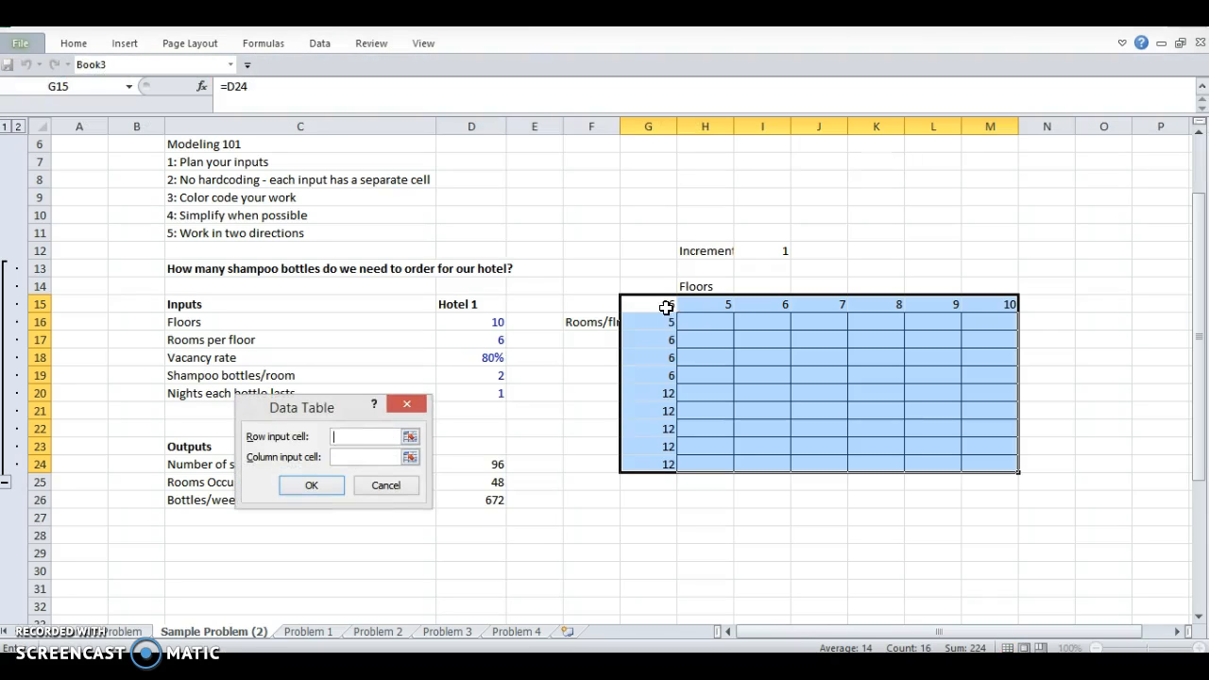
{"action": "left_click_drag", "start_coordinate": [301, 407], "coordinate": [612, 388]}
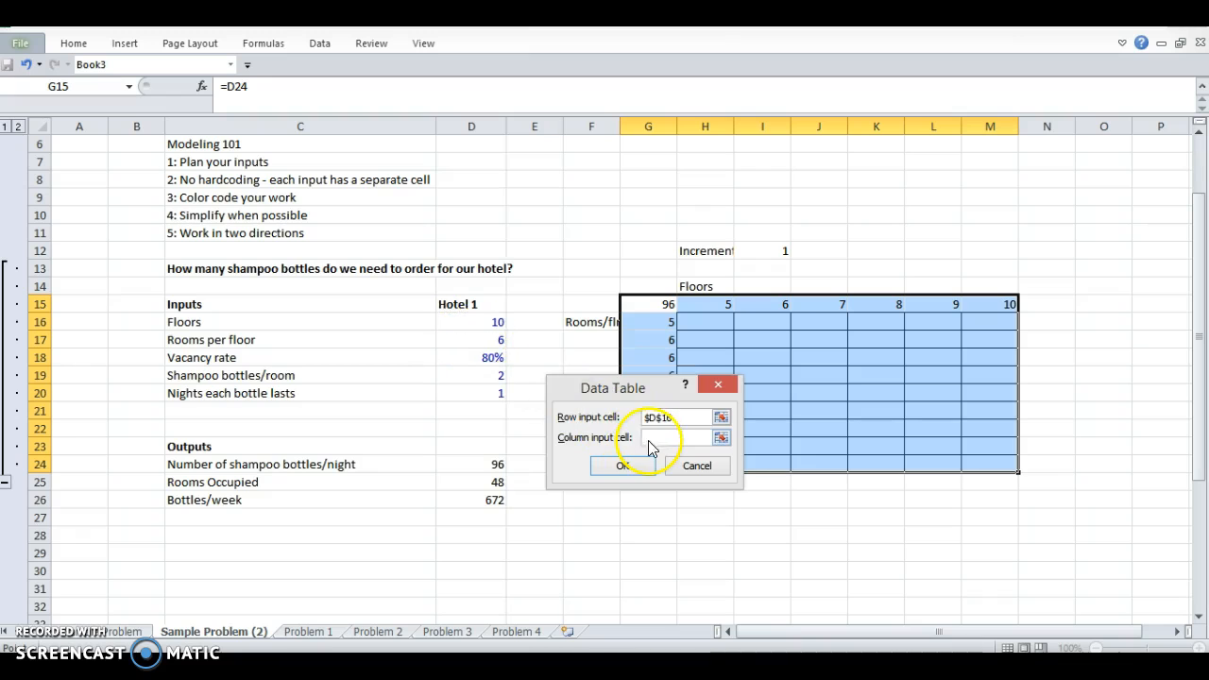
{"action": "left_click", "coordinate": [620, 465]}
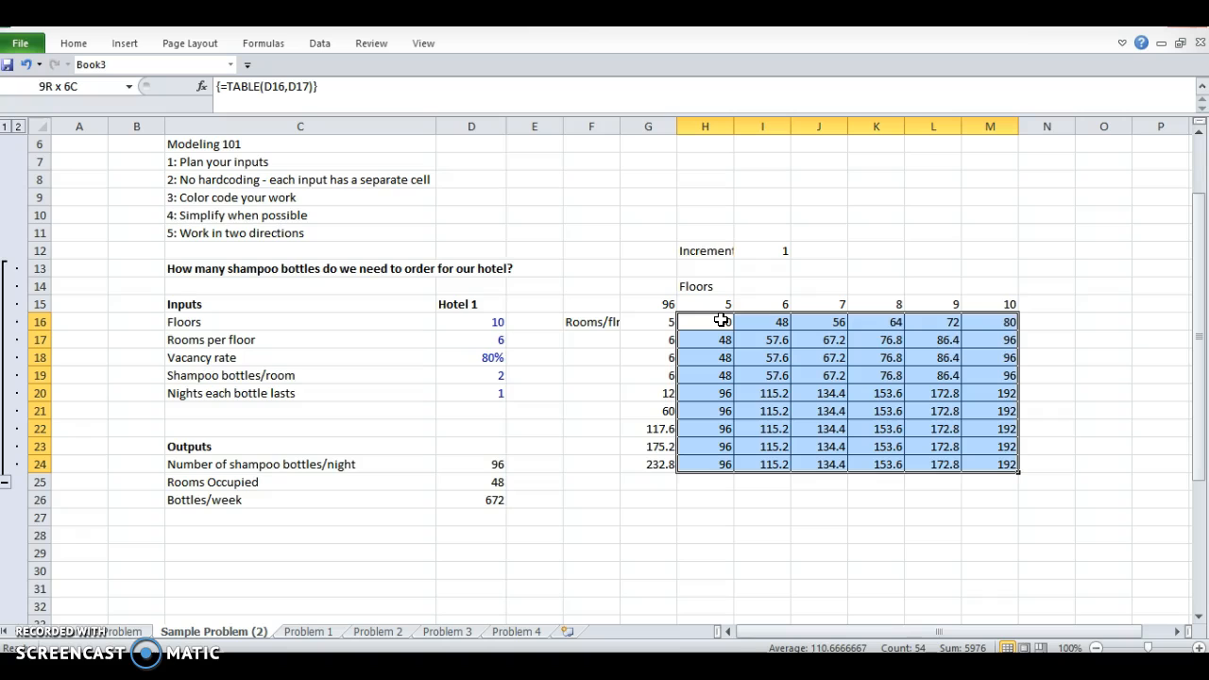
{"action": "left_click", "coordinate": [648, 339]}
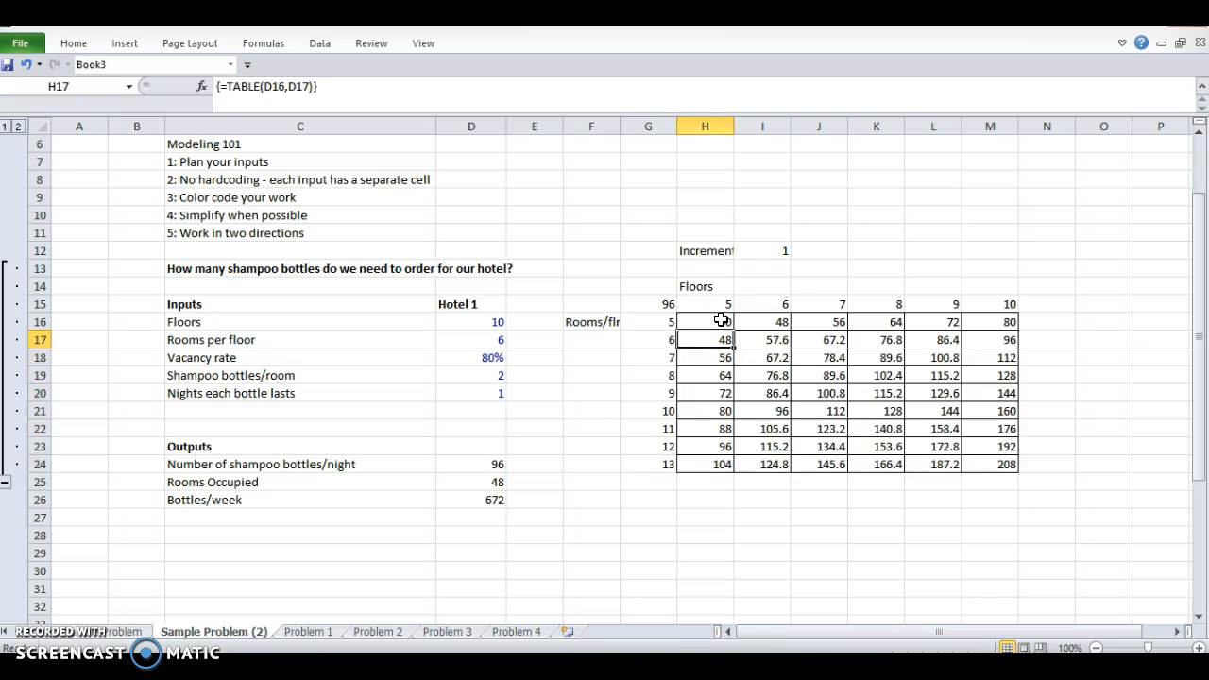
{"action": "left_click", "coordinate": [703, 321]}
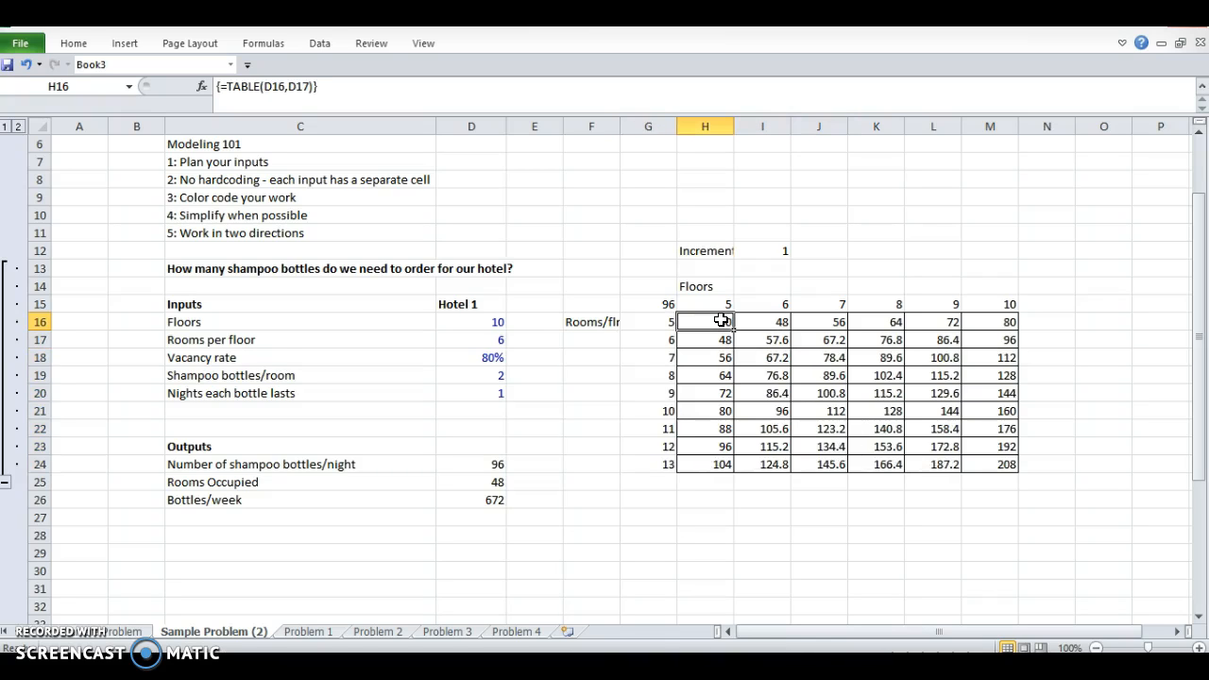
{"action": "left_click_drag", "start_coordinate": [704, 303], "coordinate": [989, 303]}
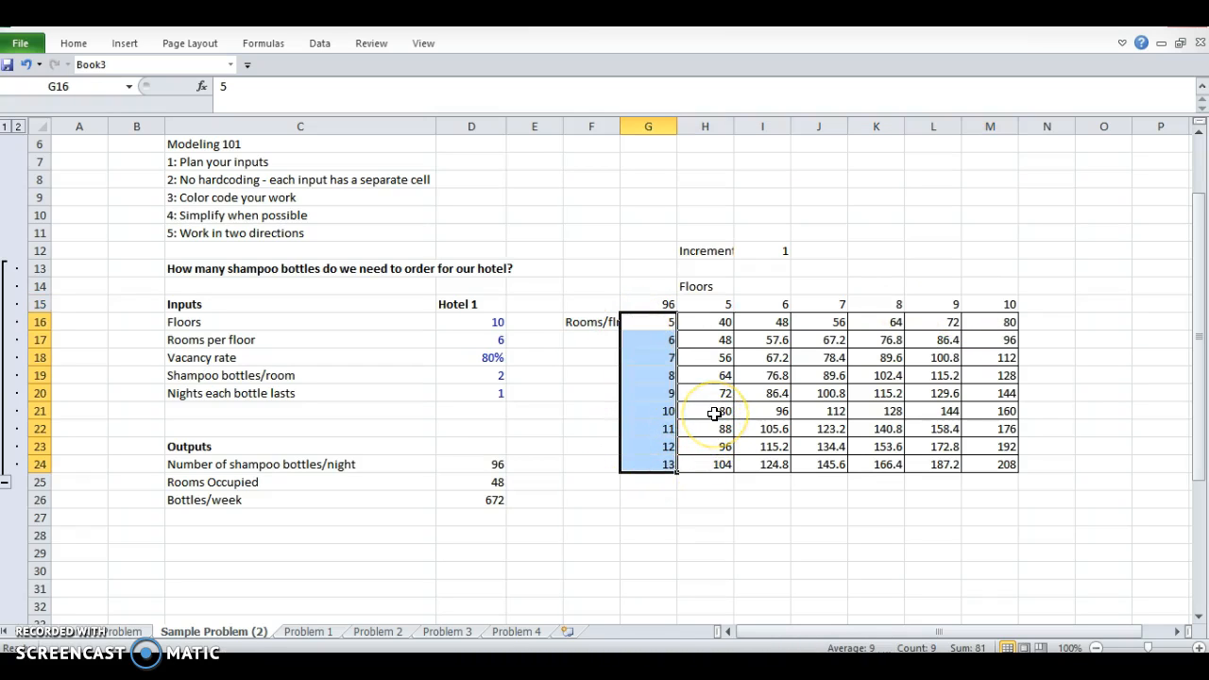
{"action": "left_click", "coordinate": [705, 411]}
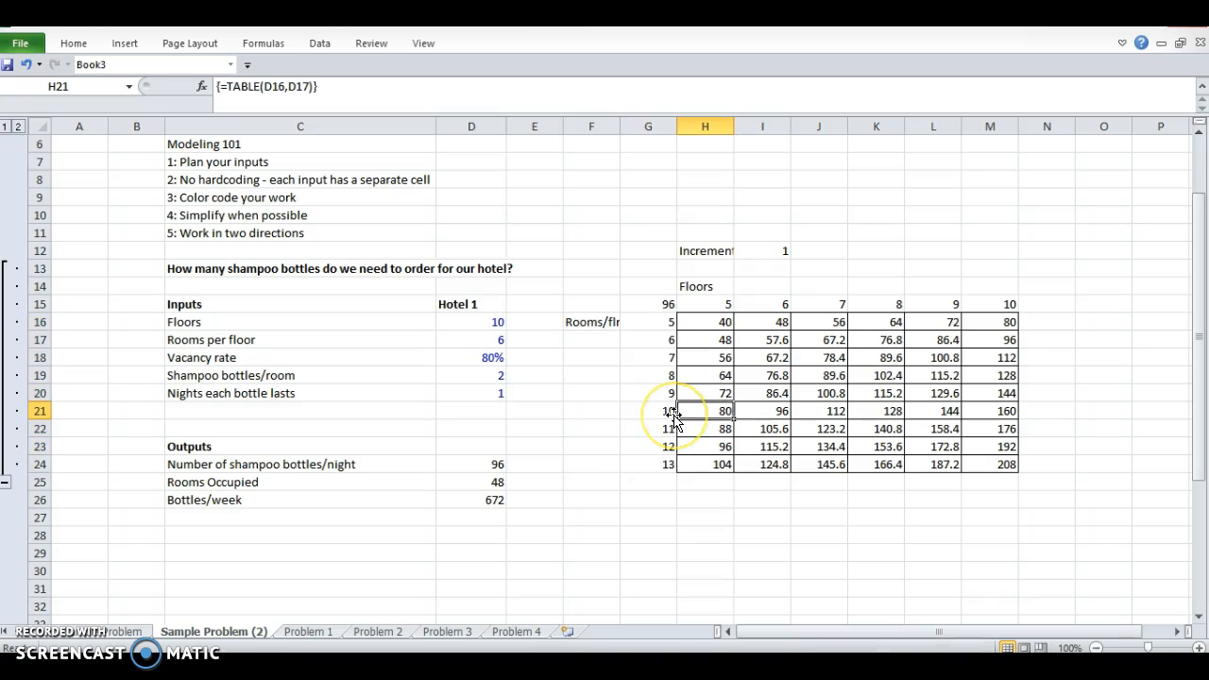
{"action": "left_click", "coordinate": [761, 410]}
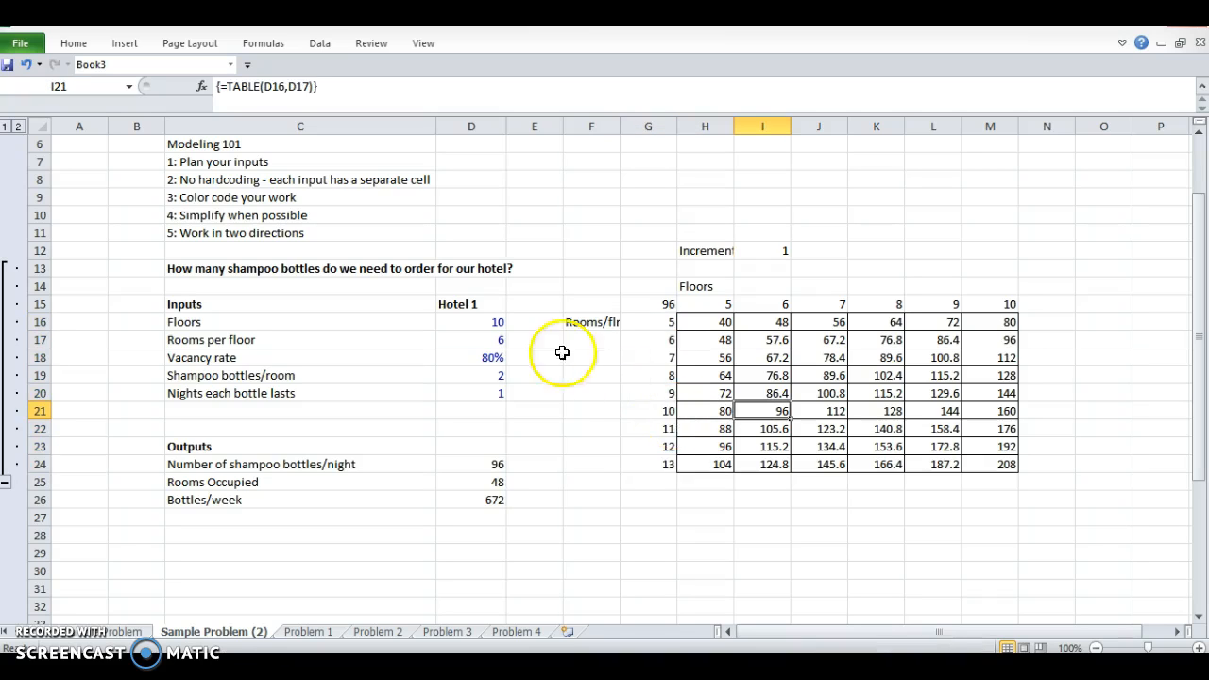
{"action": "left_click", "coordinate": [471, 321]}
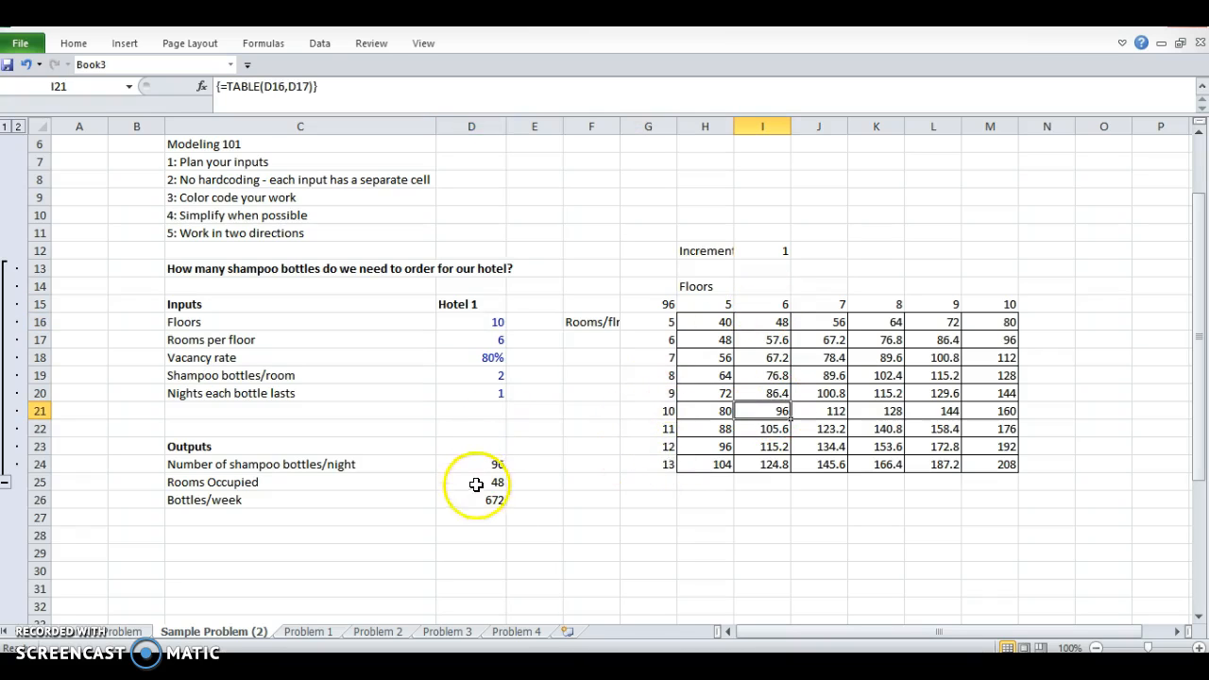
{"action": "left_click", "coordinate": [988, 410]}
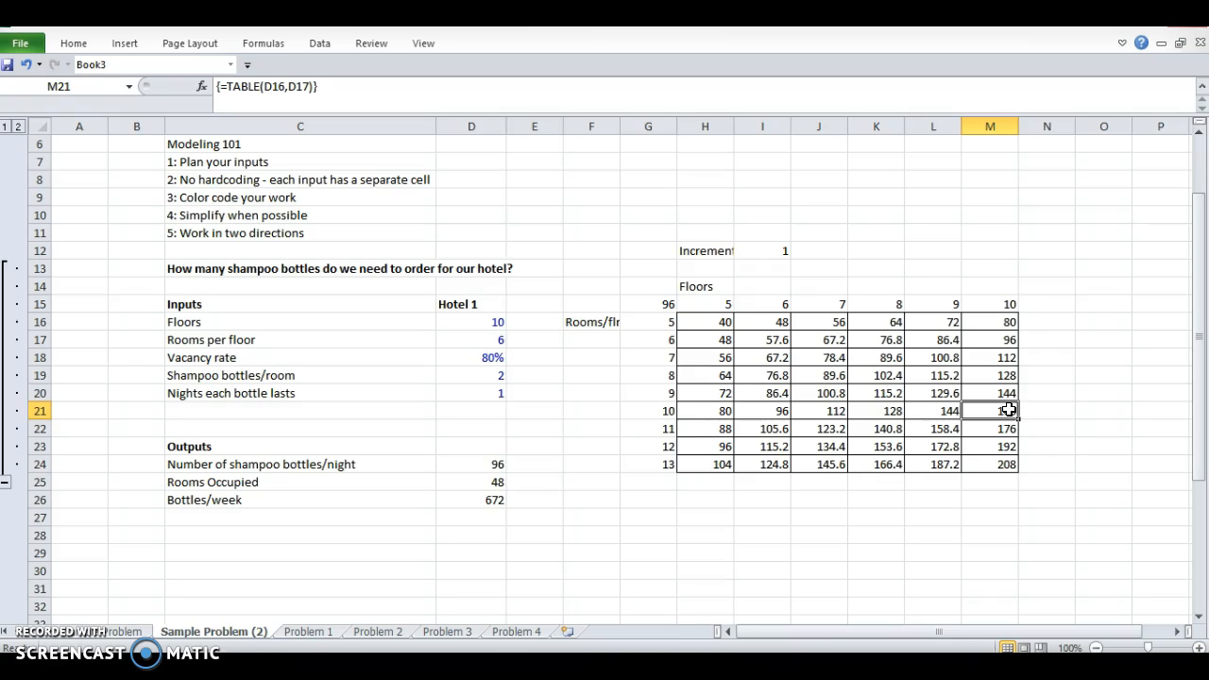
{"action": "left_click", "coordinate": [762, 375]}
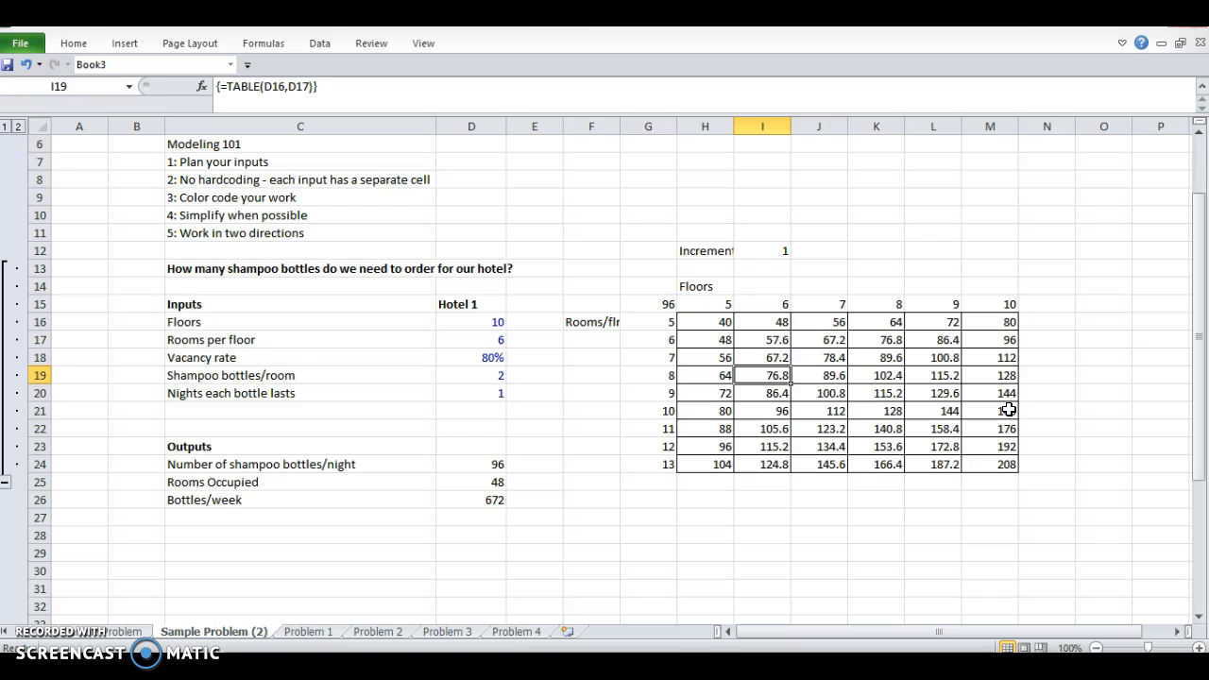
{"action": "left_click", "coordinate": [704, 321]}
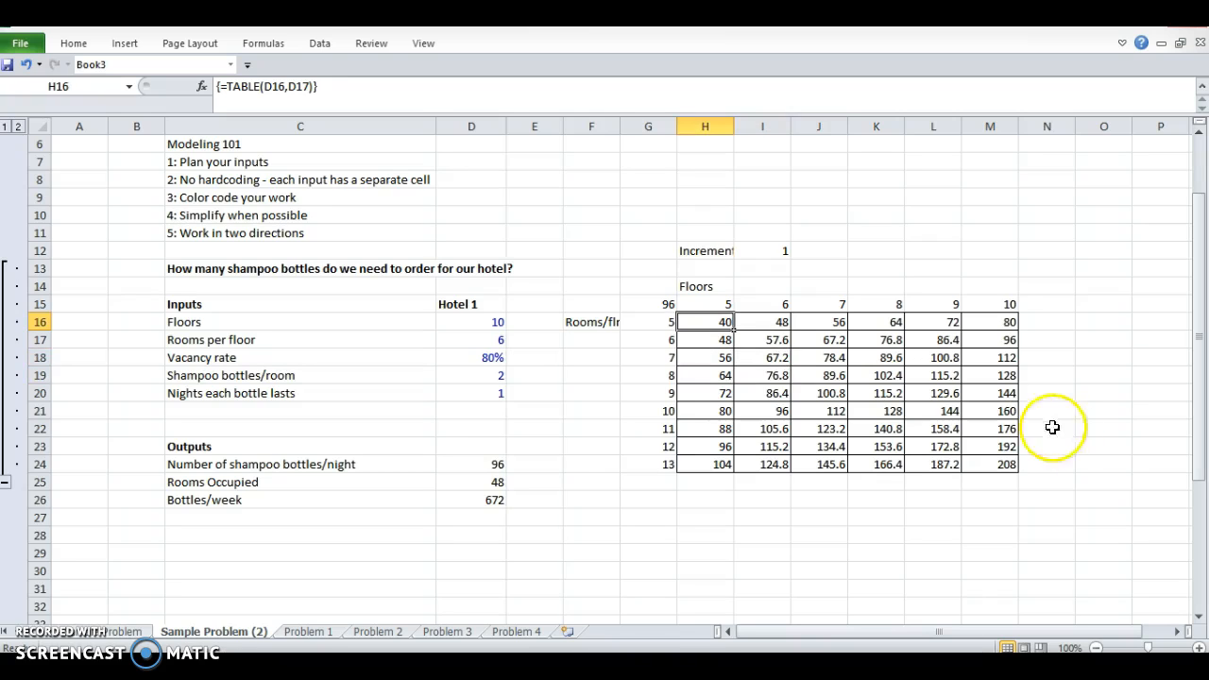
{"action": "left_click", "coordinate": [989, 464]}
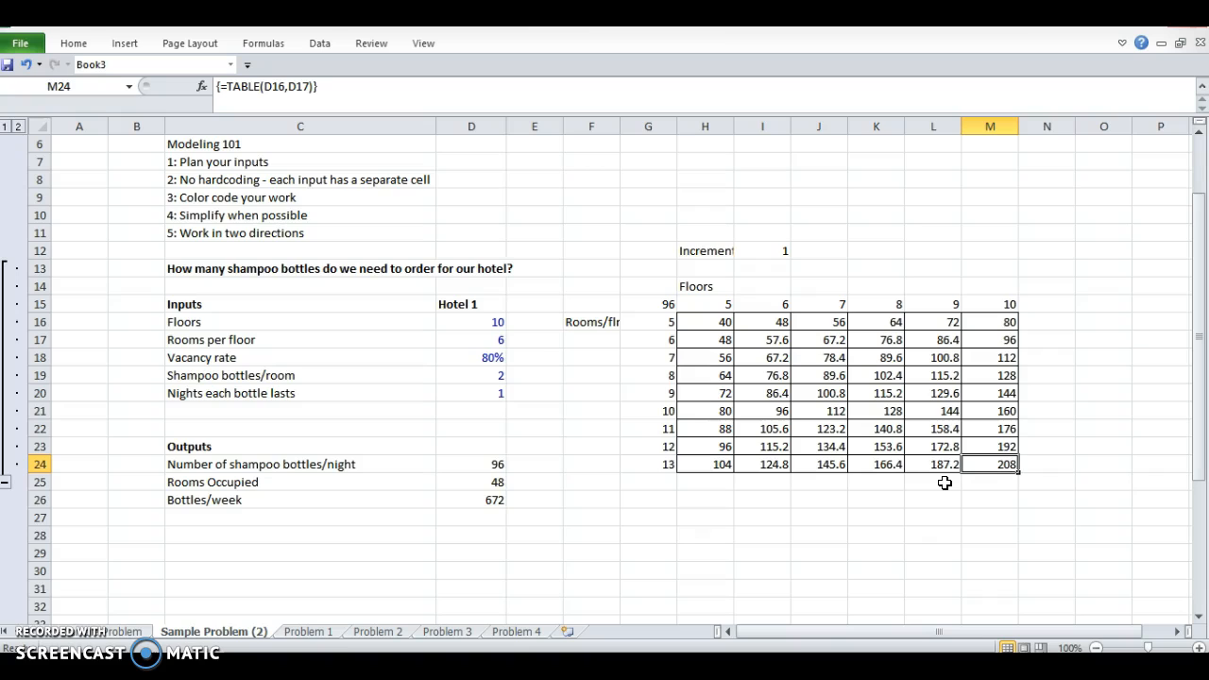
{"action": "left_click", "coordinate": [648, 392]}
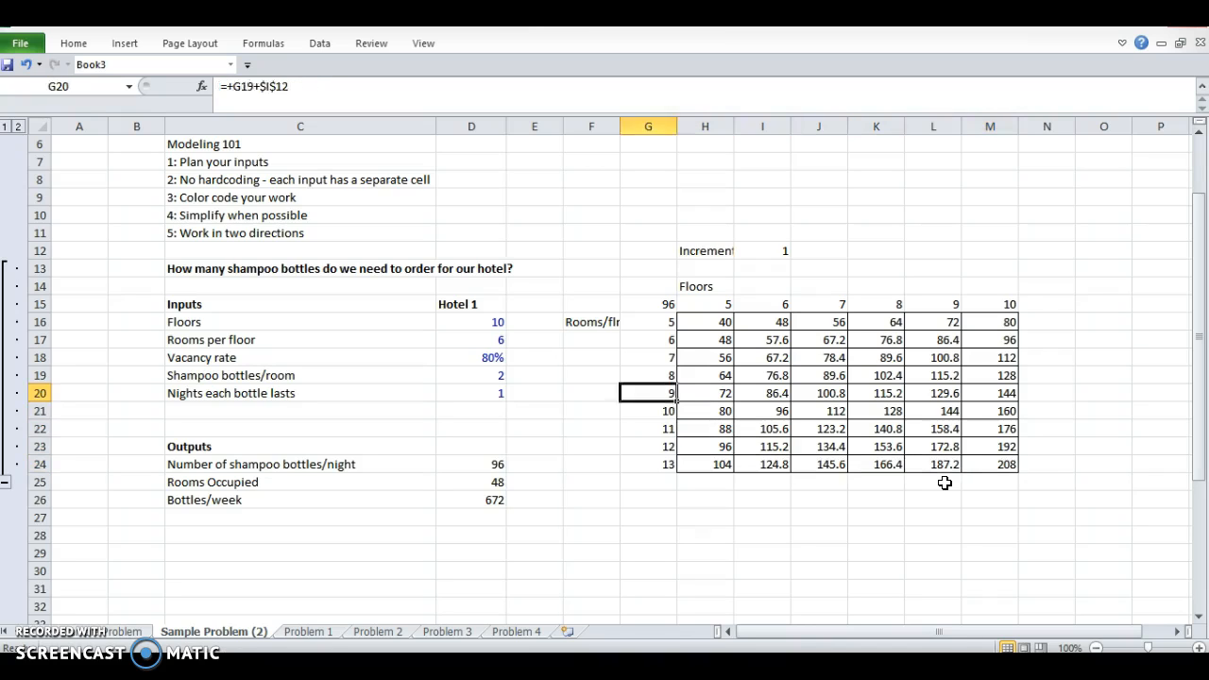
{"action": "left_click", "coordinate": [471, 357]}
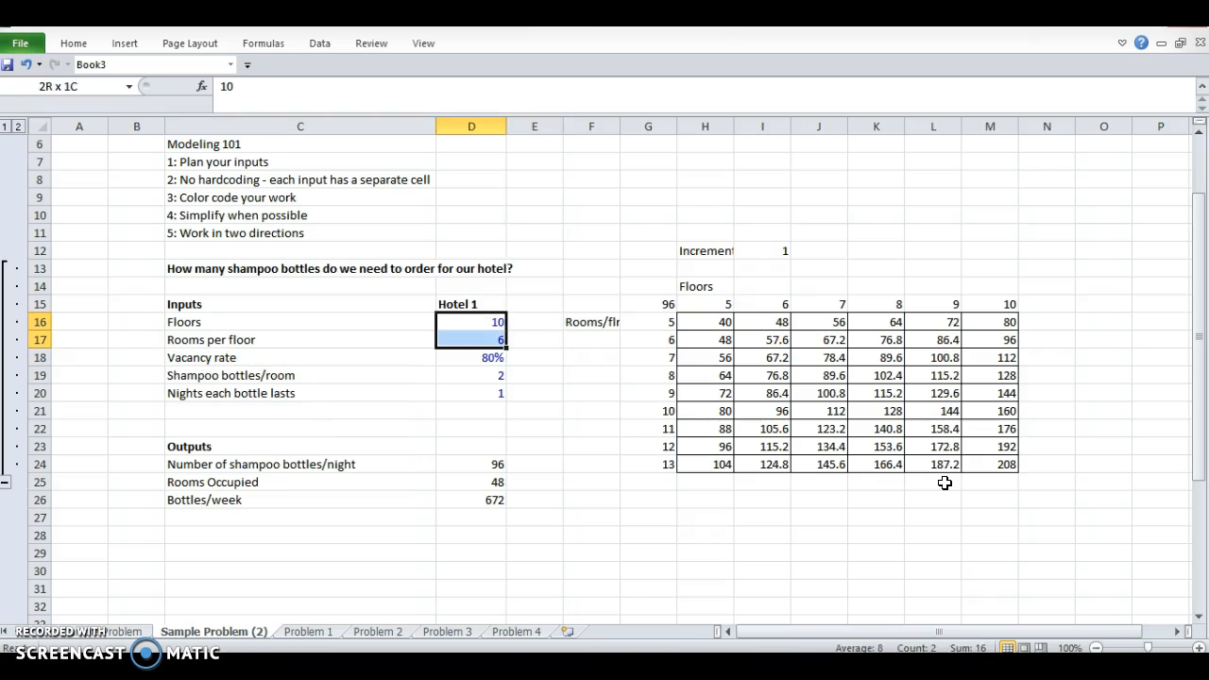
{"action": "left_click", "coordinate": [471, 357]}
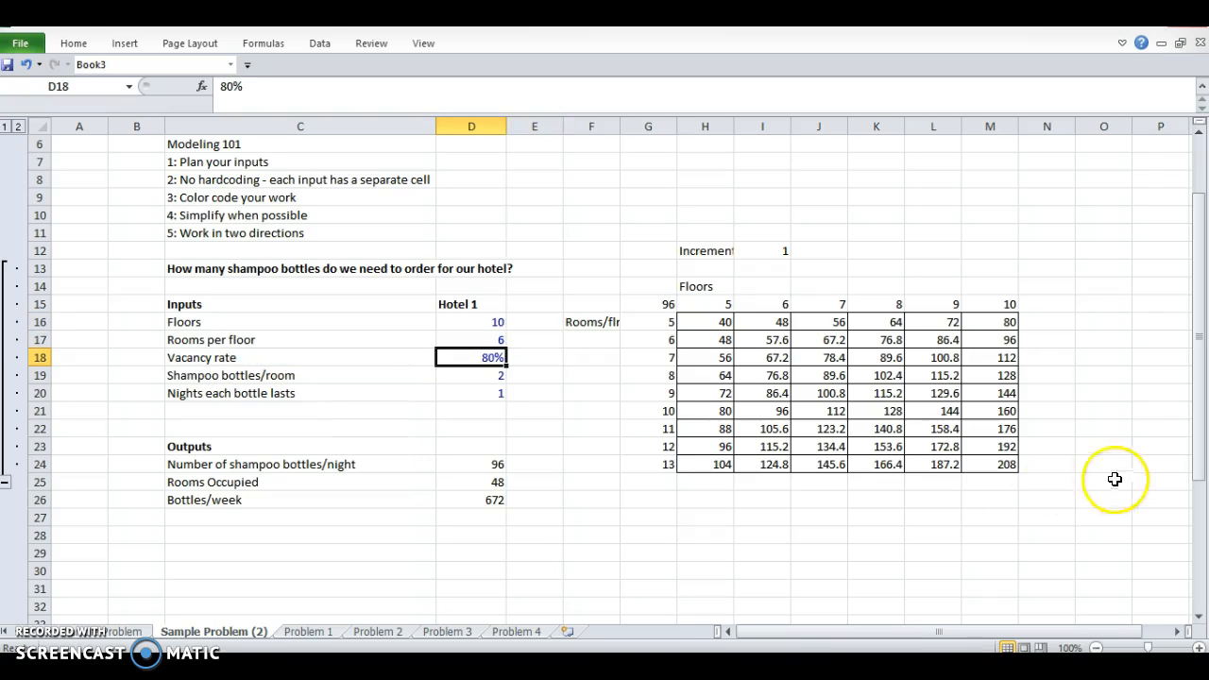
{"action": "mouse_move", "coordinate": [746, 496]}
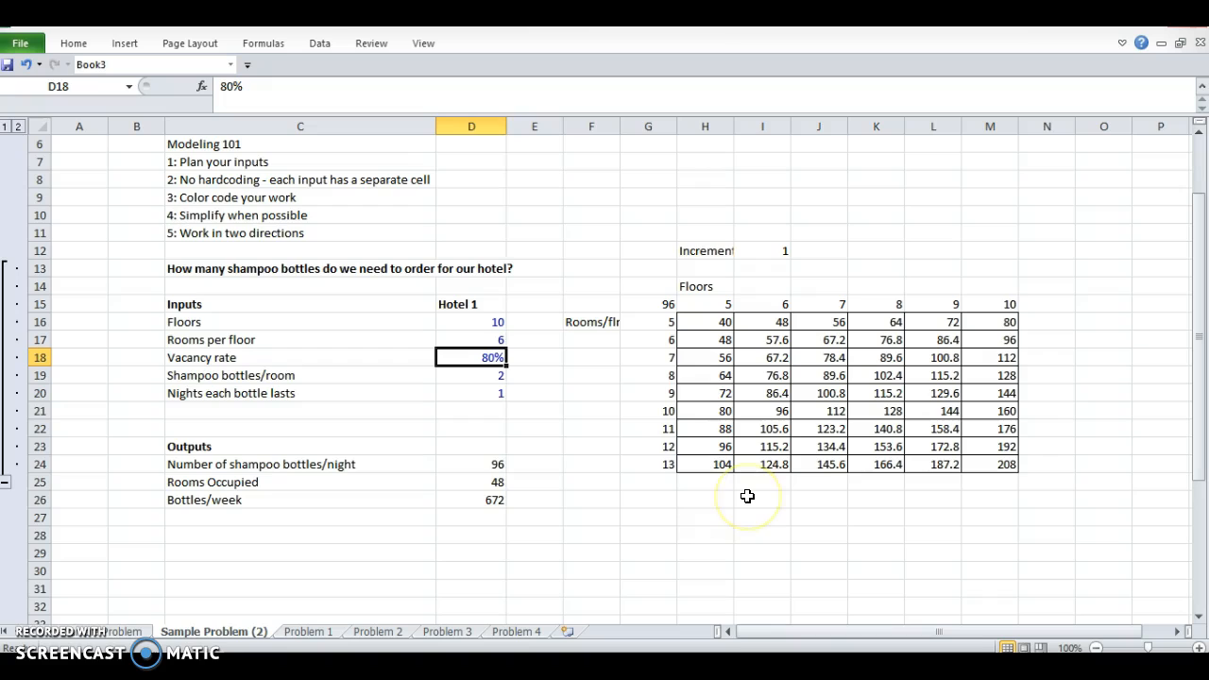
{"action": "mouse_move", "coordinate": [528, 463]}
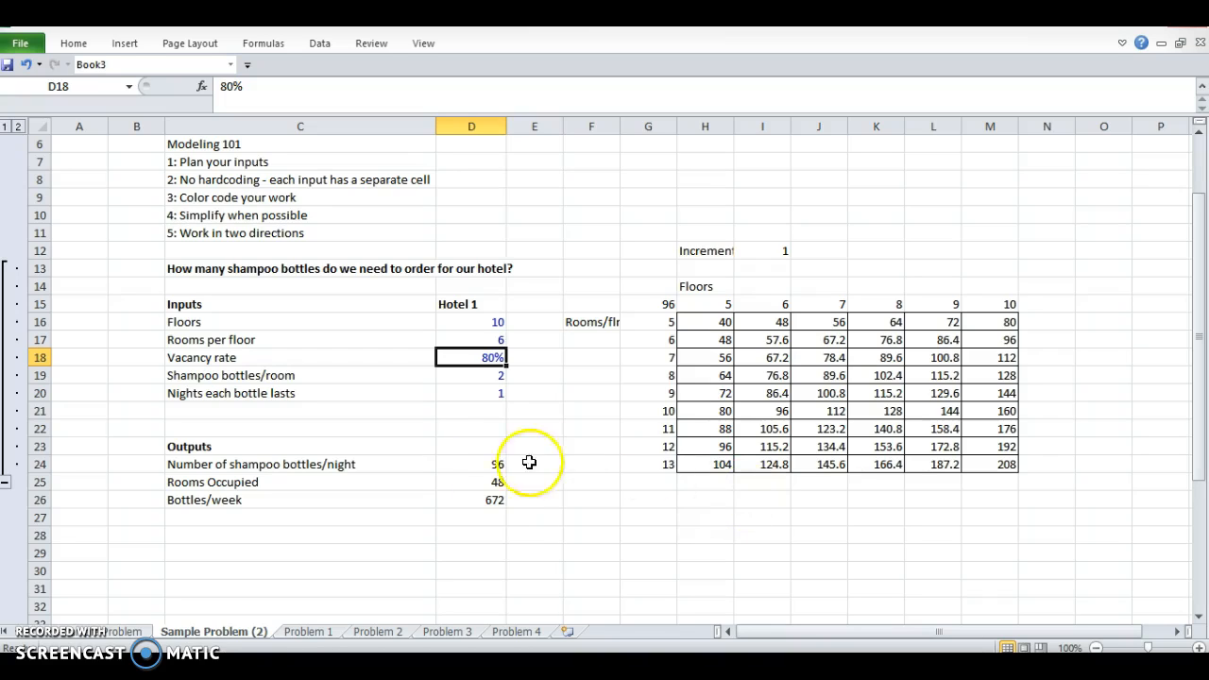
{"action": "mouse_move", "coordinate": [466, 475]}
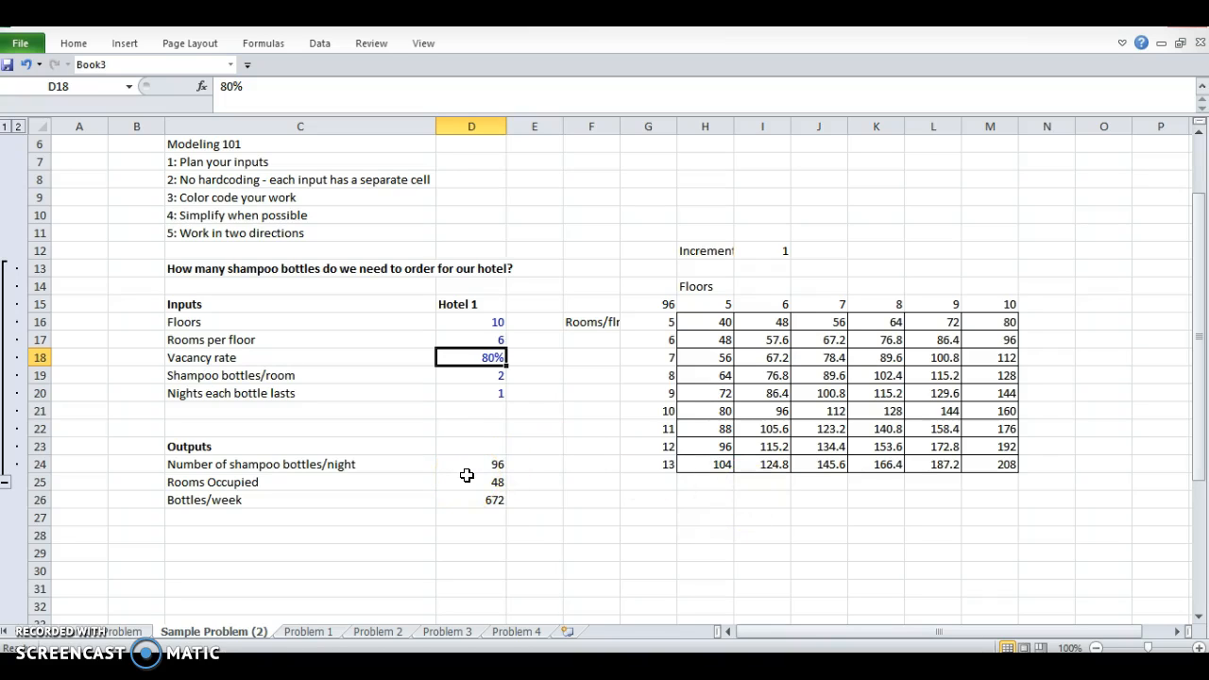